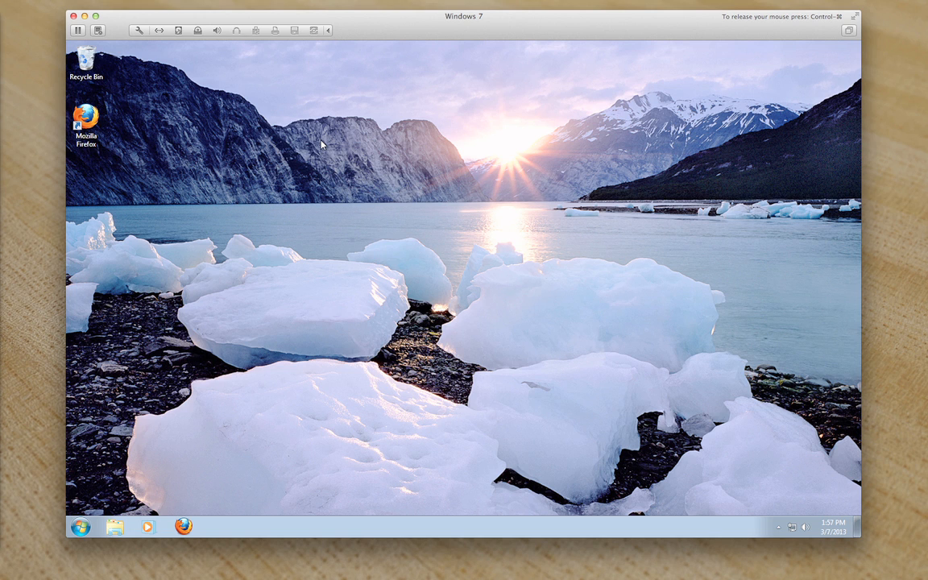
mouse_move(308, 139)
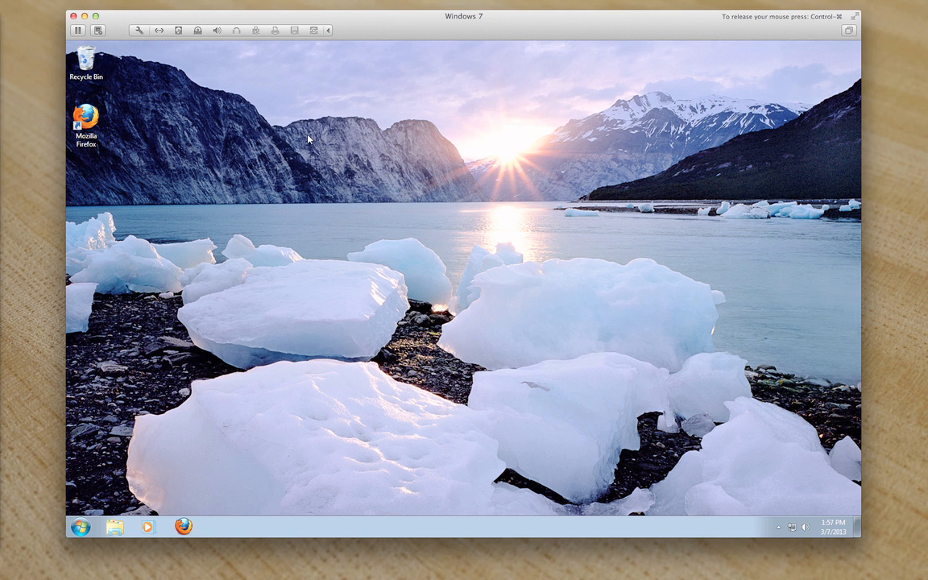
mouse_move(162, 168)
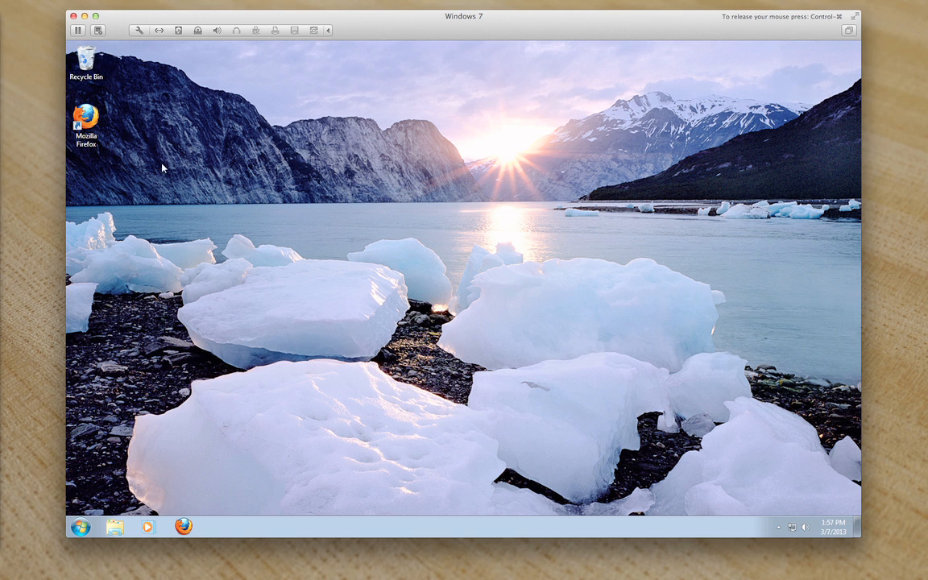
Launch Firefox, search Google for java and open the java.com download result.
left_click(86, 121)
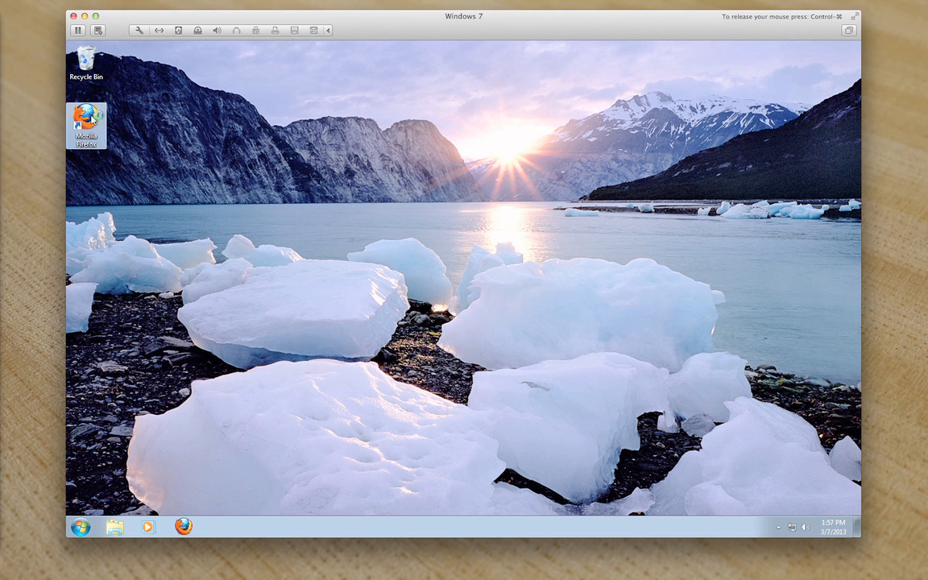
double_click(87, 121)
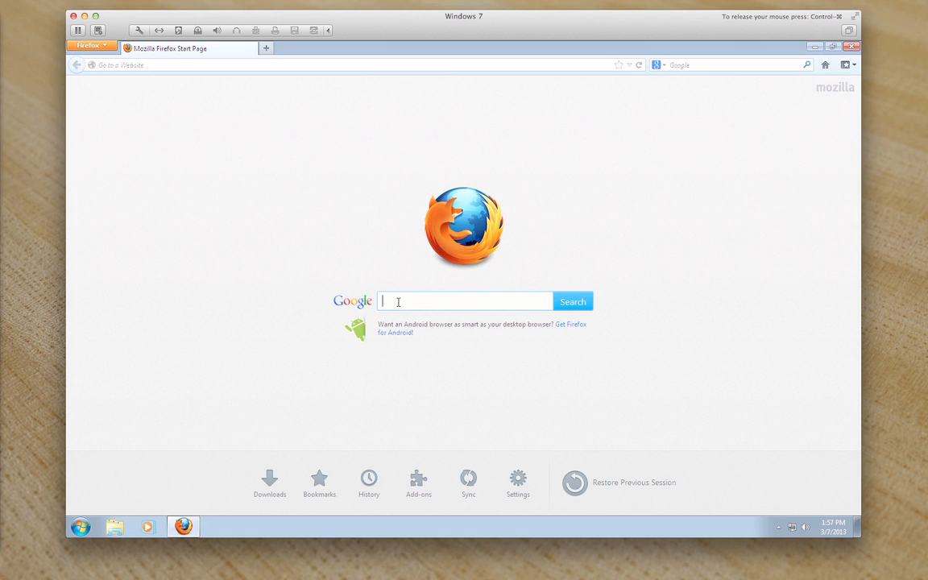
type("java")
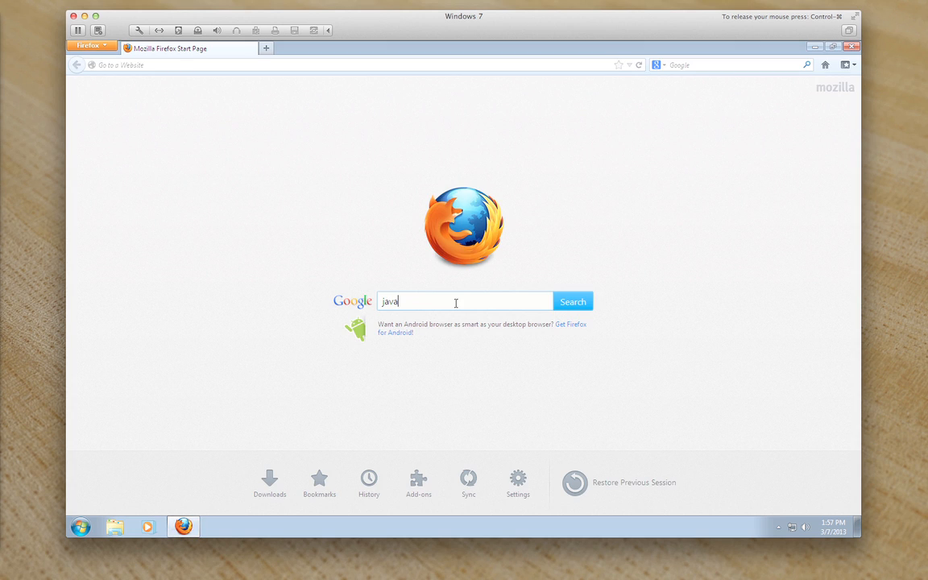
left_click(572, 301)
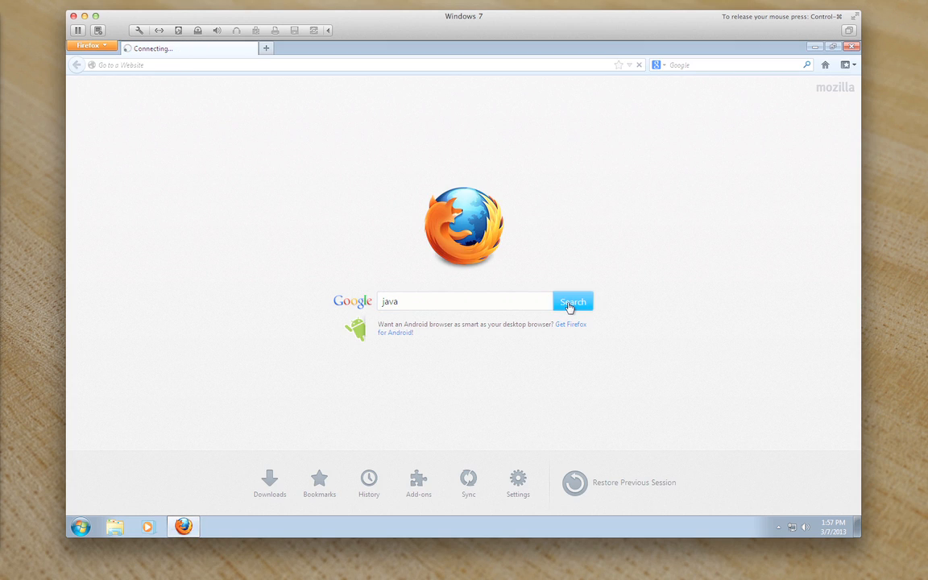
left_click(573, 301)
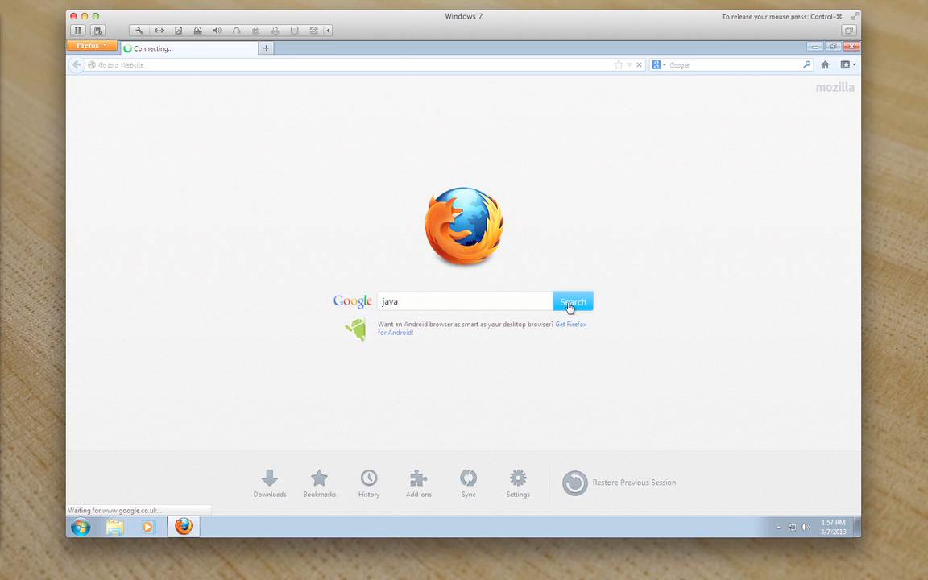
left_click(573, 301)
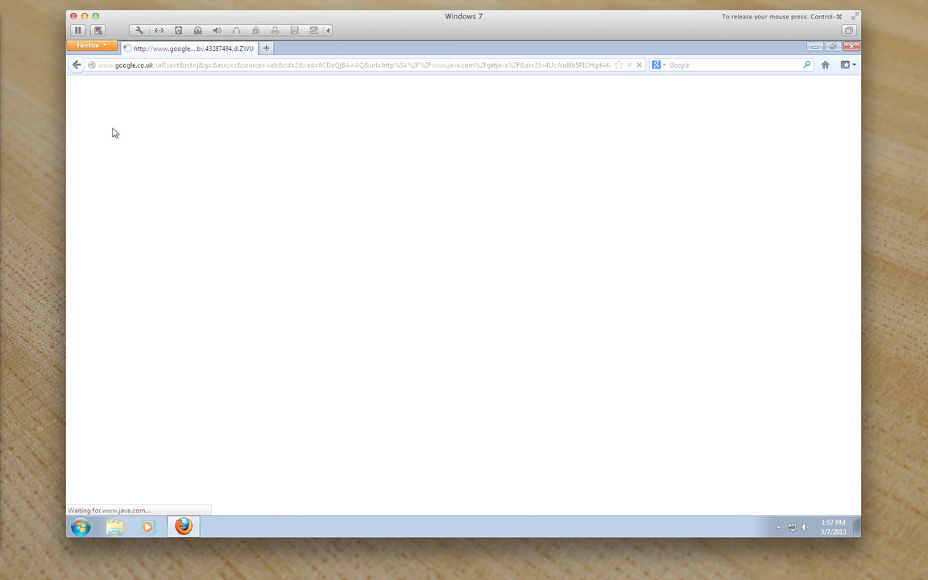
mouse_move(507, 230)
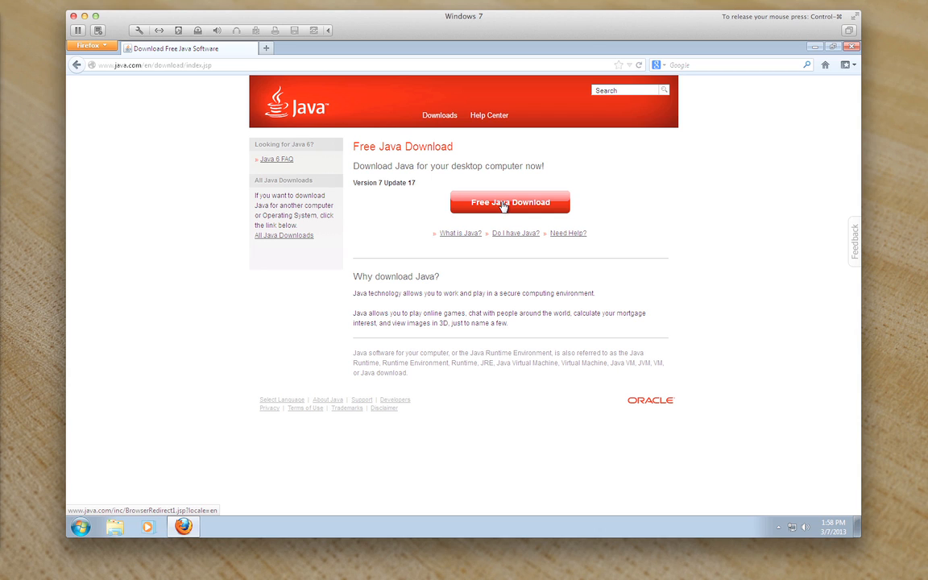
mouse_move(290, 235)
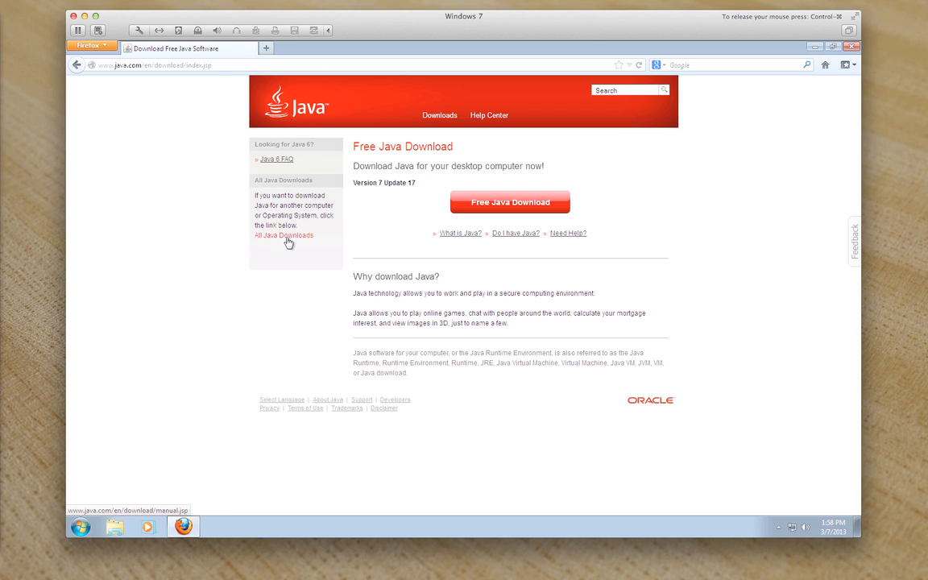
left_click(283, 235)
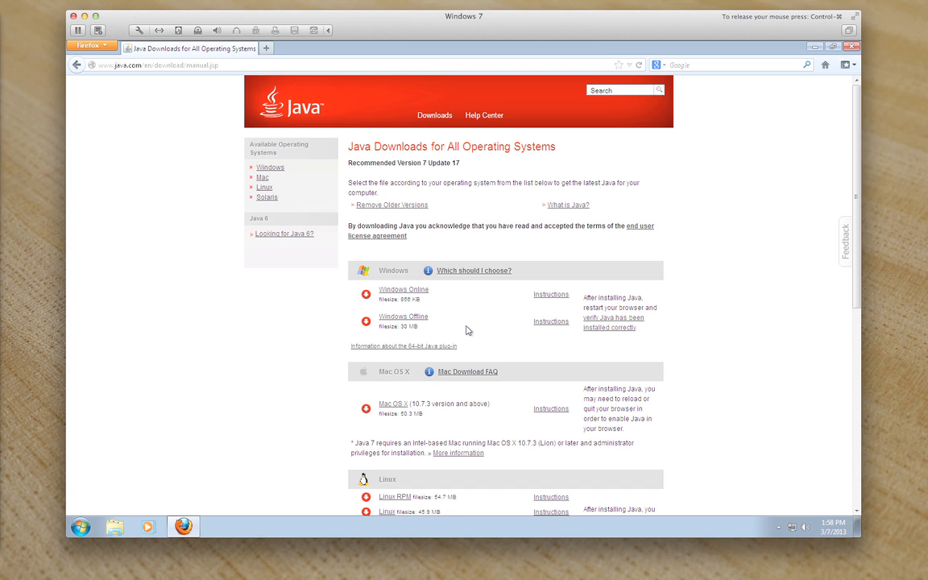
mouse_move(405, 271)
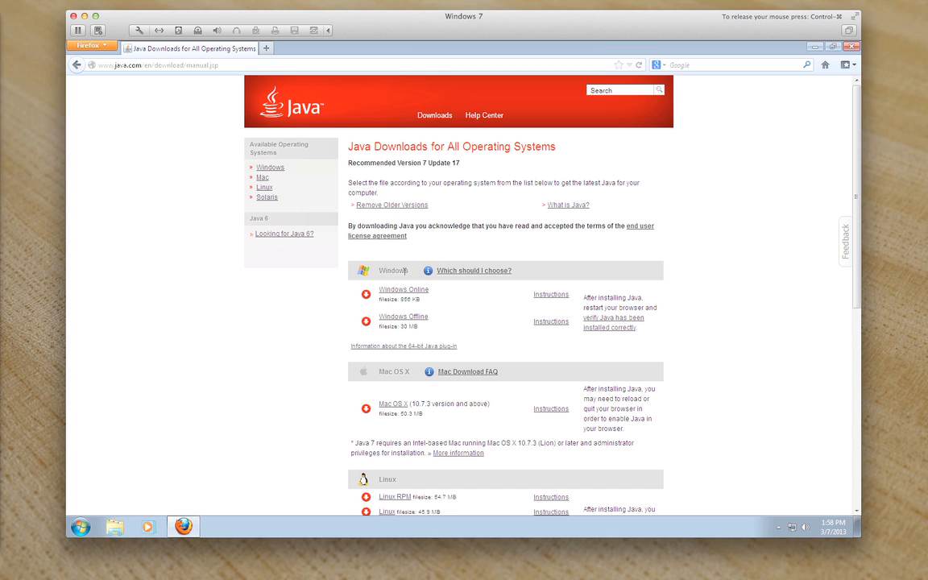
mouse_move(438, 332)
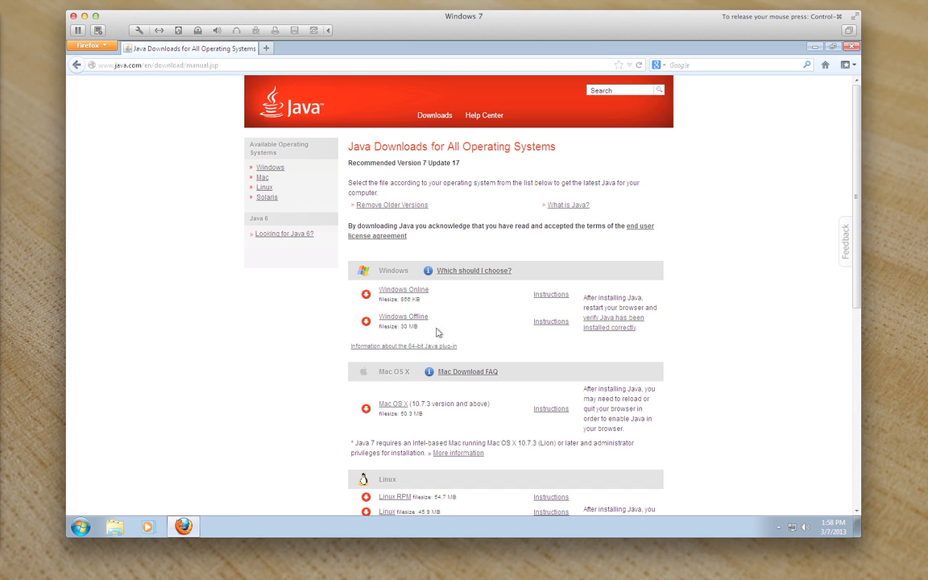
mouse_move(443, 347)
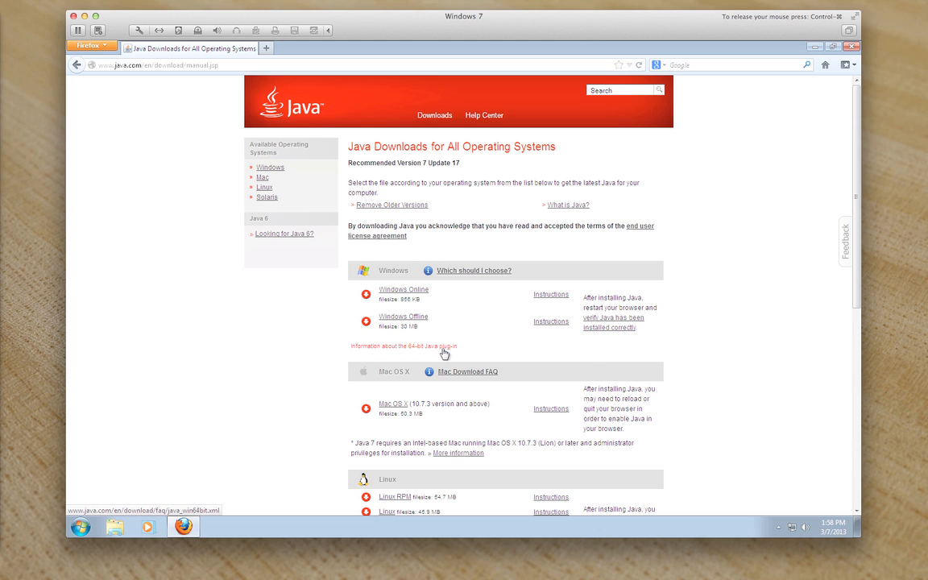
mouse_move(435, 353)
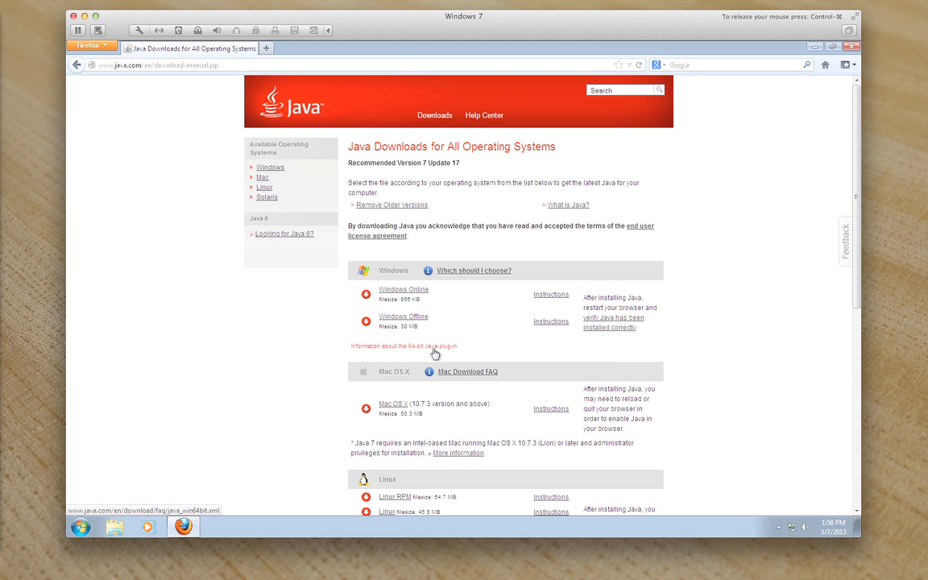
left_click(403, 346)
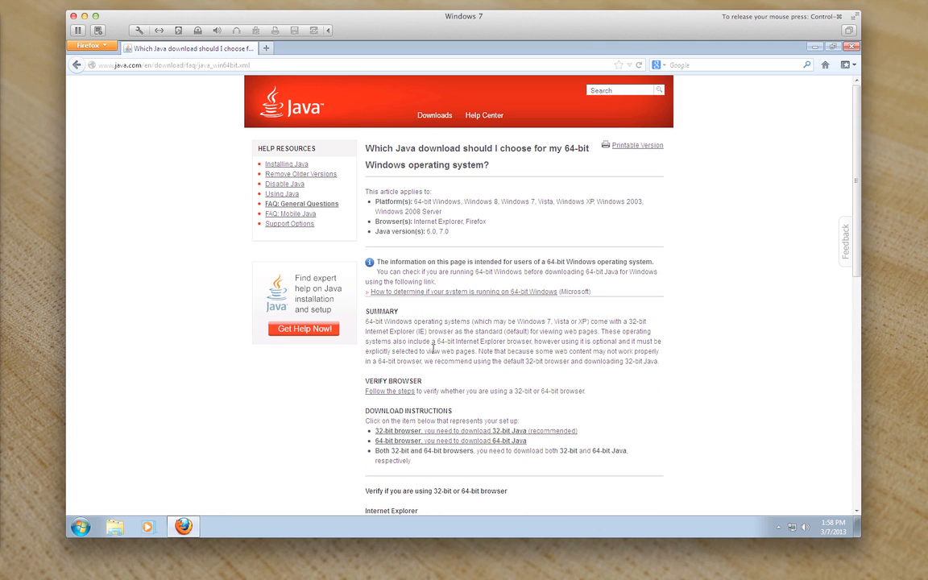
mouse_move(521, 269)
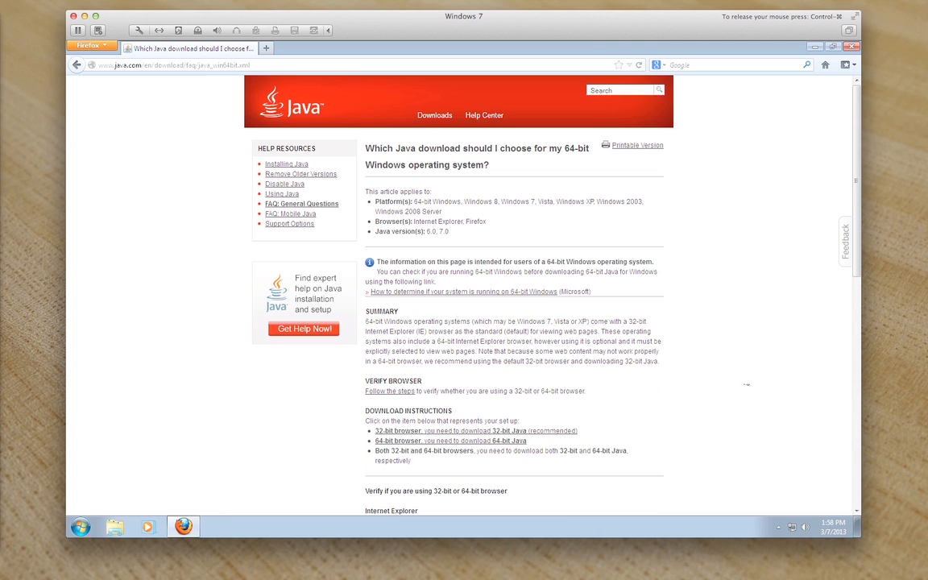
mouse_move(749, 253)
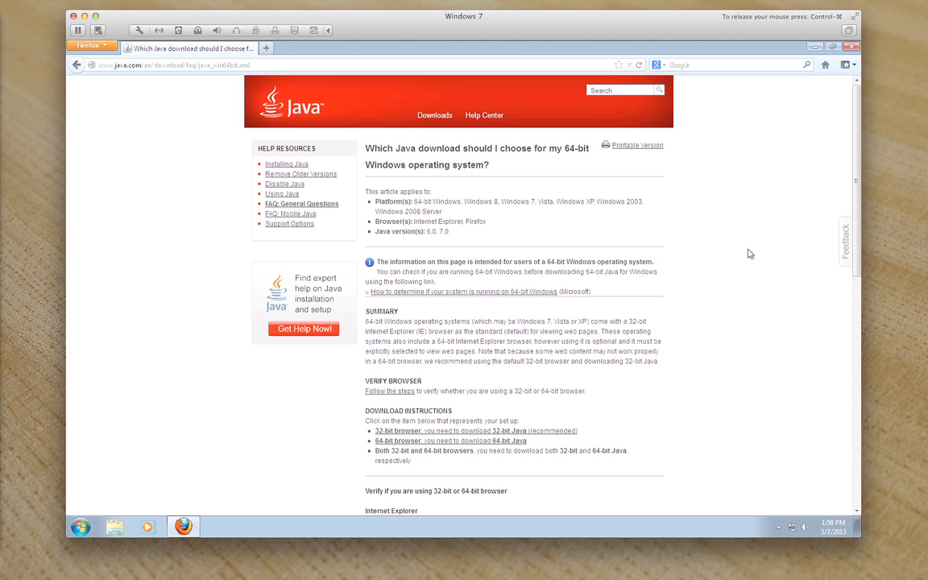
mouse_move(412, 441)
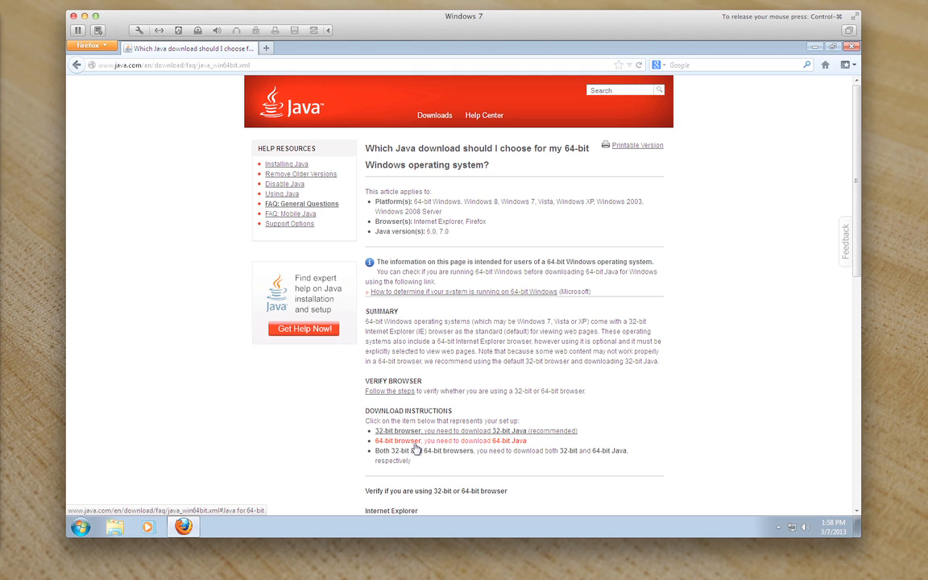
mouse_move(396, 431)
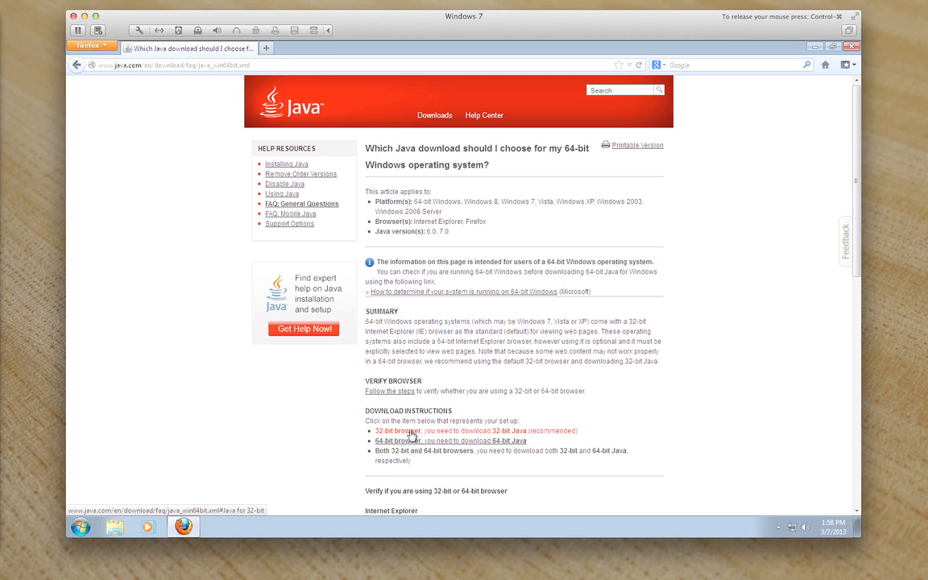
mouse_move(303, 329)
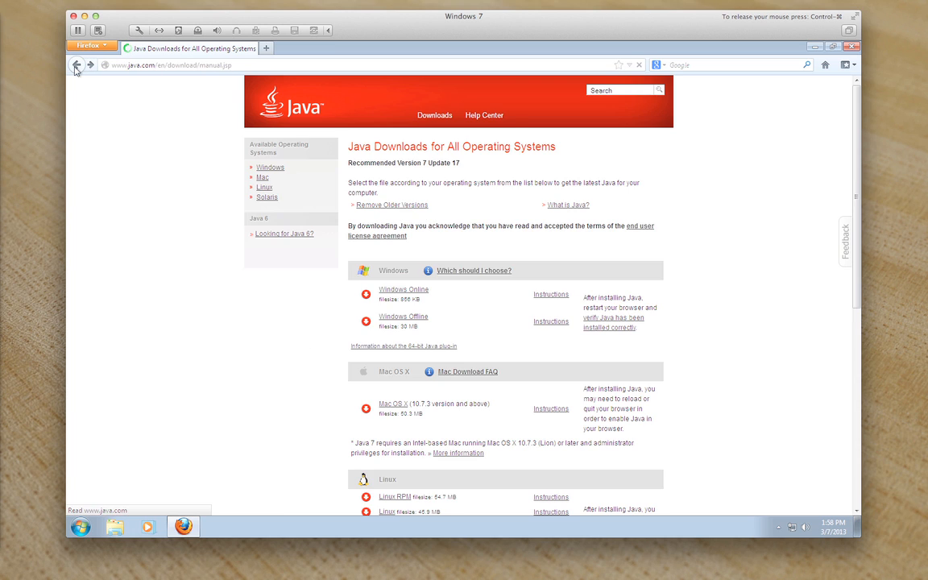
left_click(77, 64)
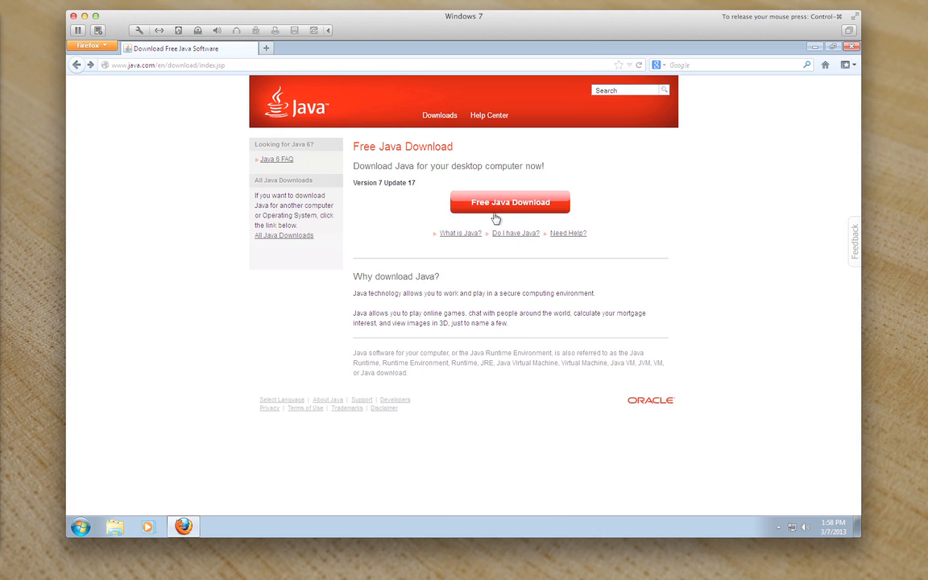
Check Computer Properties to confirm a 32-bit Windows 7 system, then close the System window.
left_click(115, 526)
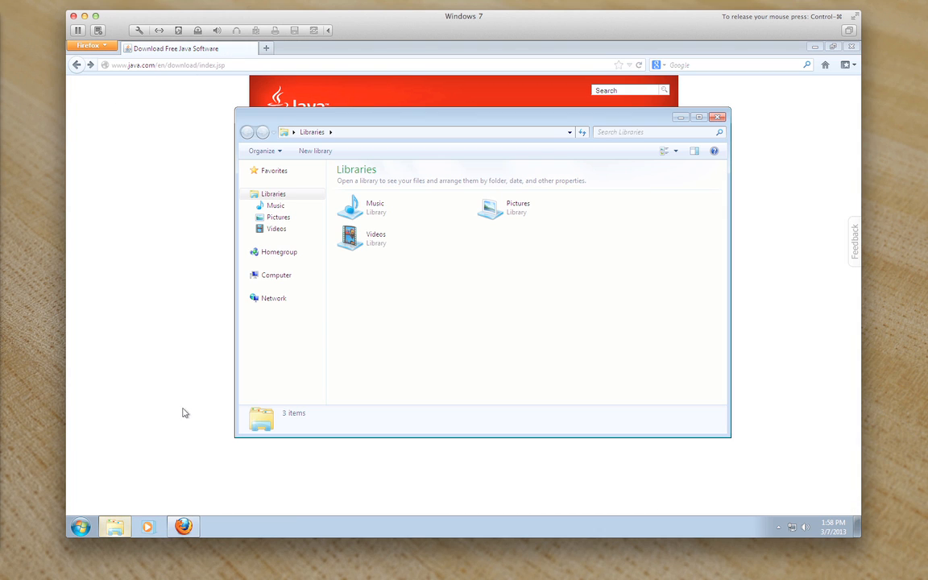
mouse_move(276, 275)
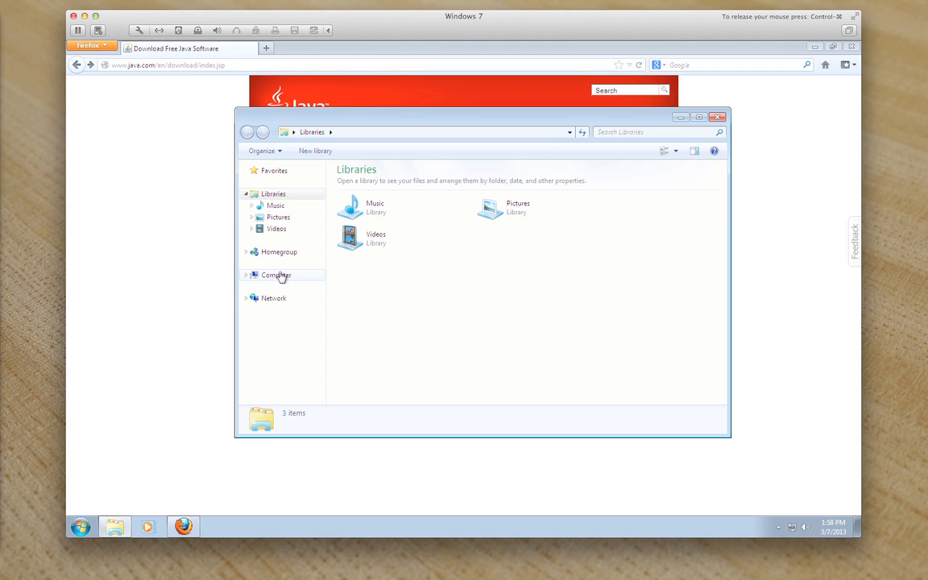
mouse_move(280, 278)
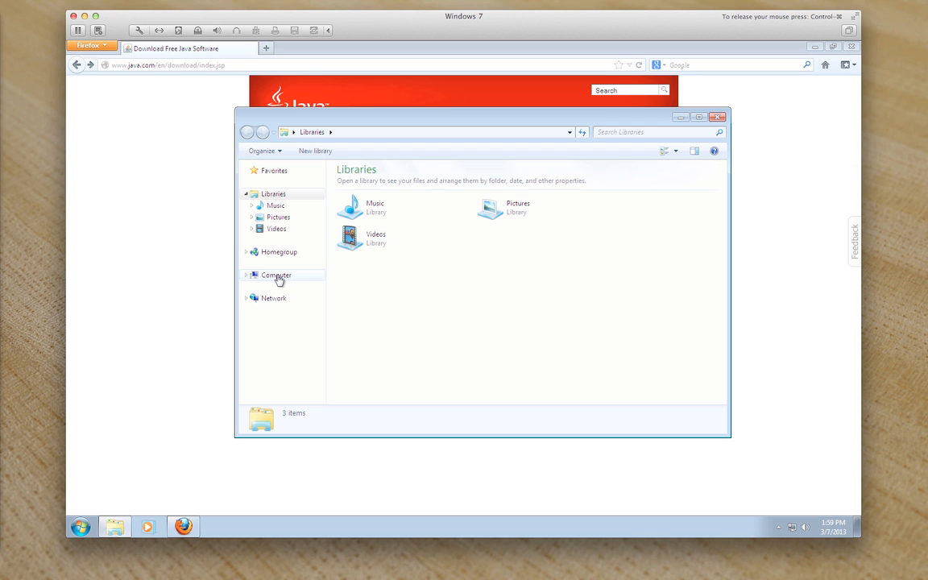
right_click(276, 275)
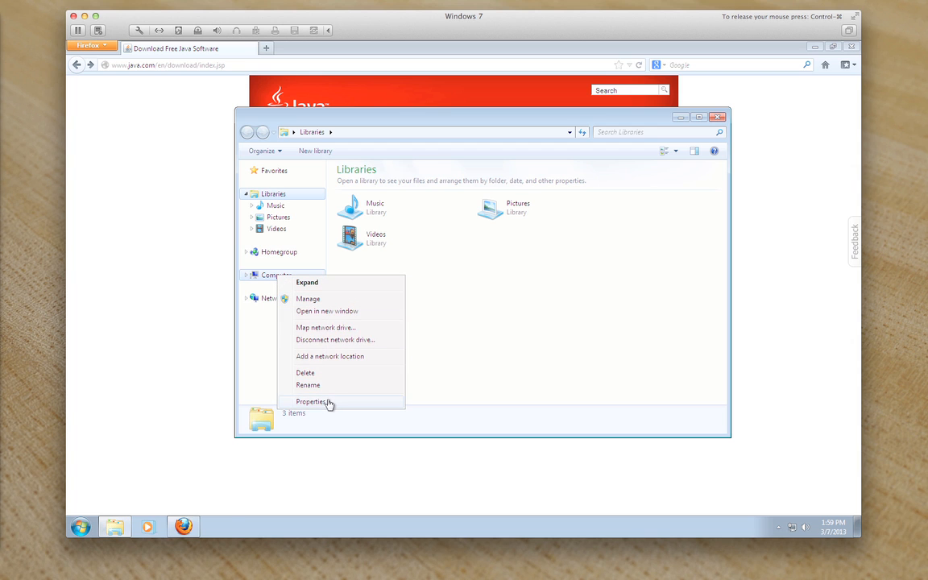
left_click(312, 402)
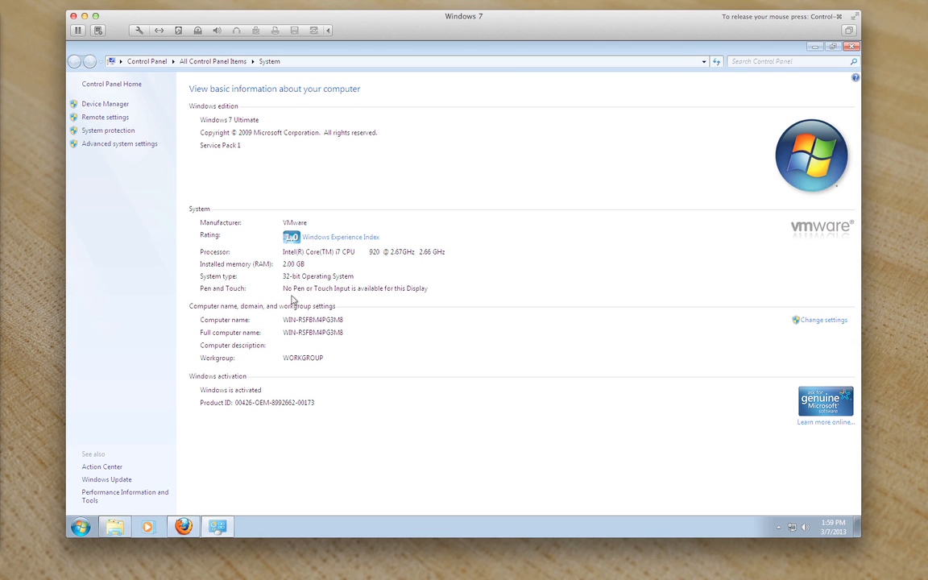
mouse_move(287, 281)
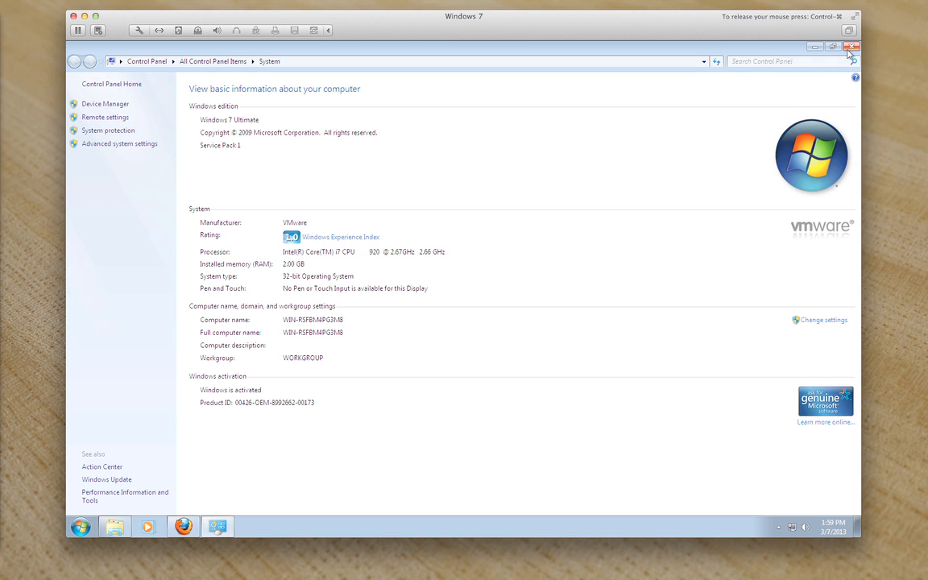
mouse_move(851, 47)
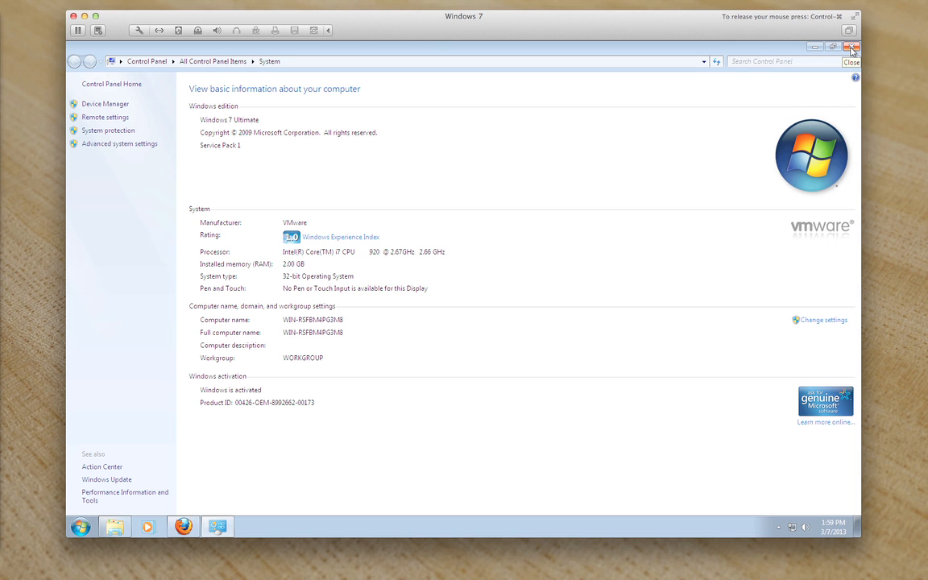
left_click(851, 46)
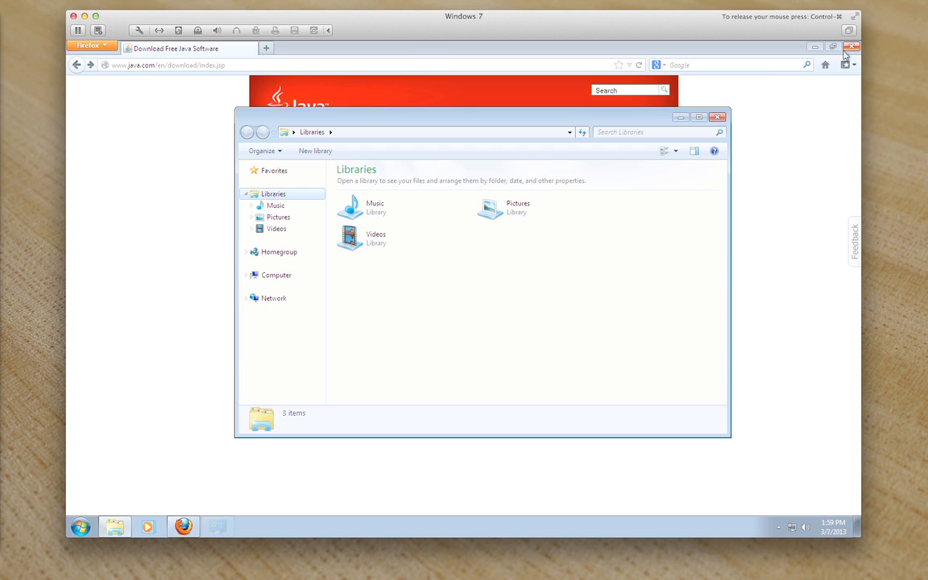
Download the Windows Java installer jxpiinstall.exe from java.com, agreeing to the terms and saving the file.
left_click(717, 117)
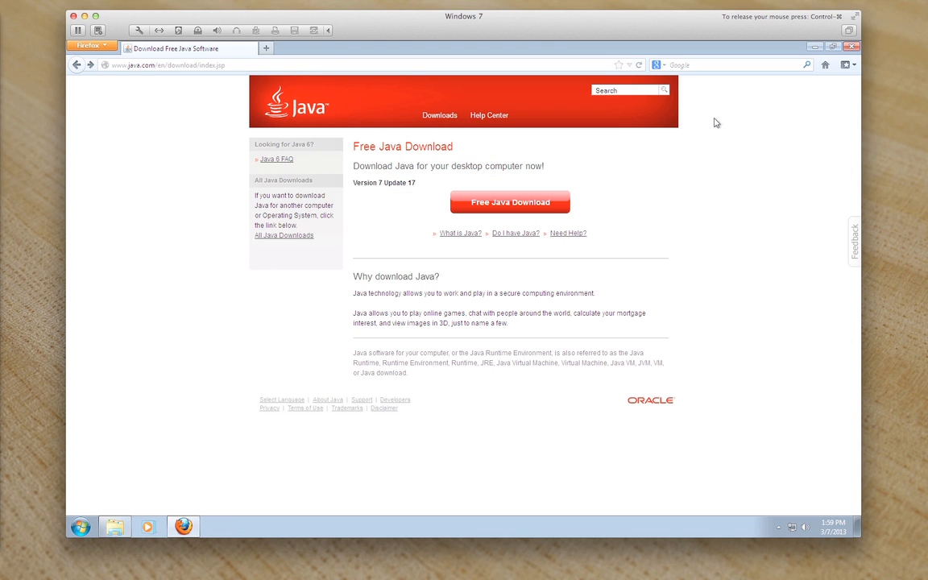
left_click(510, 201)
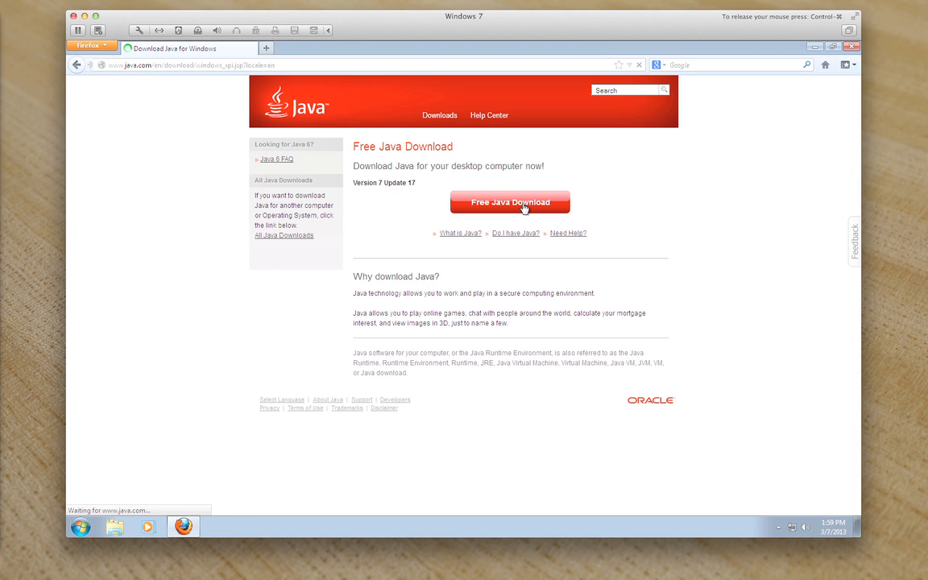
left_click(509, 203)
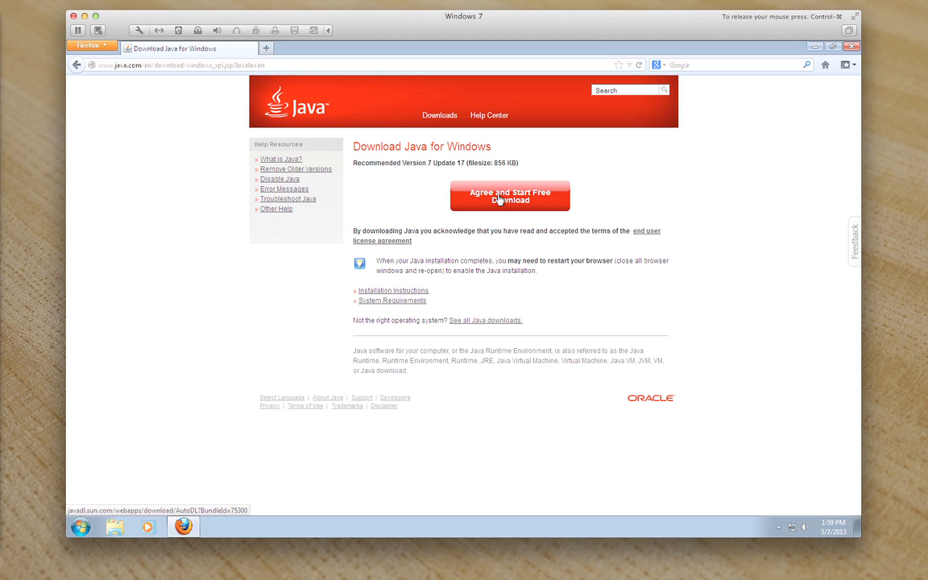
left_click(510, 195)
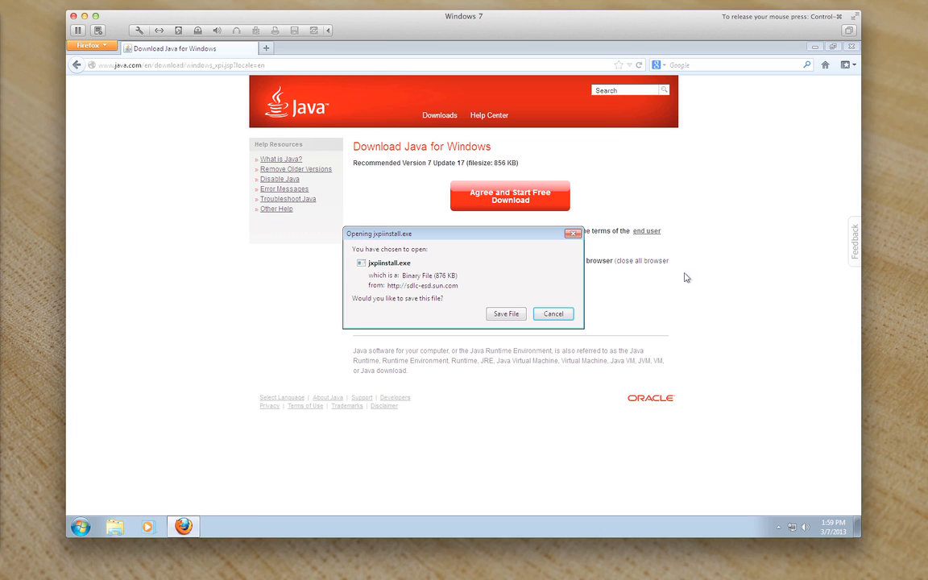
left_click(505, 313)
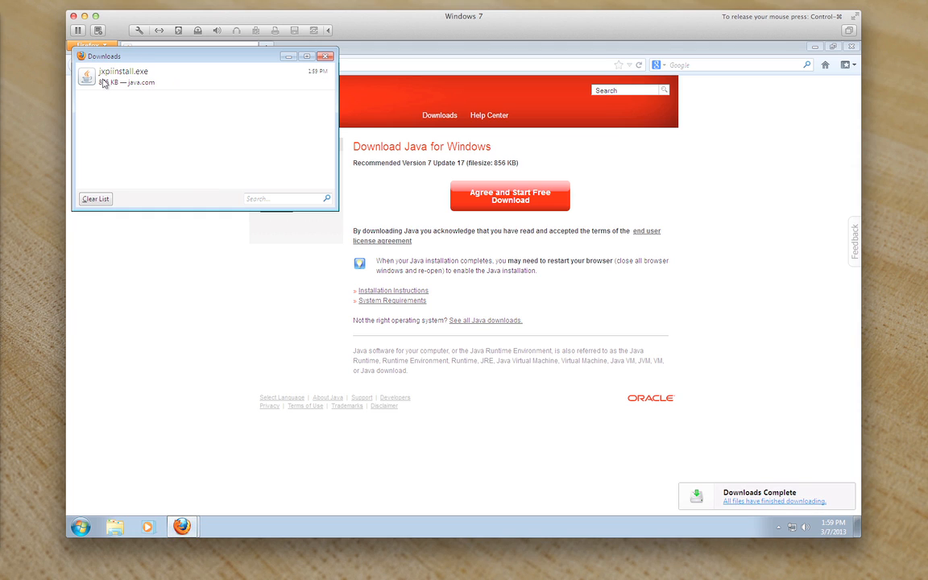
Run jxpiinstall.exe from Downloads, allow it in User Account Control and start the Java install.
double_click(122, 77)
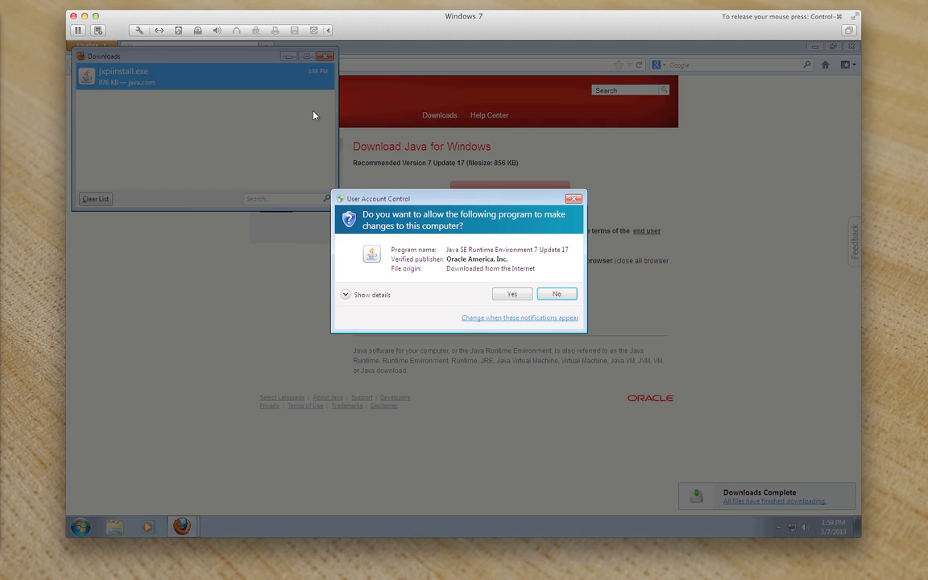
left_click(512, 293)
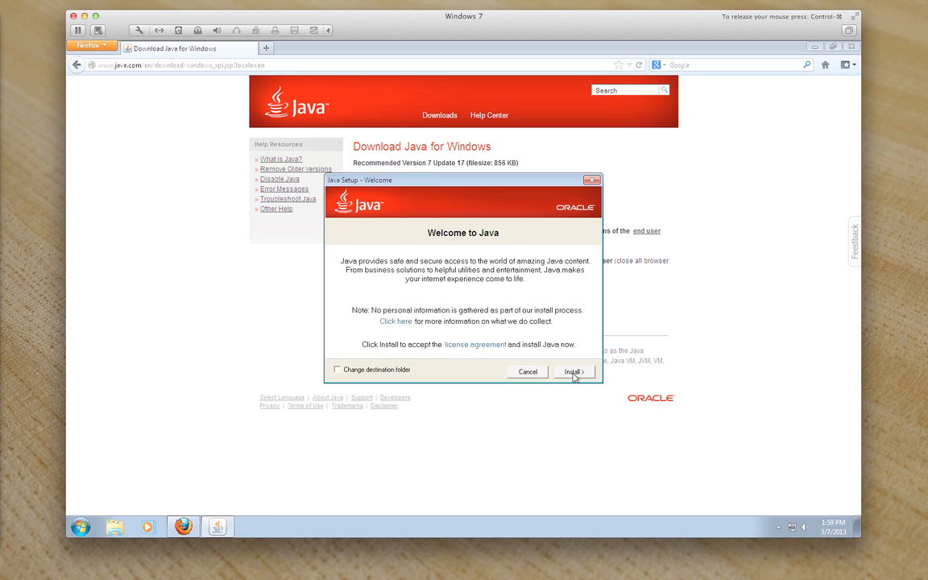
left_click(573, 371)
type("Jwildfire")
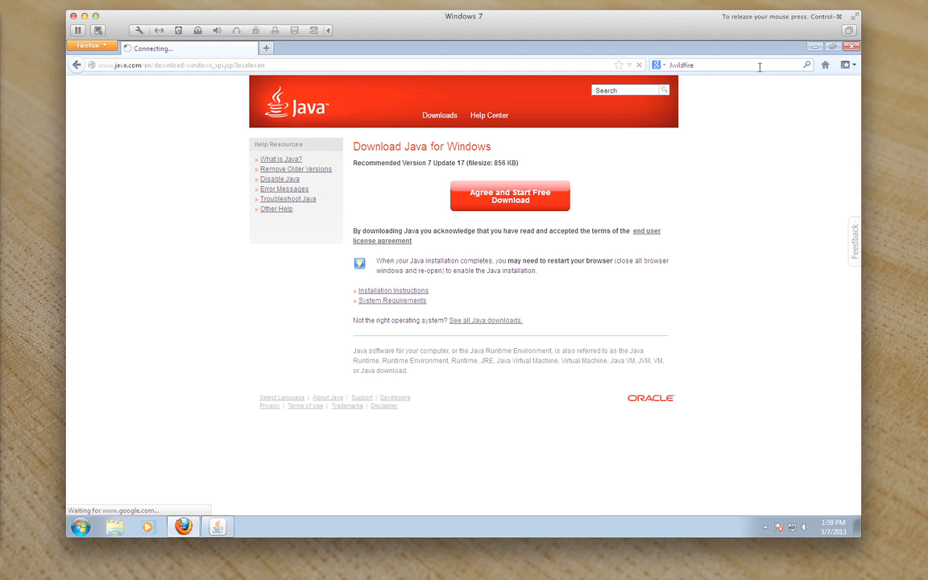
Search Google for JWildfire and reach the JWildfire downloads page.
key("Return")
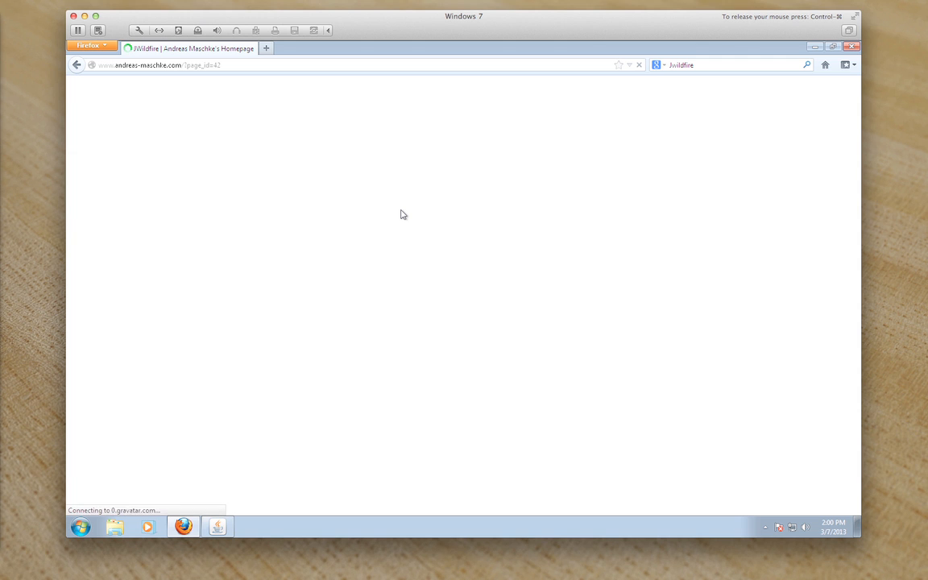
mouse_move(395, 221)
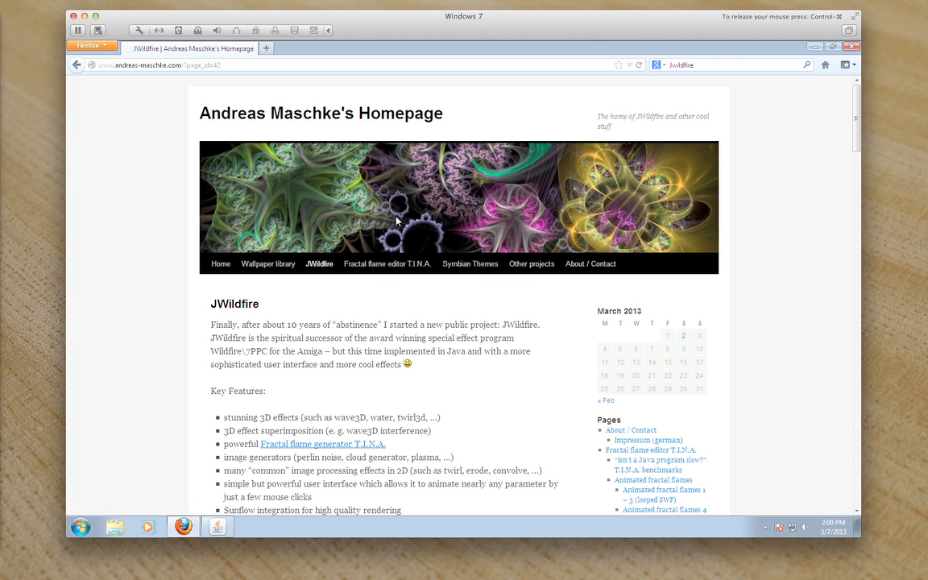
left_click(319, 264)
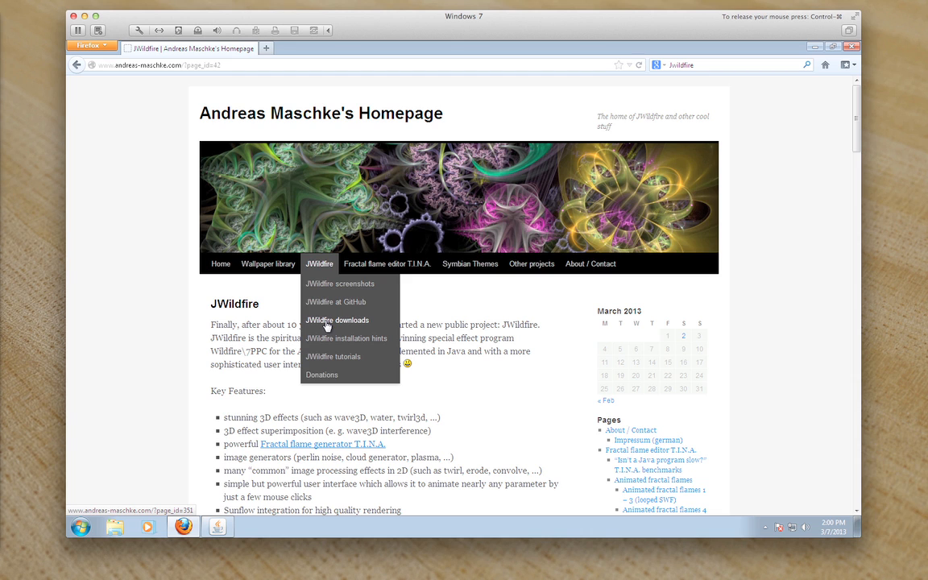
left_click(337, 319)
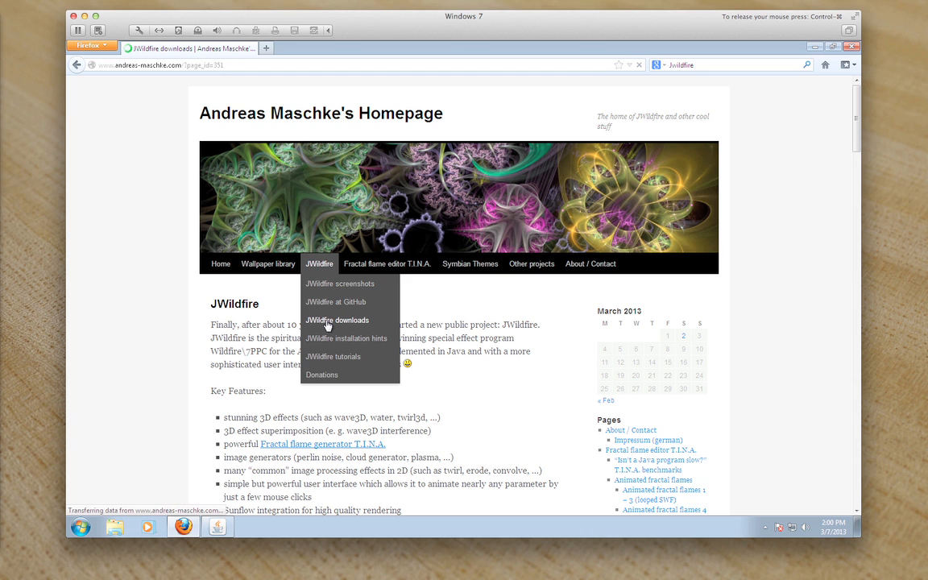
left_click(337, 320)
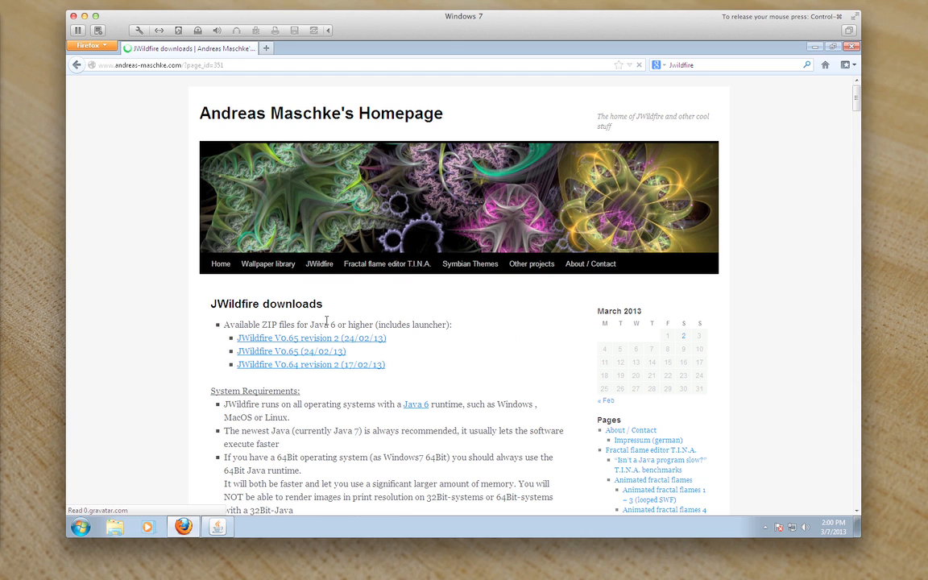
mouse_move(488, 323)
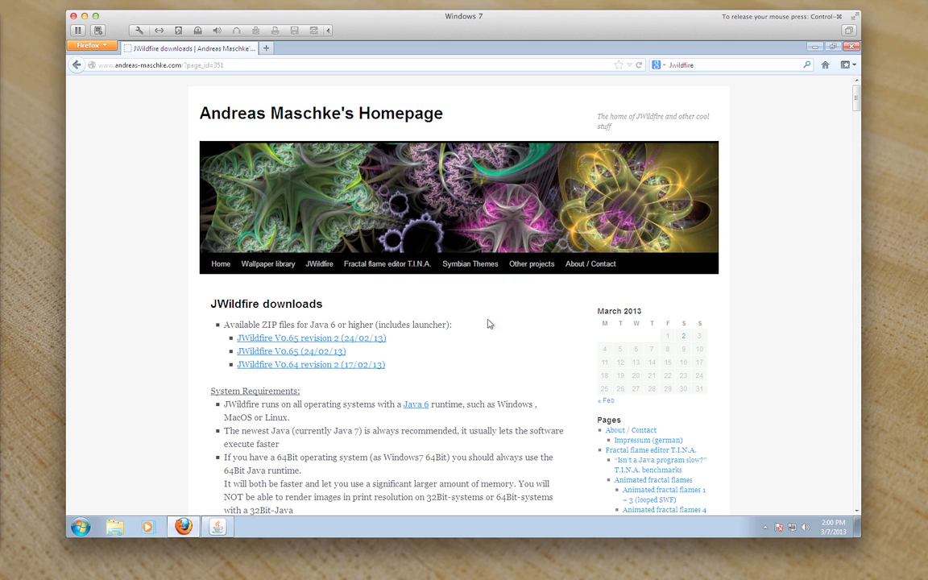
mouse_move(394, 346)
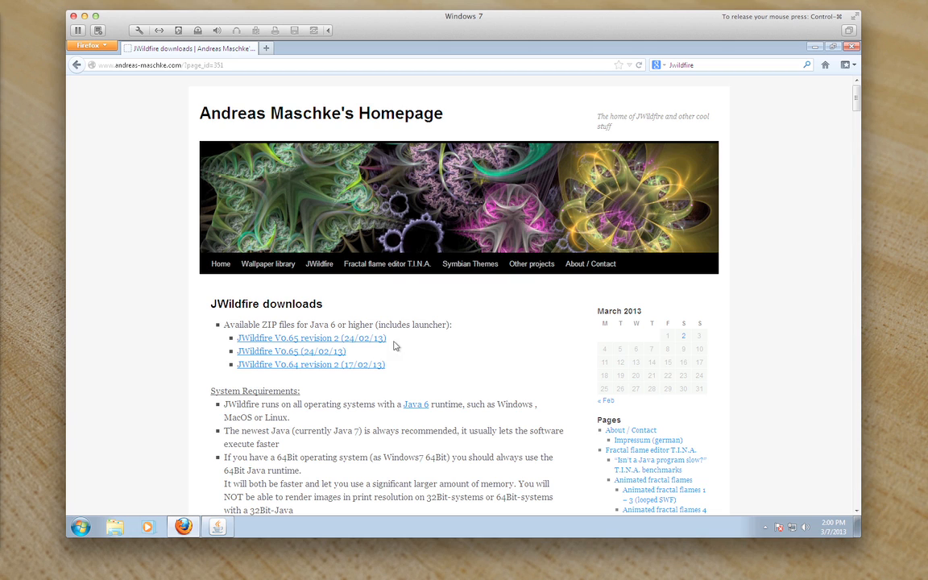
mouse_move(311, 337)
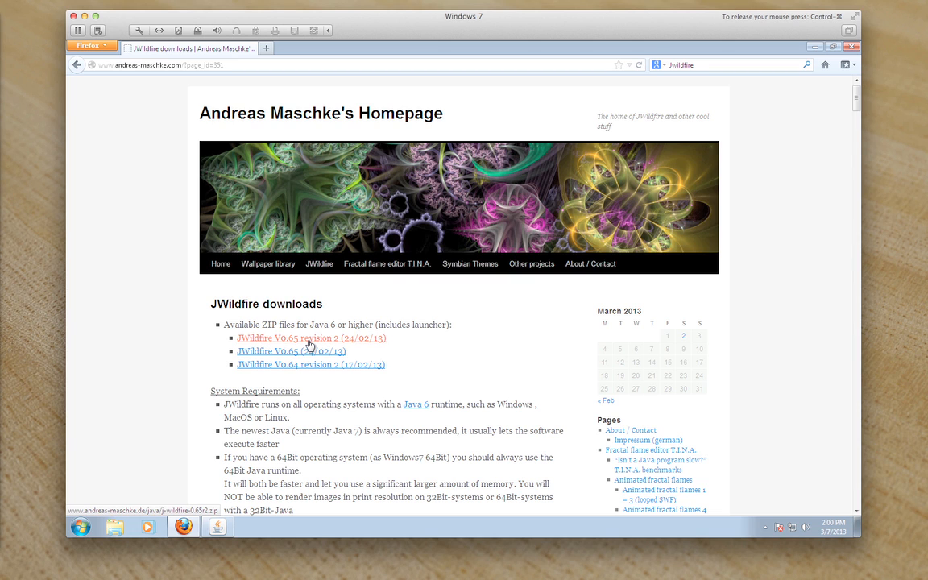
Download the JWildfire V0.65 revision 2 ZIP, saving the file rather than opening it.
left_click(310, 338)
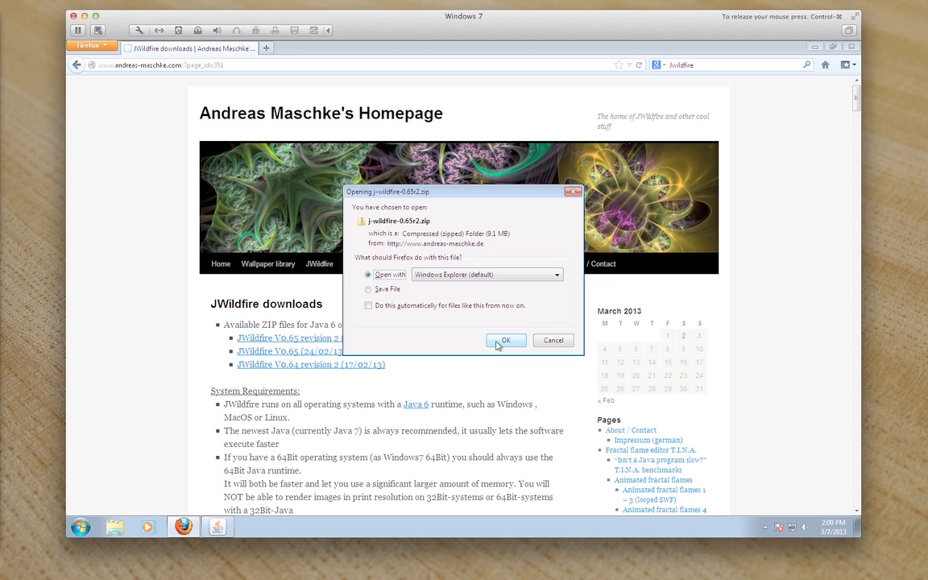
left_click(369, 289)
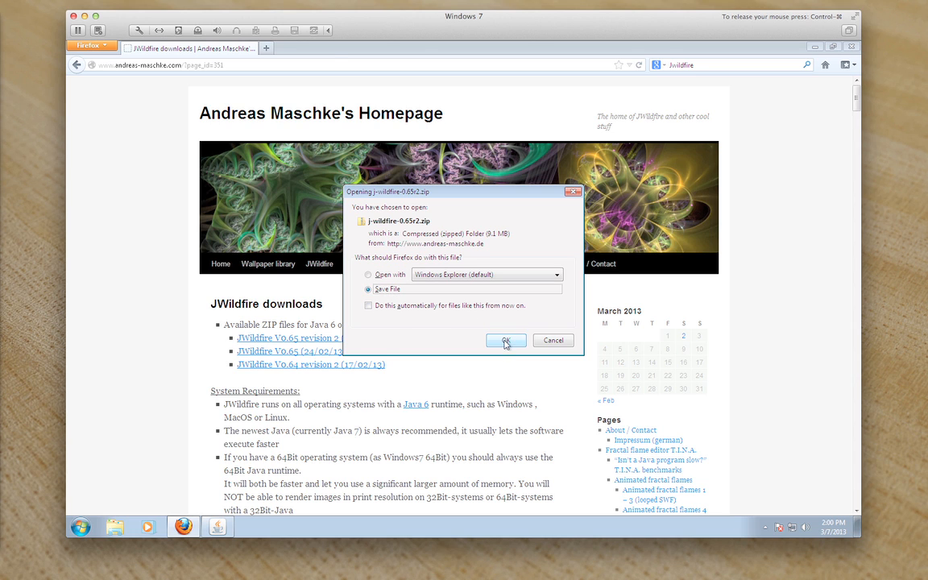
left_click(503, 340)
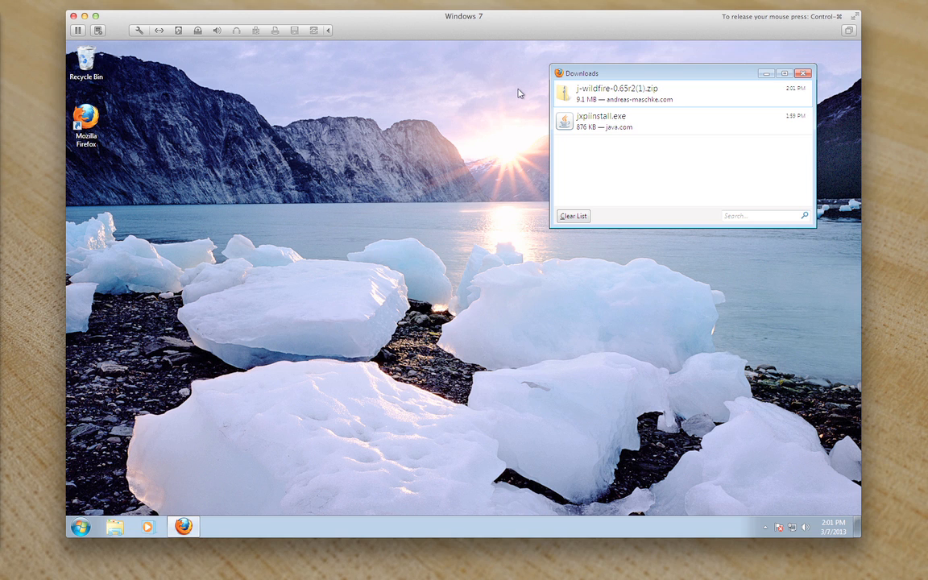
mouse_move(481, 266)
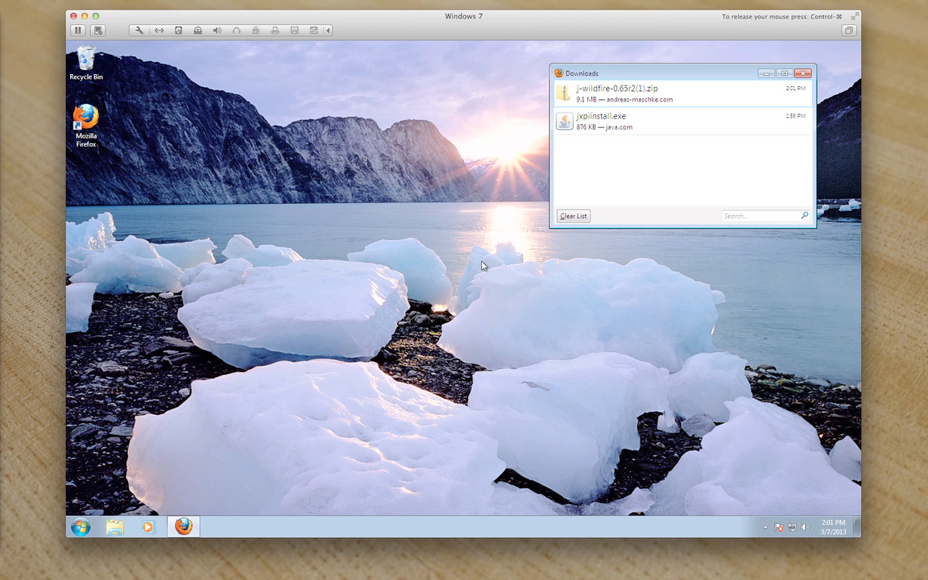
Finish the Java install with the Ask Toolbar declined and close the completed installer.
double_click(599, 121)
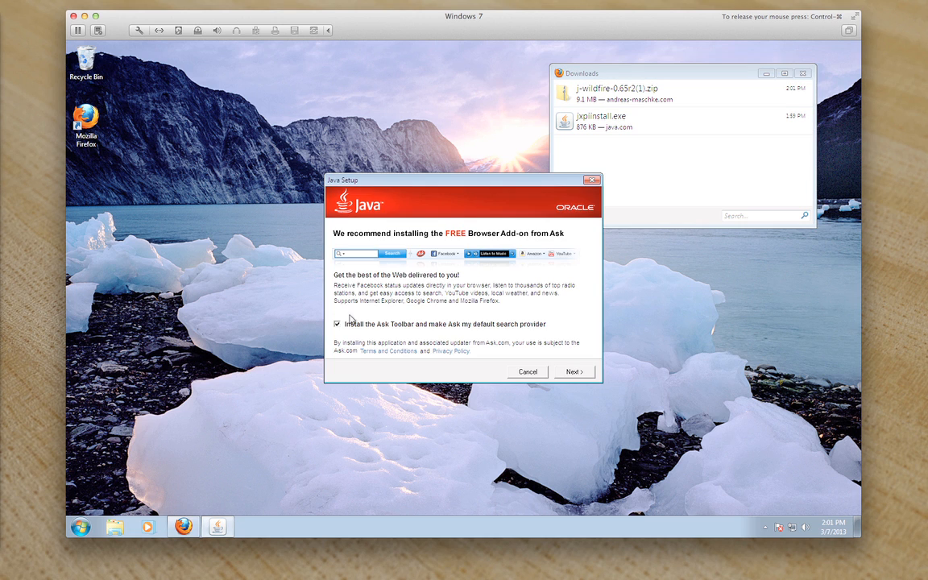
left_click(337, 323)
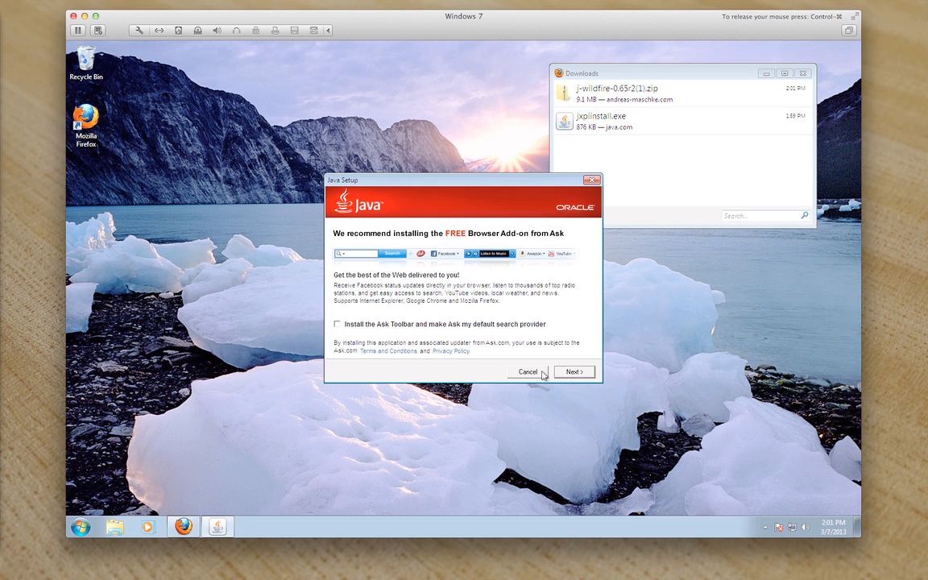
left_click(572, 371)
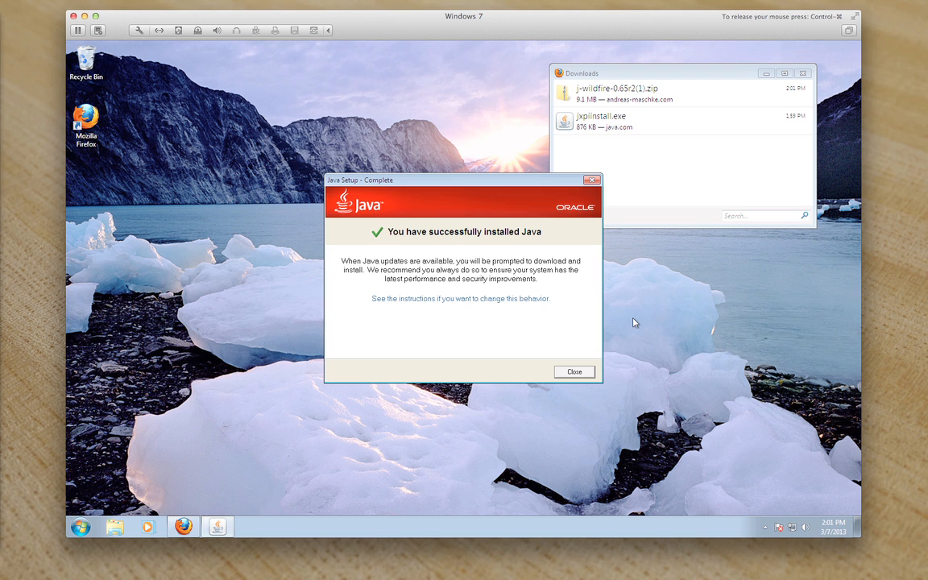
mouse_move(558, 363)
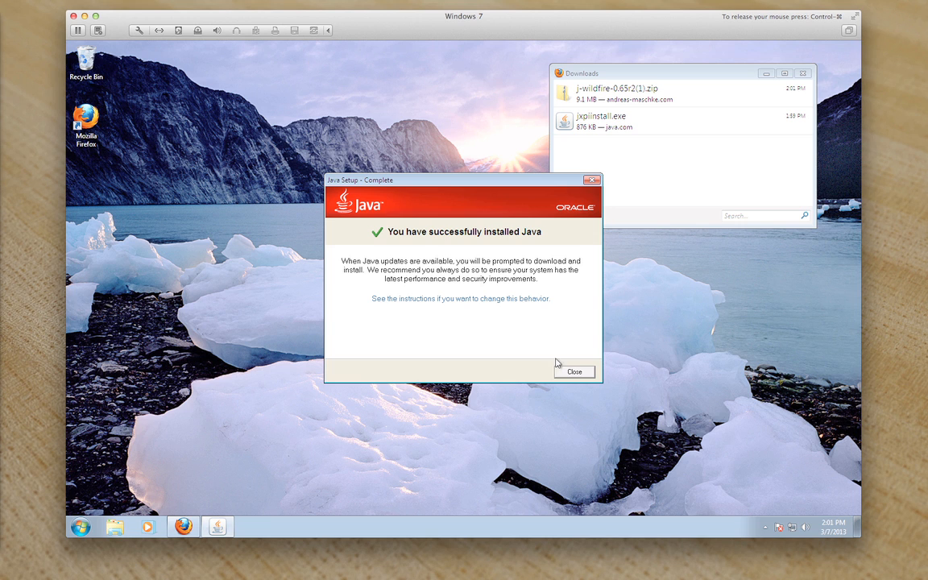
left_click(574, 371)
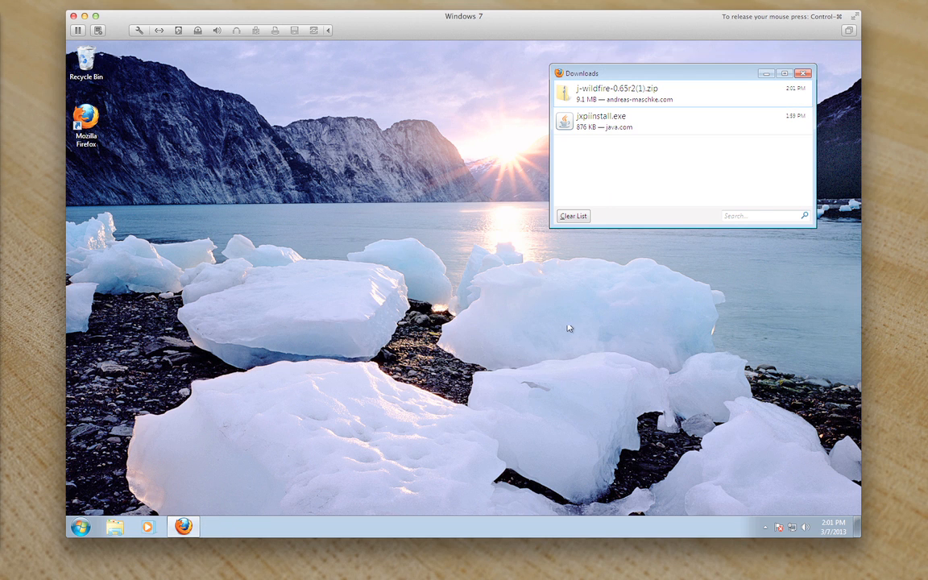
mouse_move(567, 294)
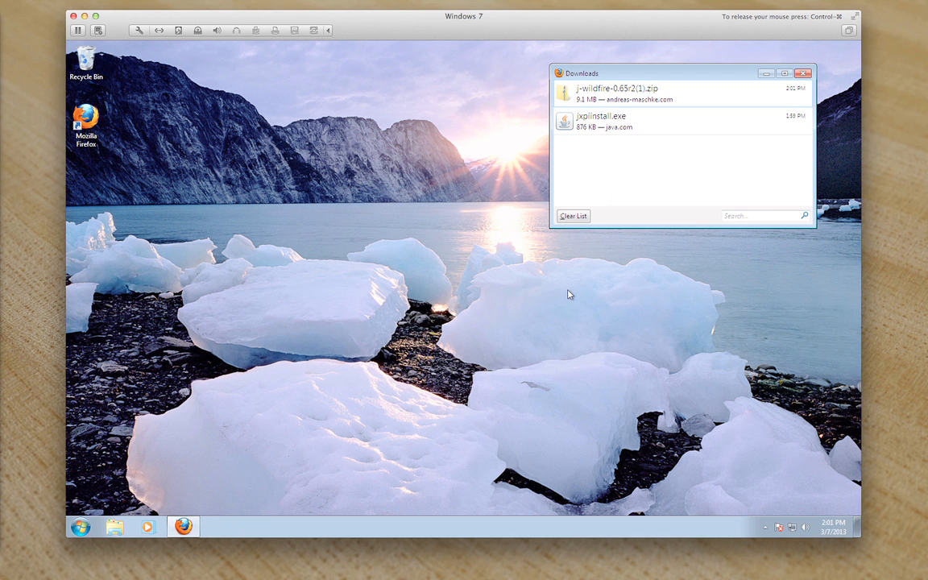
mouse_move(596, 191)
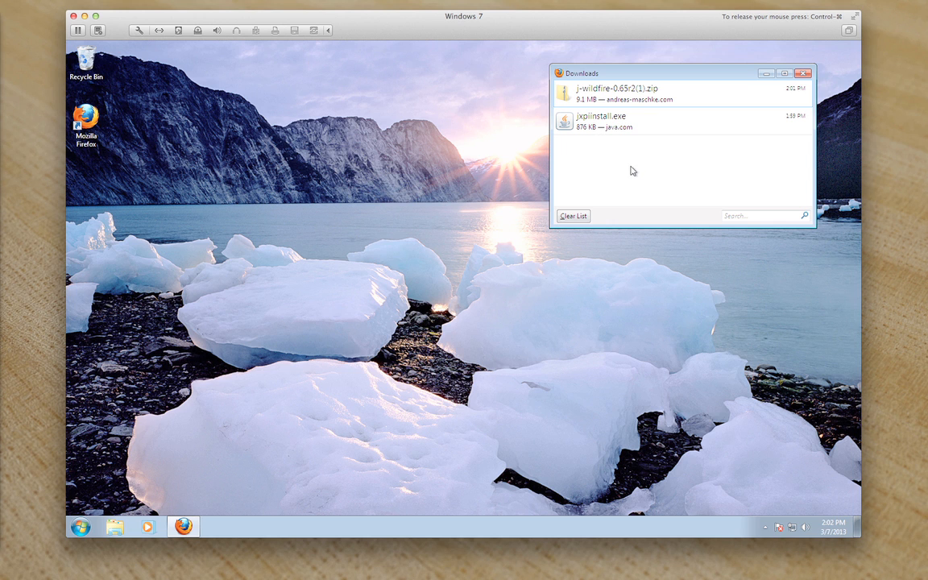
In the Downloads folder, delete the old j-wildfire-0.65r2 folder and the older duplicate zip.
right_click(632, 93)
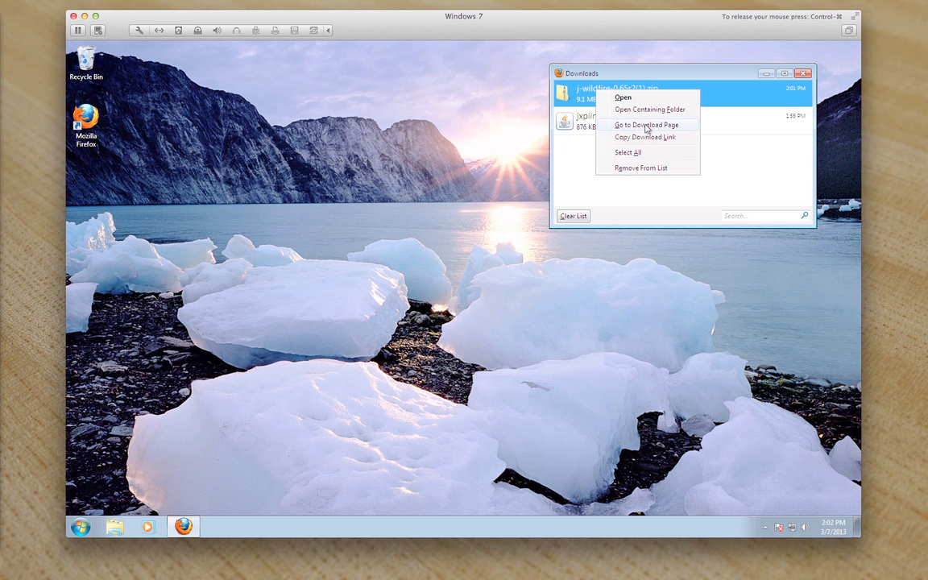
left_click(649, 108)
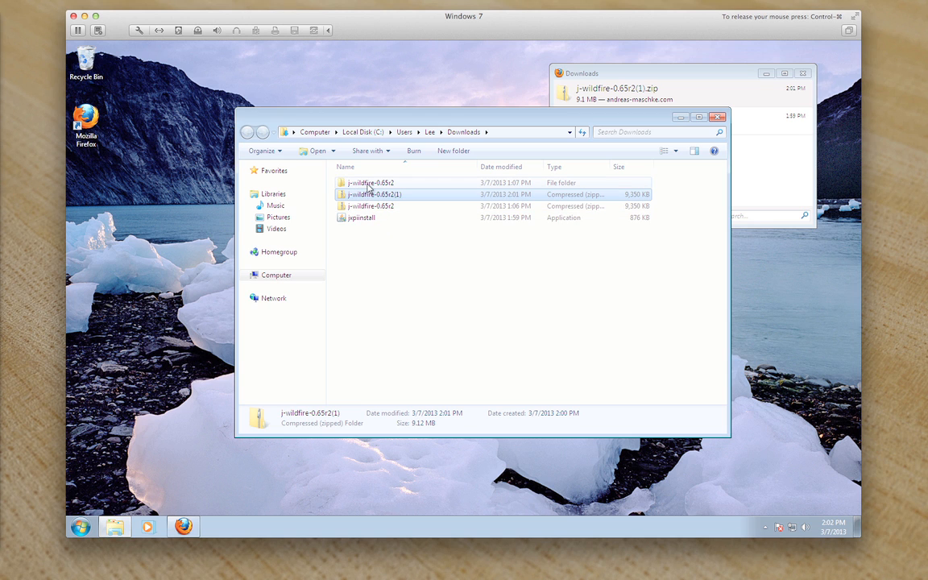
right_click(369, 182)
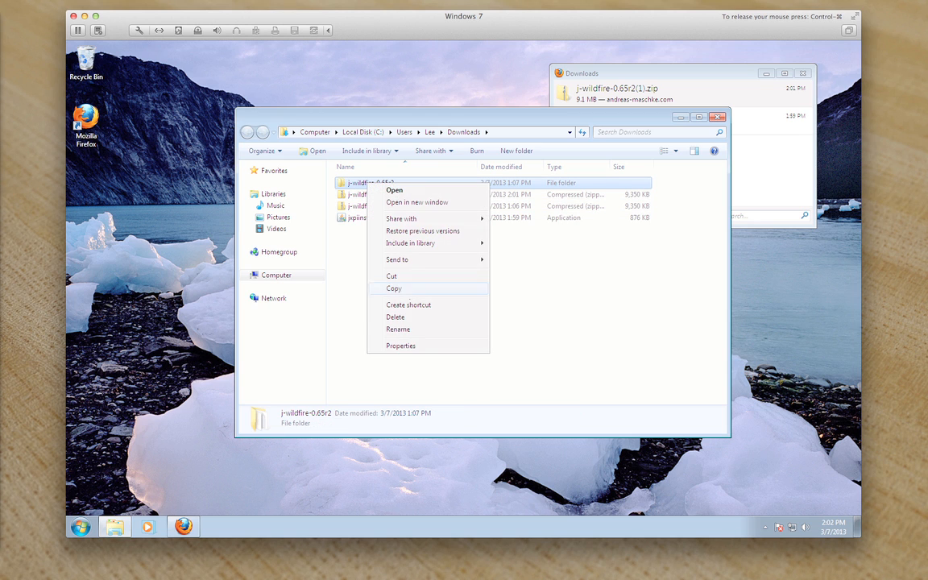
left_click(395, 316)
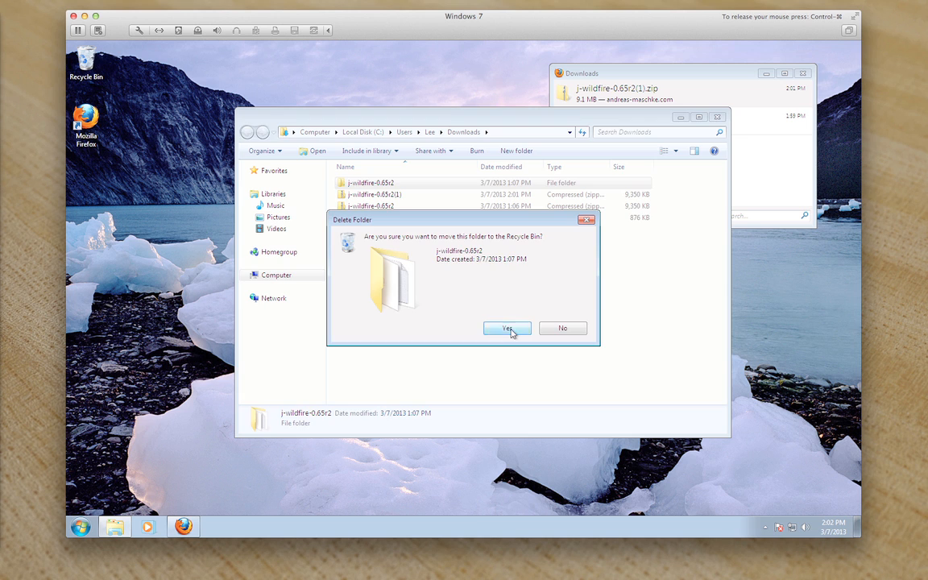
left_click(506, 328)
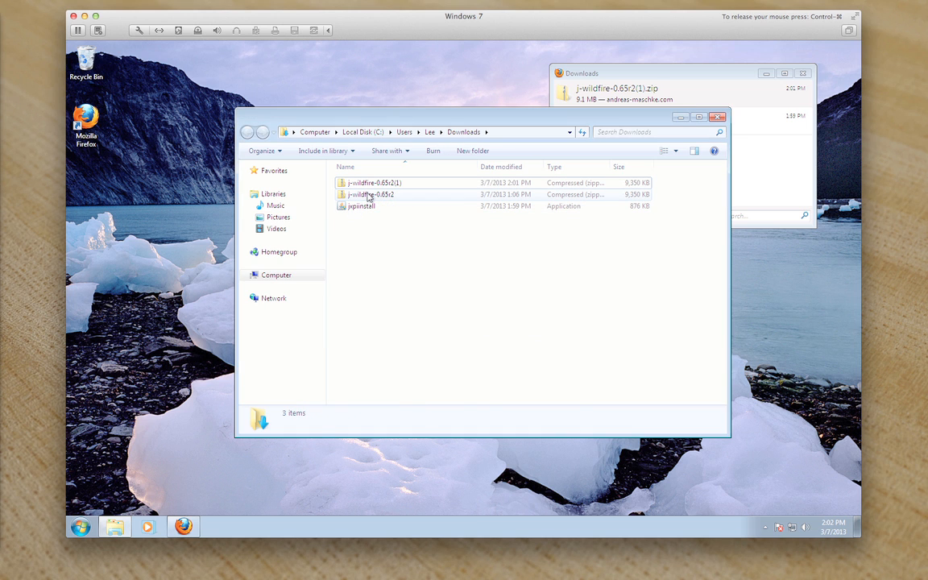
right_click(369, 194)
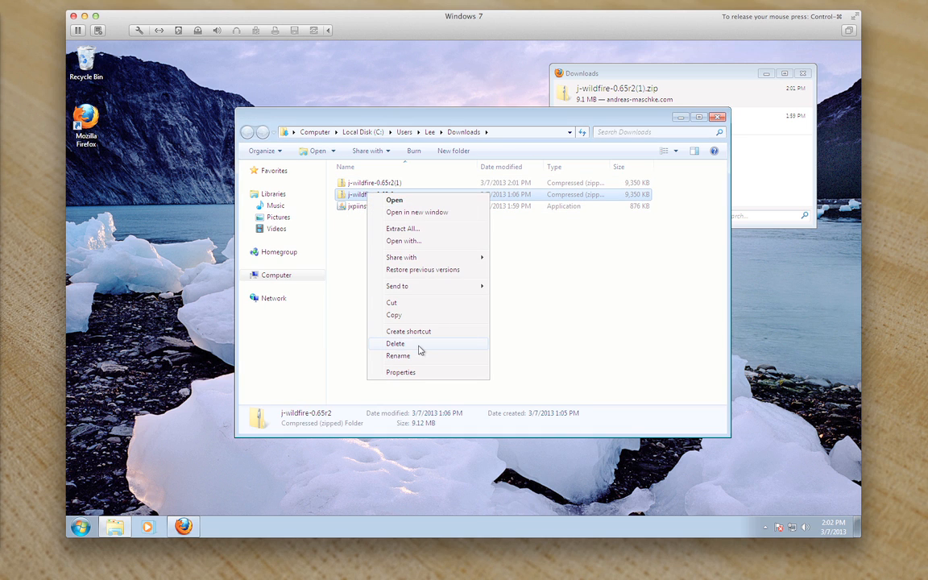
left_click(395, 343)
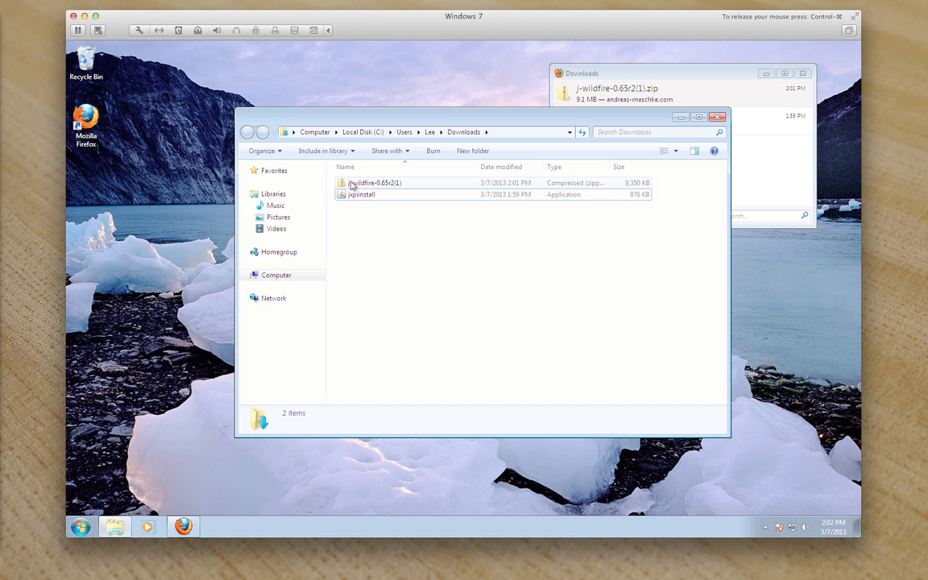
Extract j-wildfire-0.65r2(1).zip into its default folder.
right_click(371, 182)
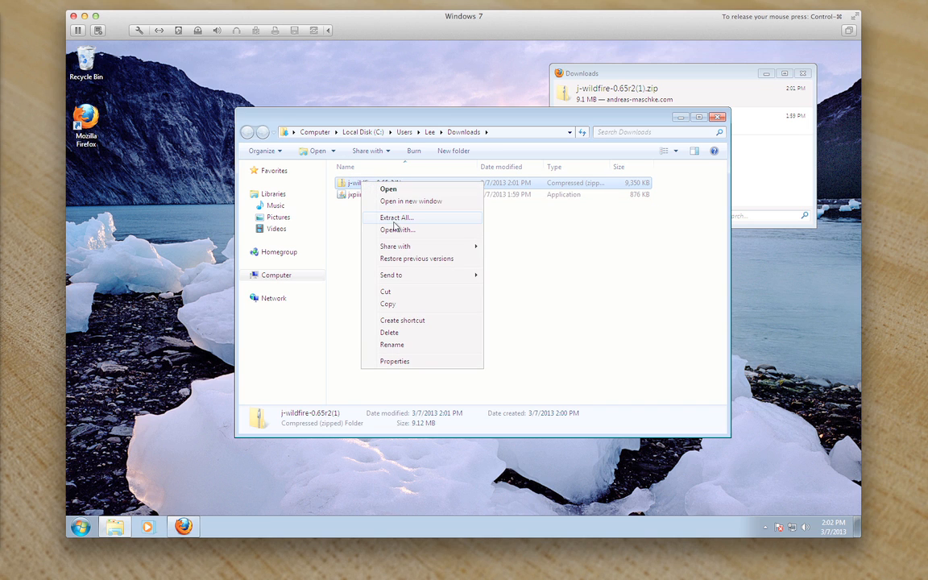
left_click(396, 217)
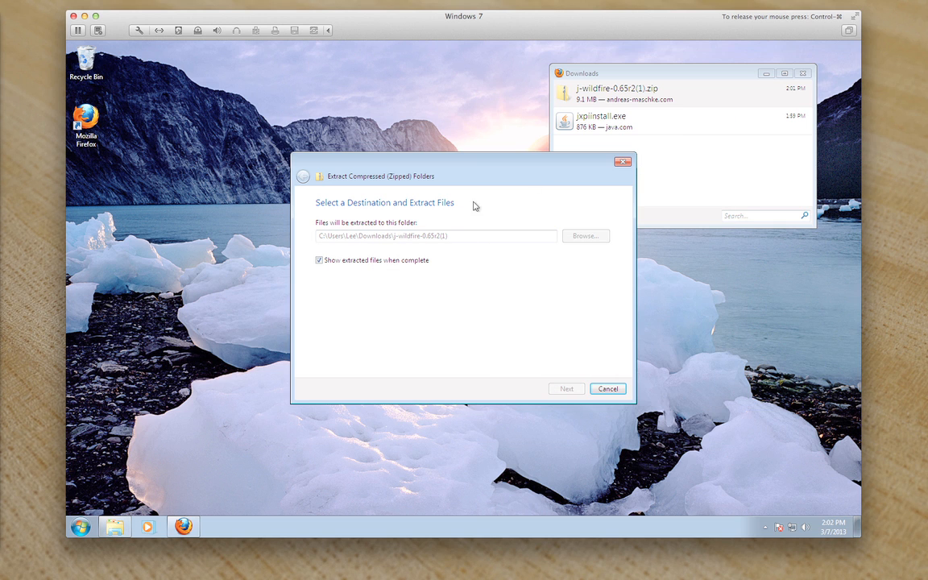
left_click(566, 388)
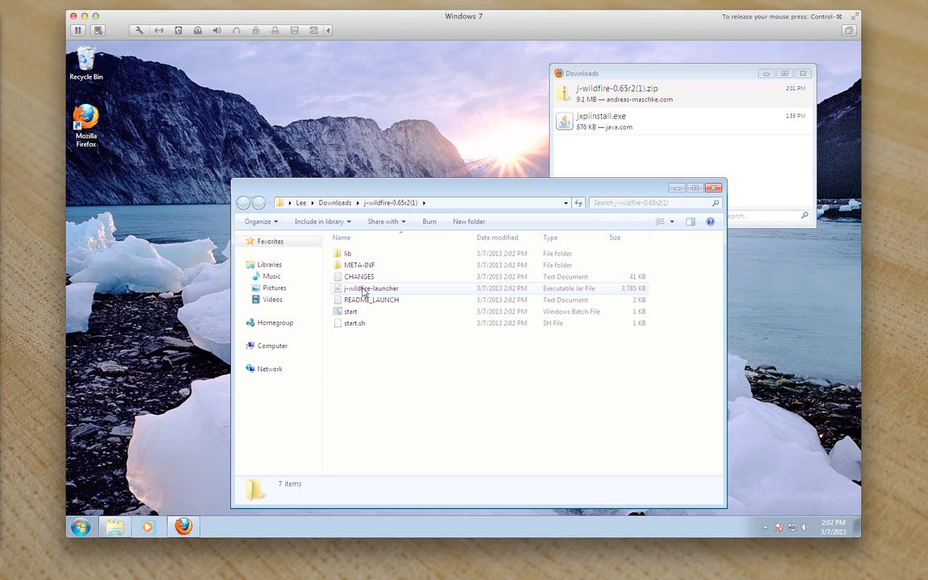
mouse_move(370, 288)
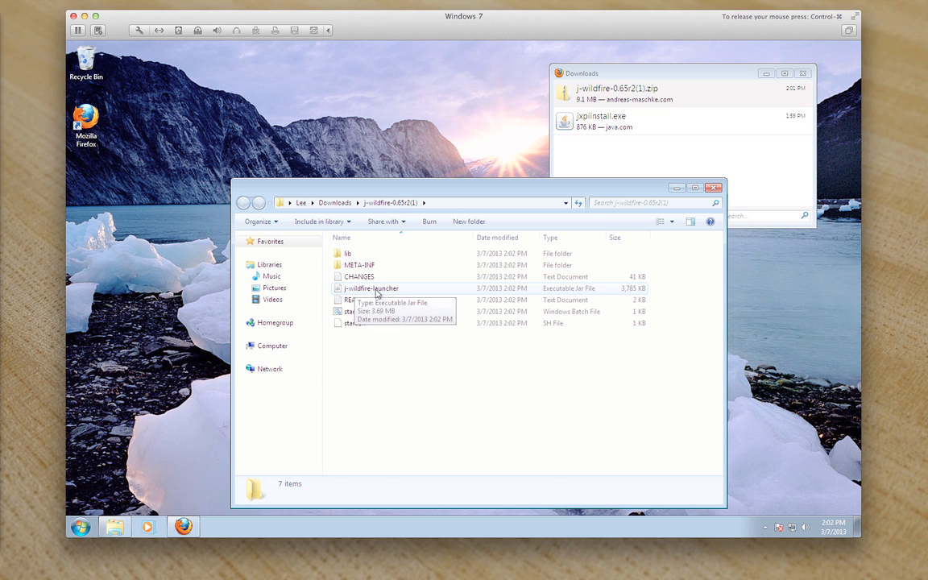
Run j-wildfire-launcher and start JWildfire with the jre7 runtime and 1024 MB memory.
double_click(369, 287)
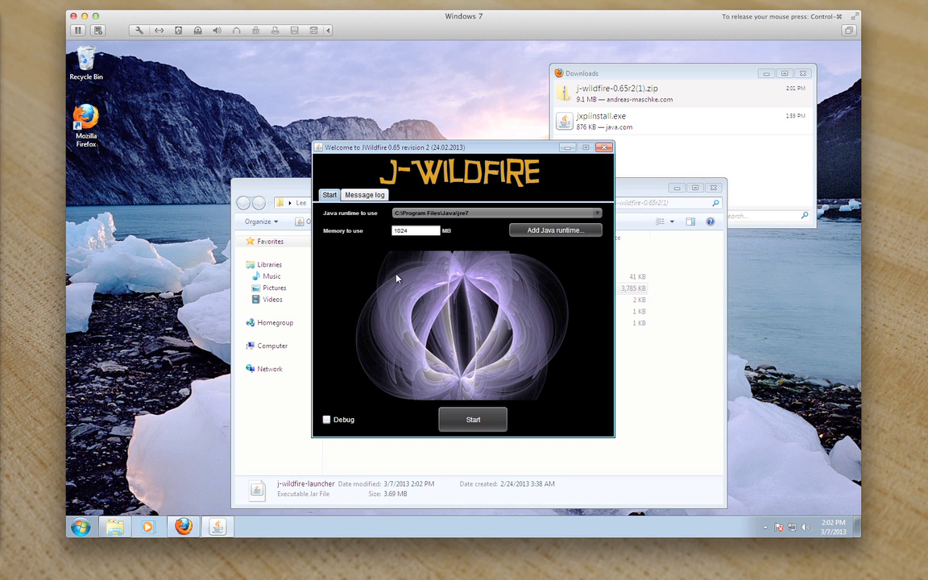
mouse_move(476, 234)
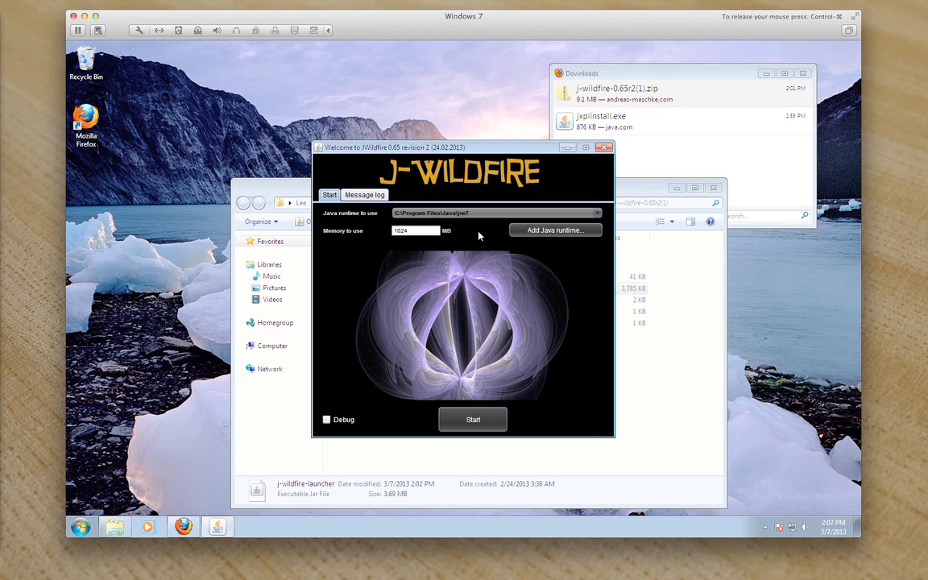
left_click(596, 212)
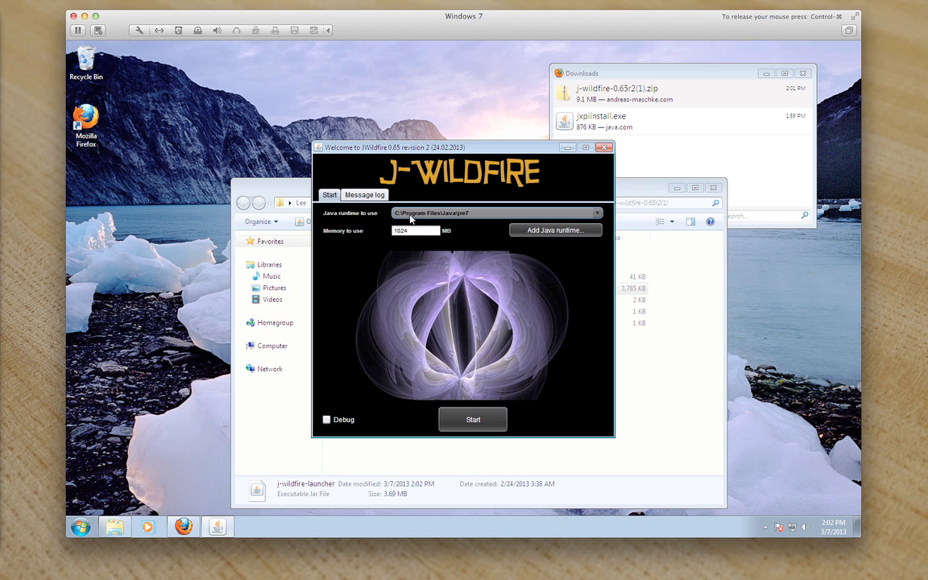
mouse_move(441, 218)
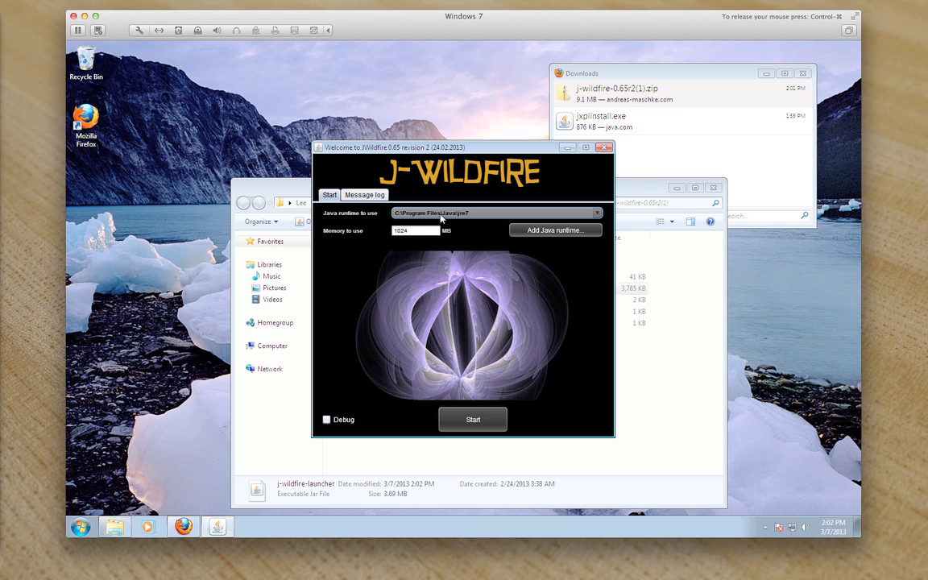
mouse_move(466, 216)
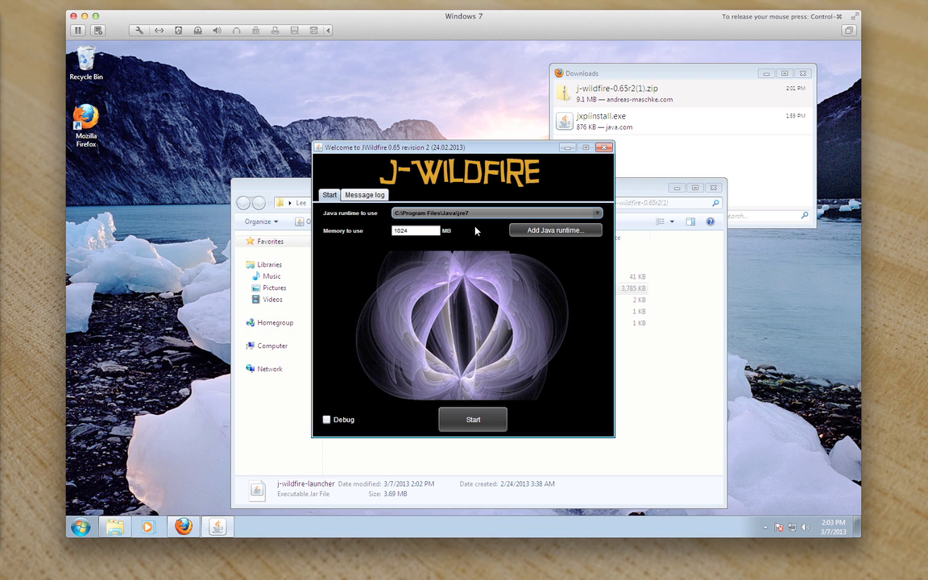
mouse_move(480, 234)
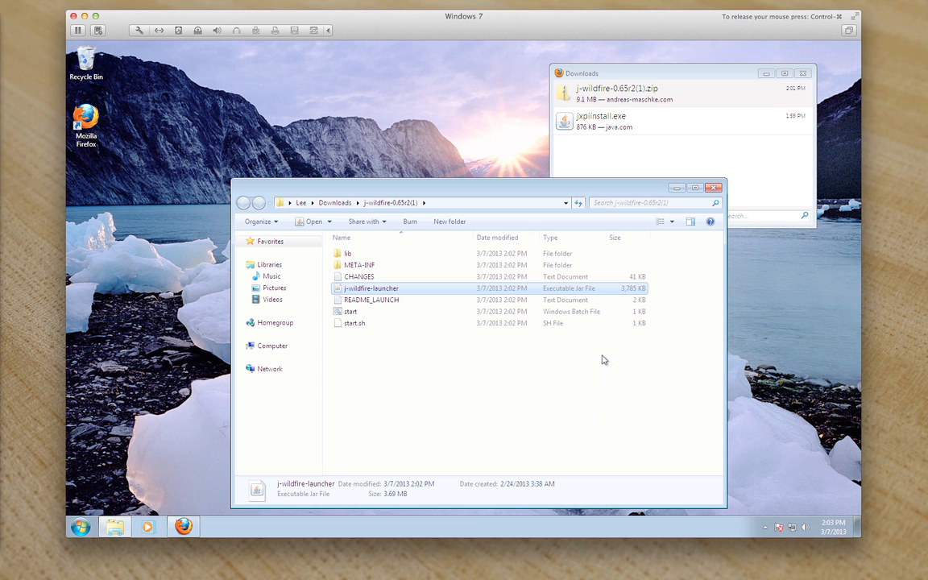
mouse_move(696, 181)
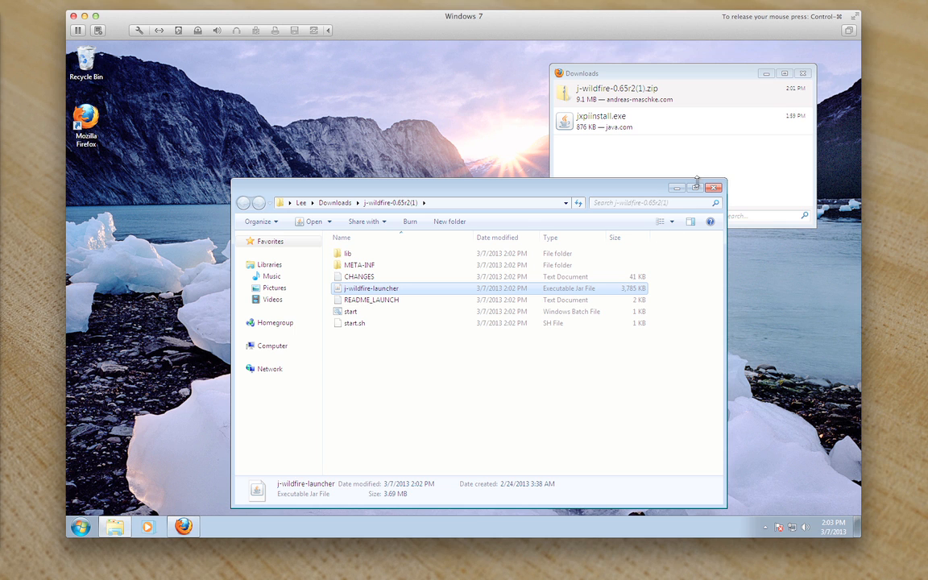
Centre the JWildfire welcome window and open the official JWildfire website.
double_click(371, 288)
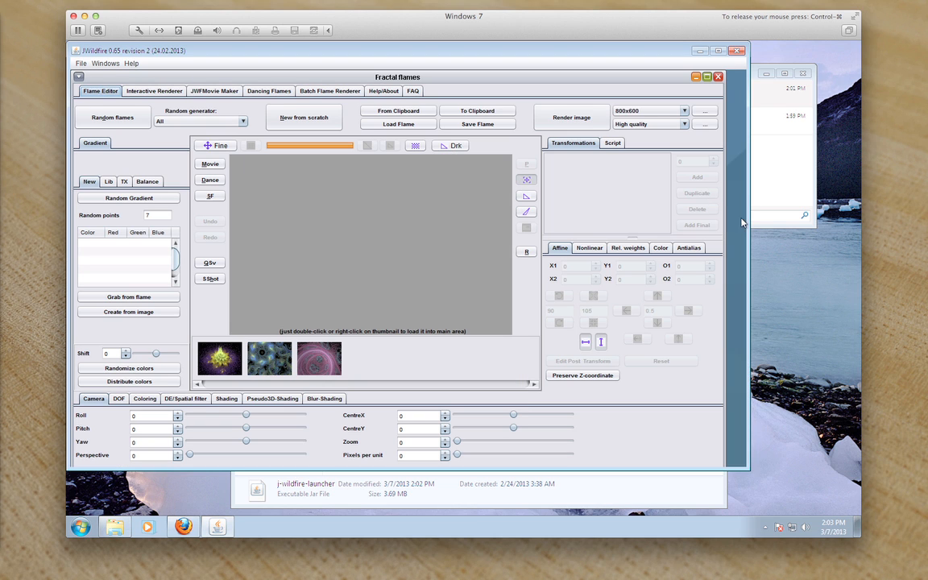
mouse_move(694, 78)
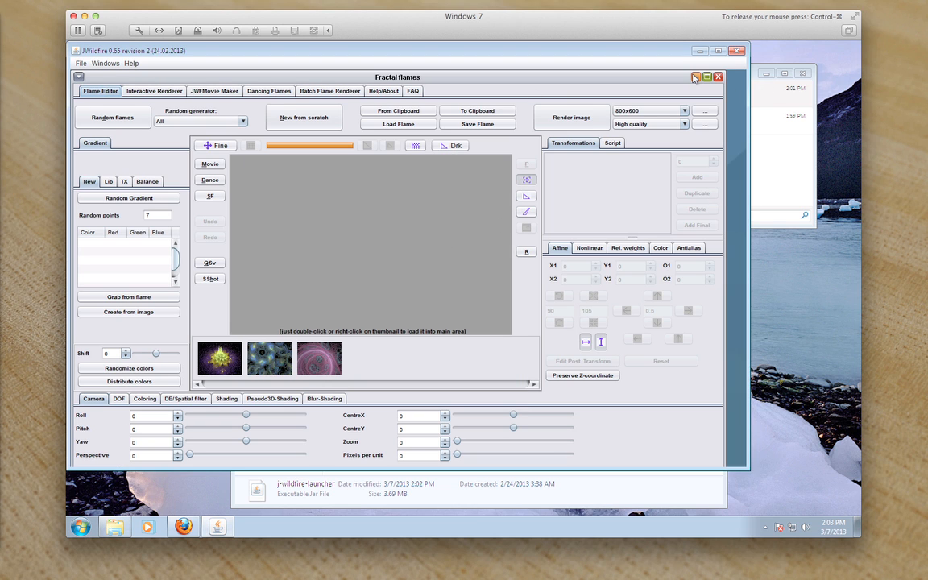
left_click(717, 77)
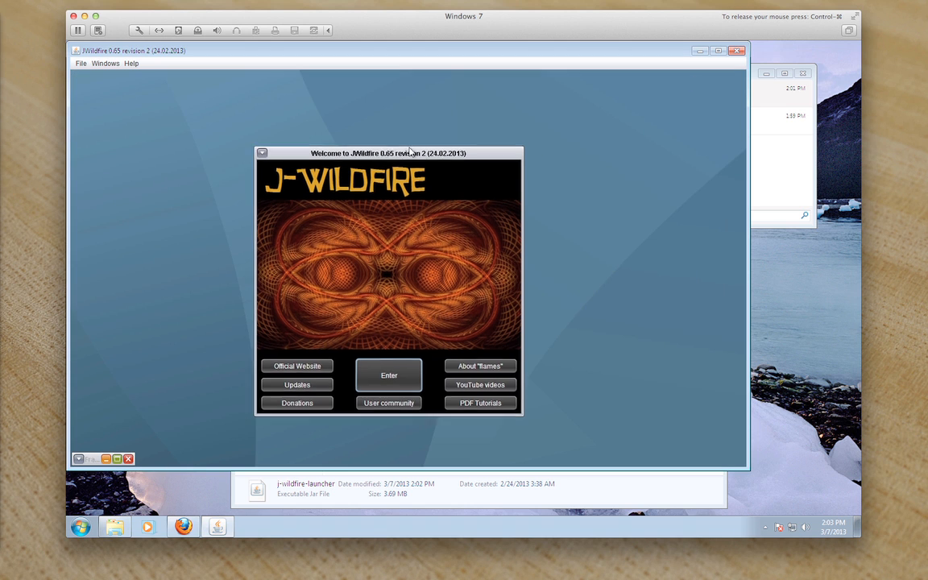
left_click_drag(388, 153, 416, 143)
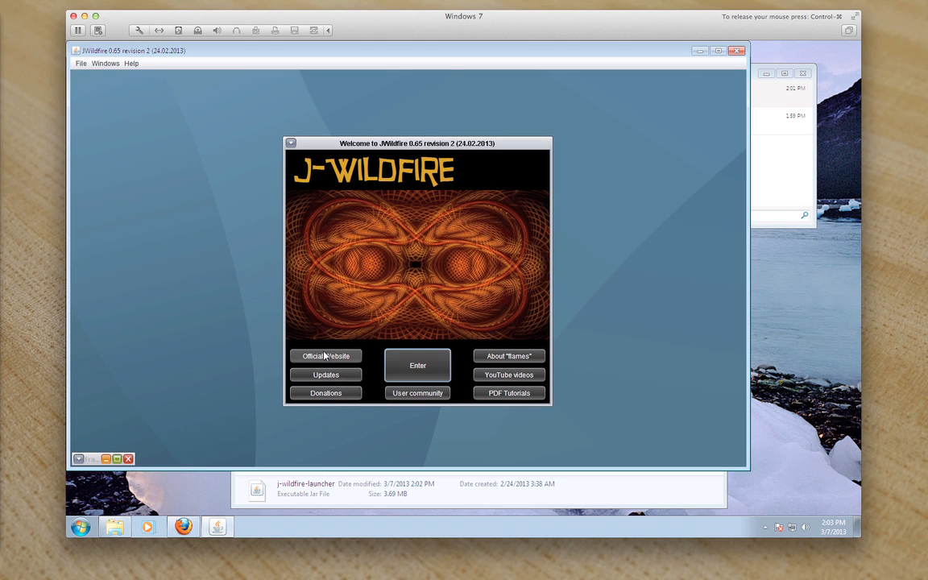
left_click(325, 356)
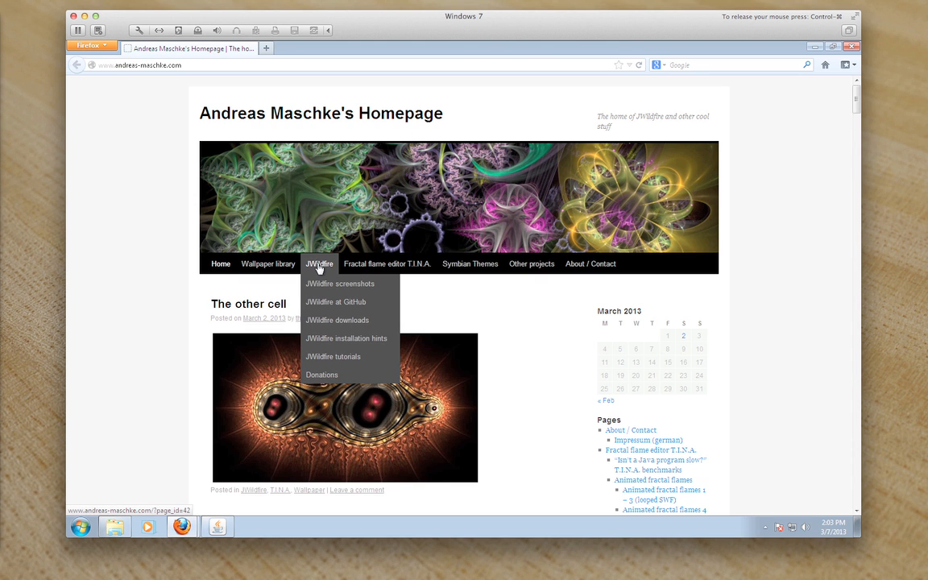
mouse_move(337, 320)
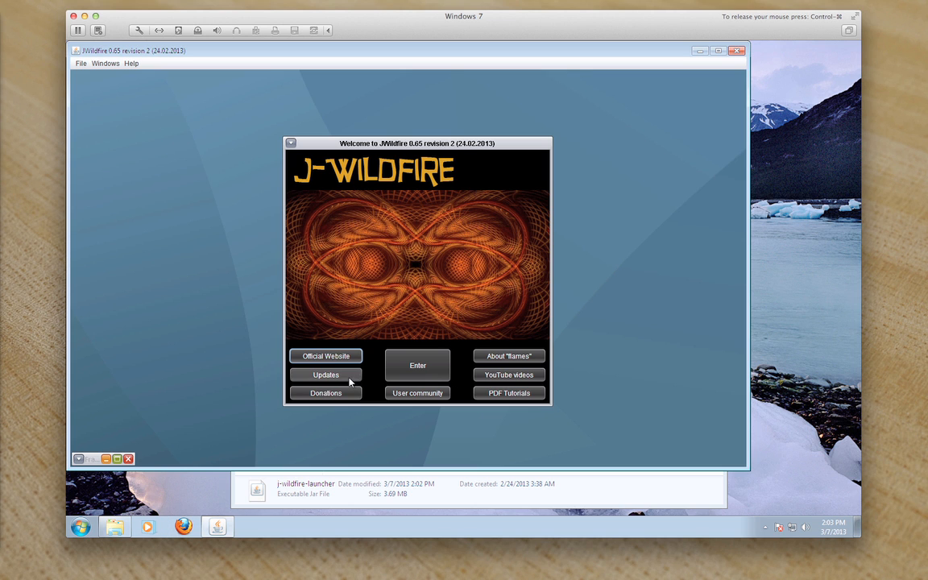
left_click(326, 374)
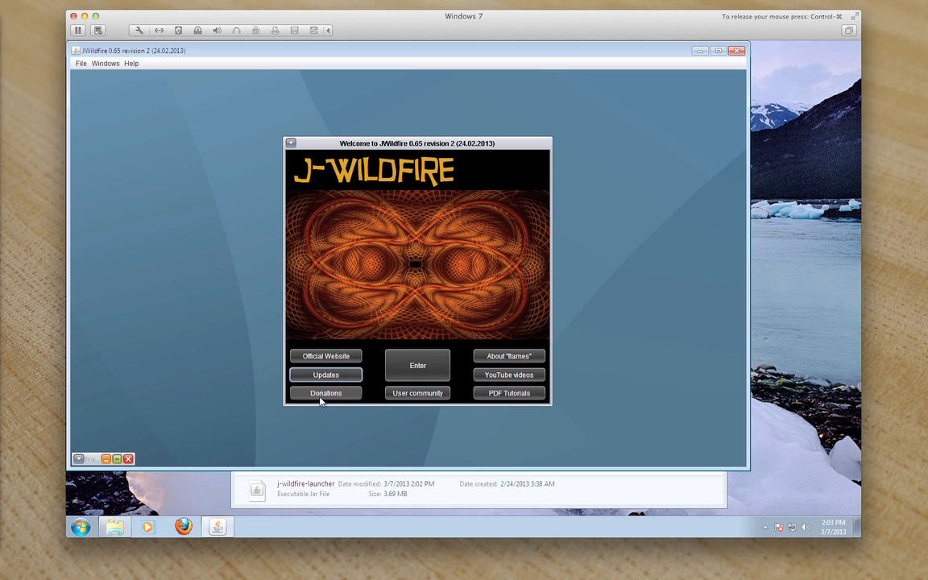
mouse_move(322, 399)
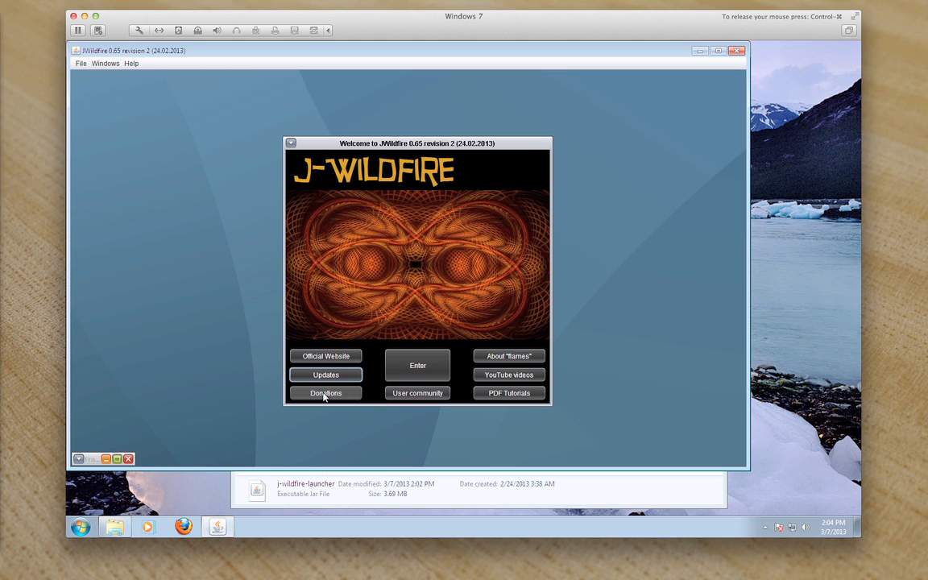
mouse_move(417, 393)
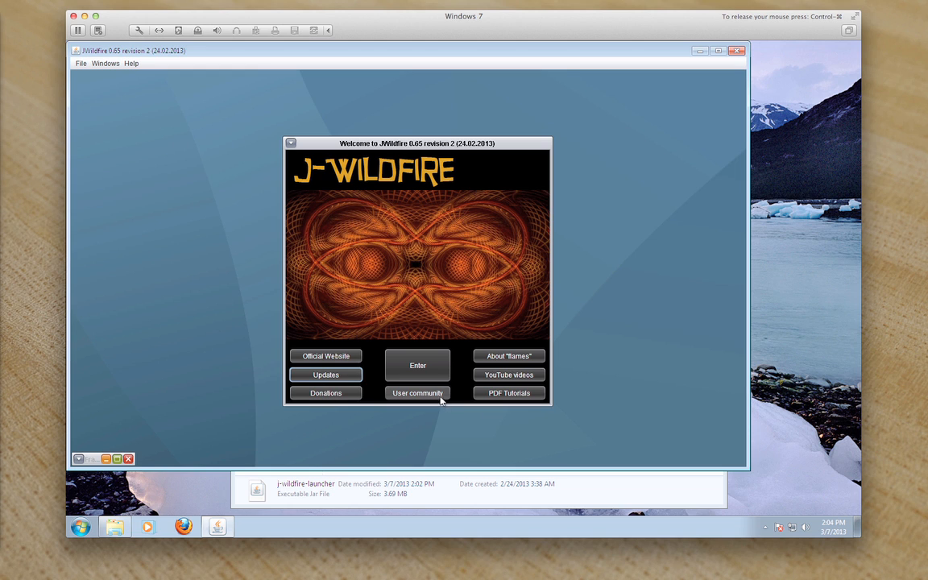
mouse_move(420, 397)
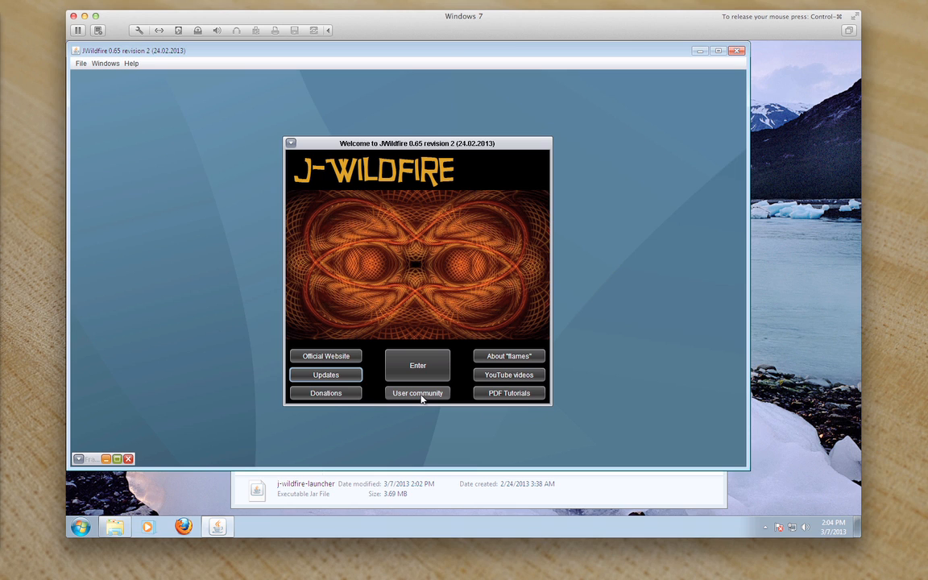
mouse_move(508, 356)
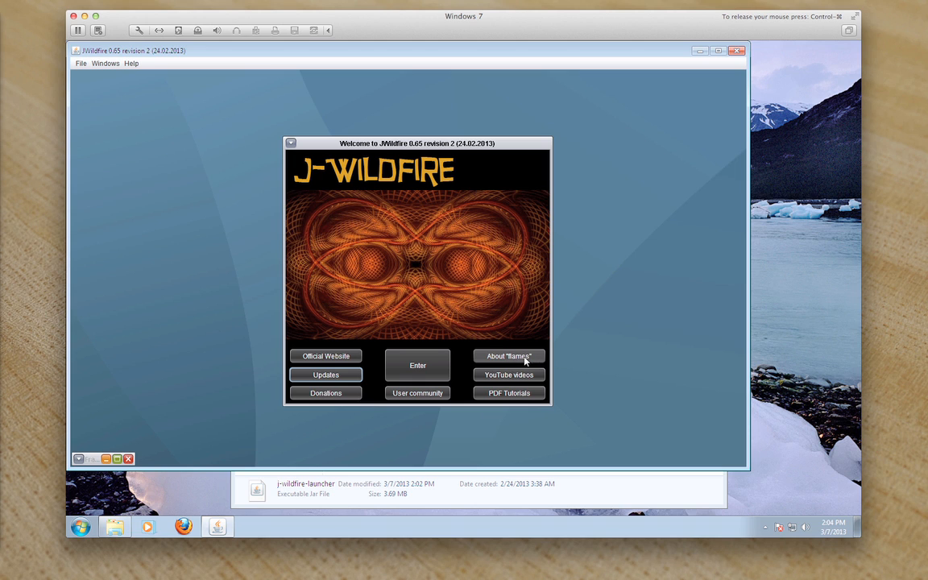
mouse_move(509, 376)
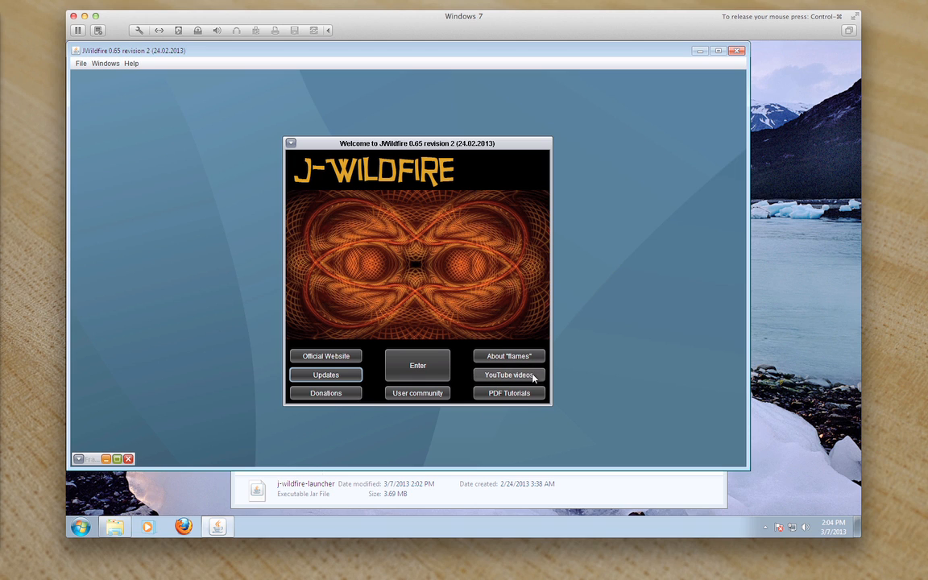
mouse_move(518, 375)
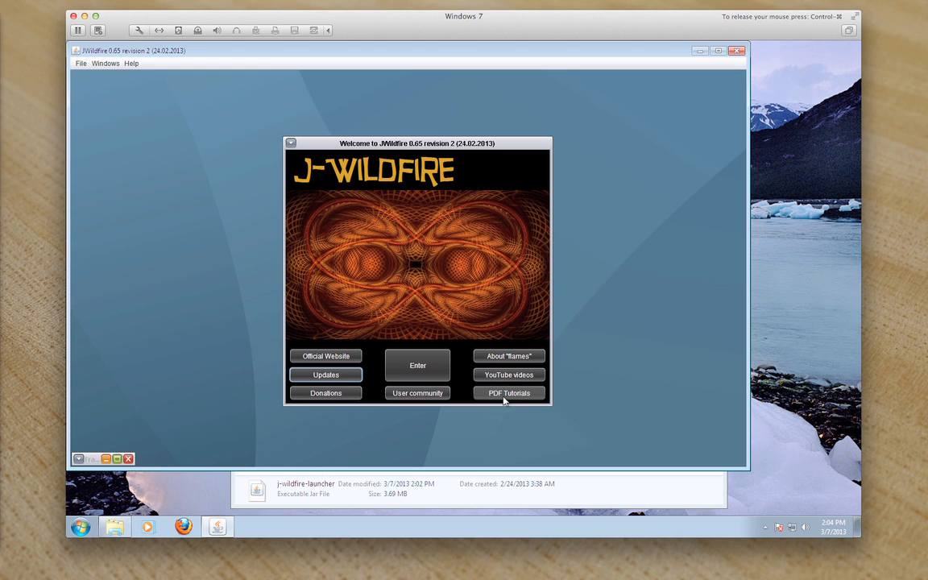
mouse_move(529, 401)
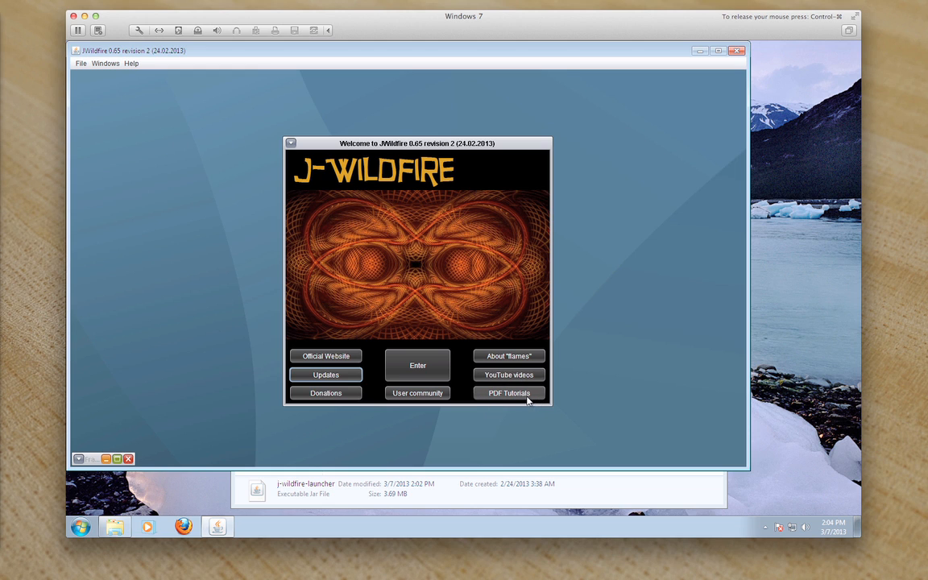
mouse_move(529, 398)
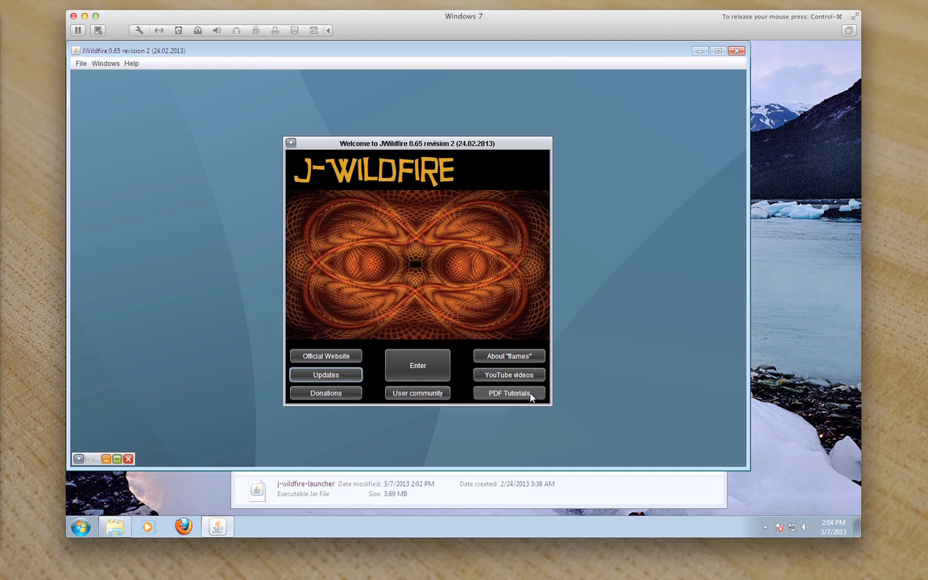
mouse_move(417, 365)
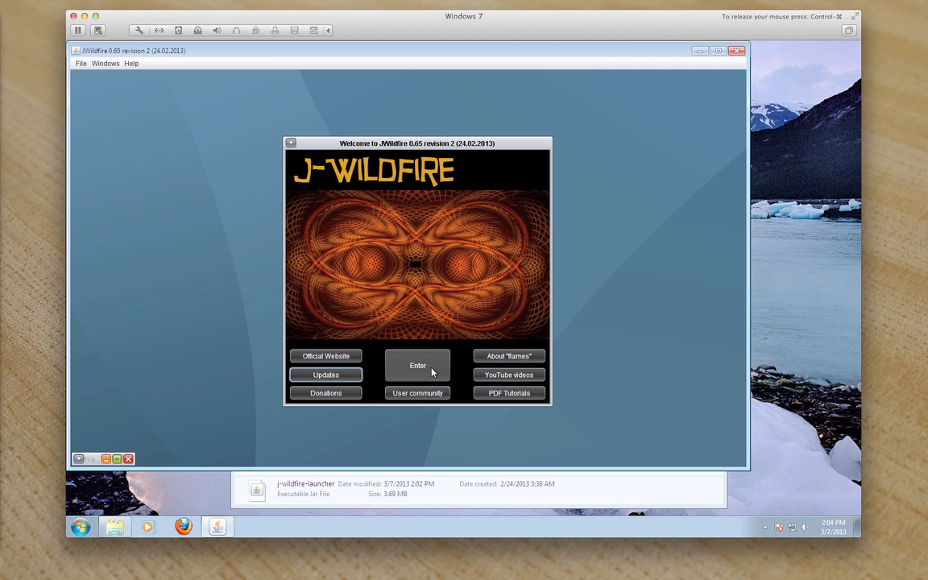
Enter the program from the welcome dialog to reach the empty Flame Editor.
left_click(417, 365)
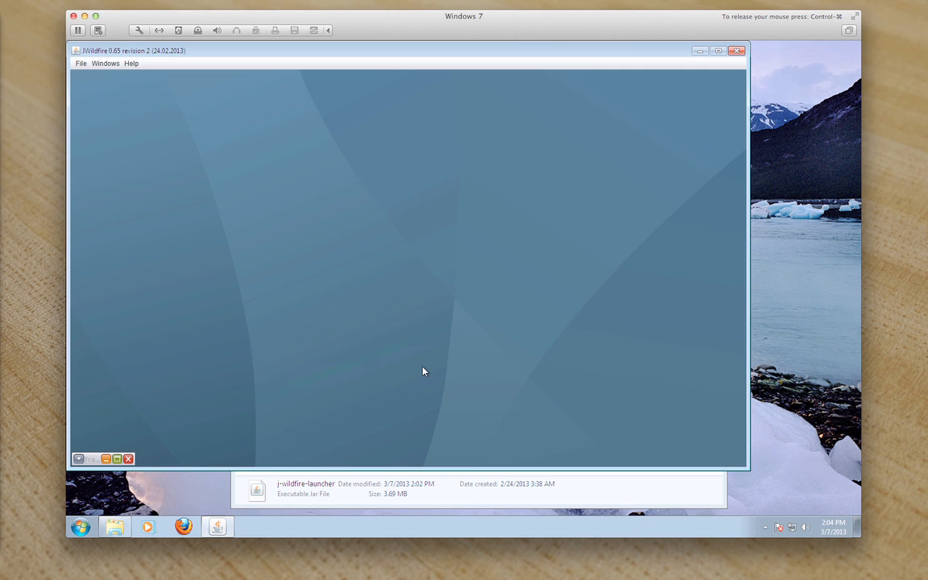
mouse_move(154, 439)
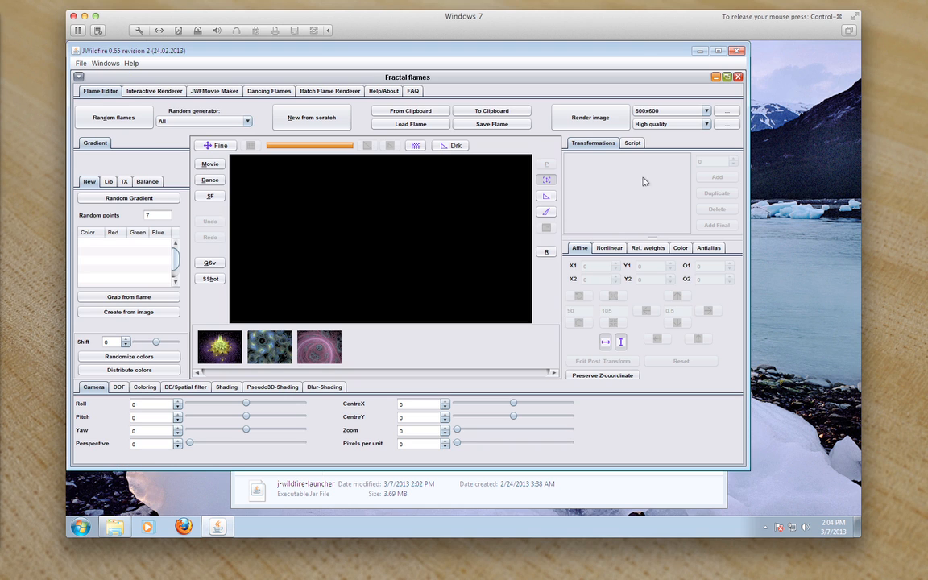
mouse_move(386, 222)
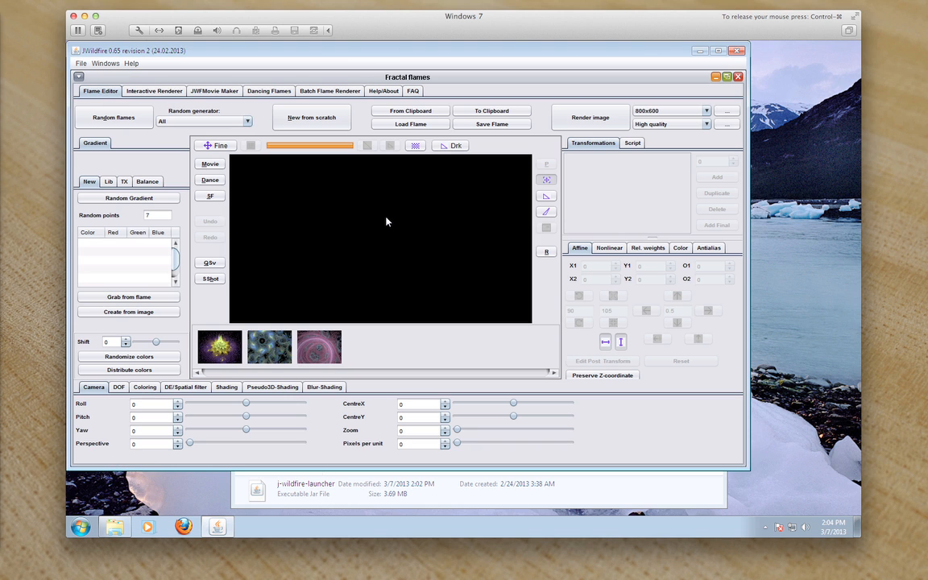
mouse_move(397, 352)
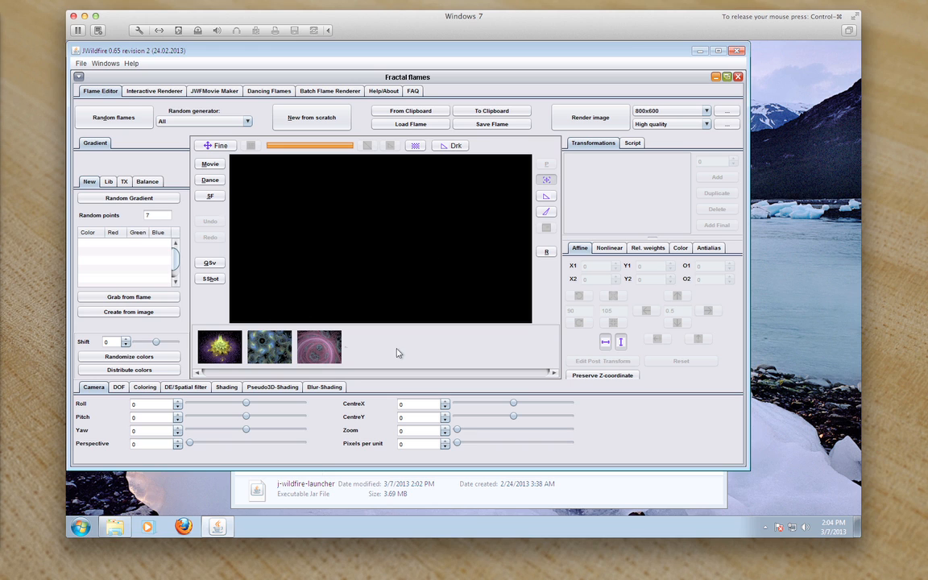
mouse_move(358, 353)
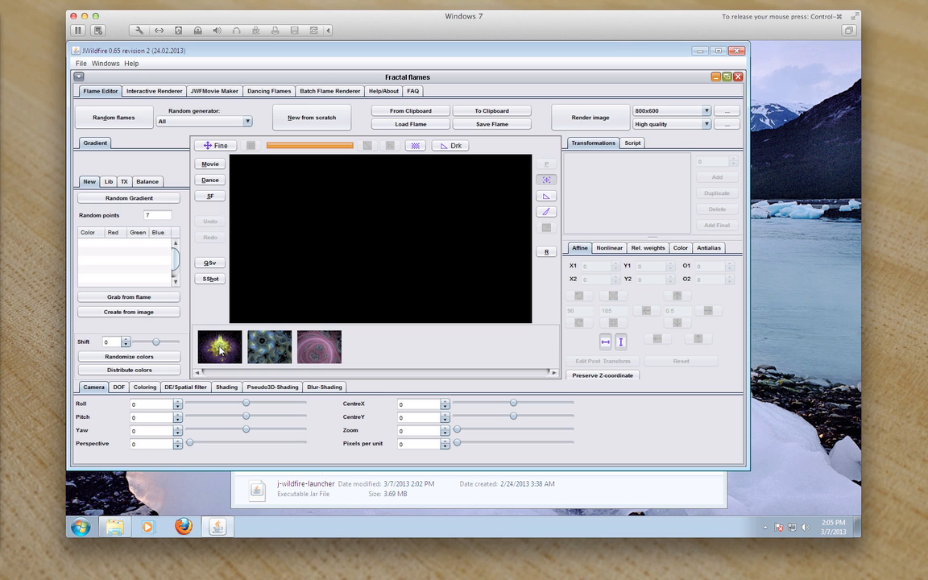
Load the yellow Flowers3D flame, select its second transform, and render it at full quality.
left_click(219, 346)
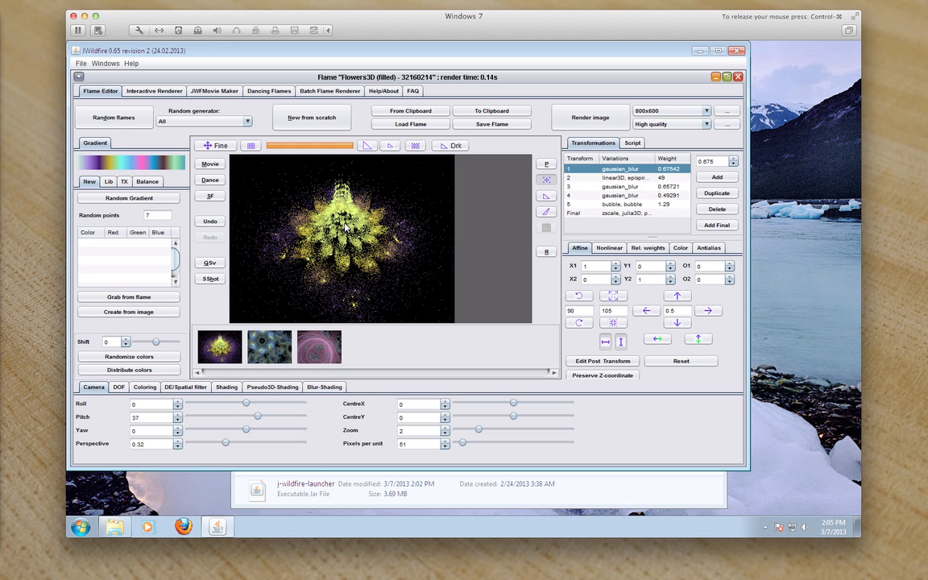
left_click(612, 177)
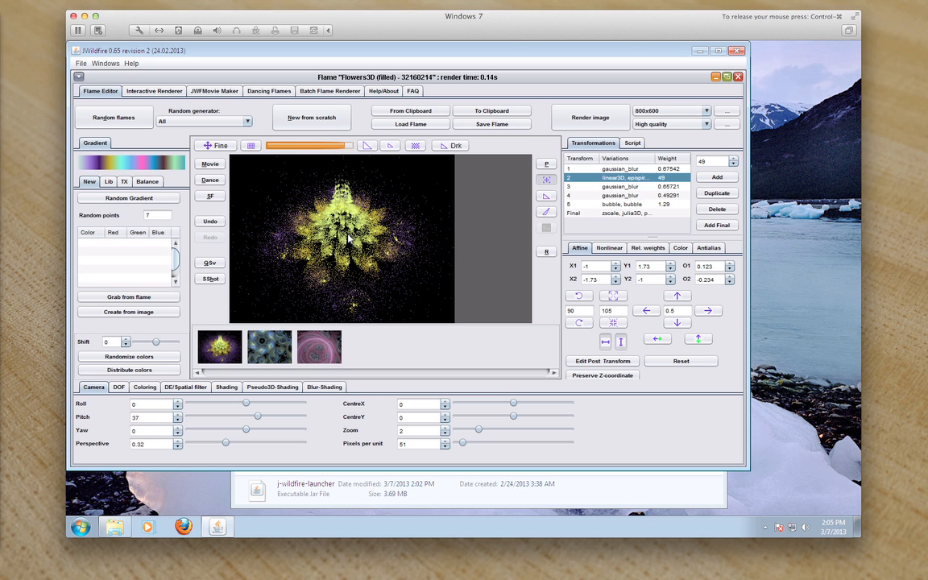
left_click(590, 117)
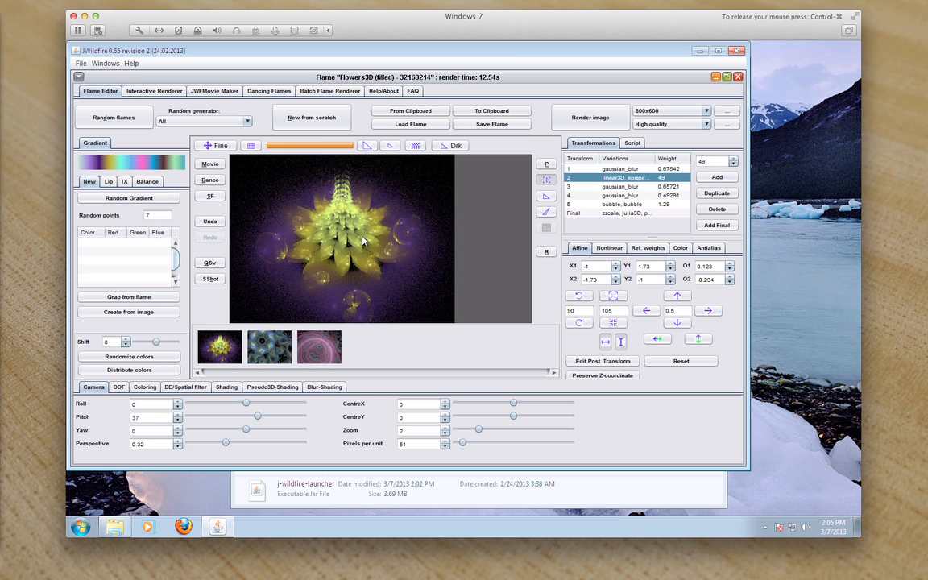
mouse_move(333, 241)
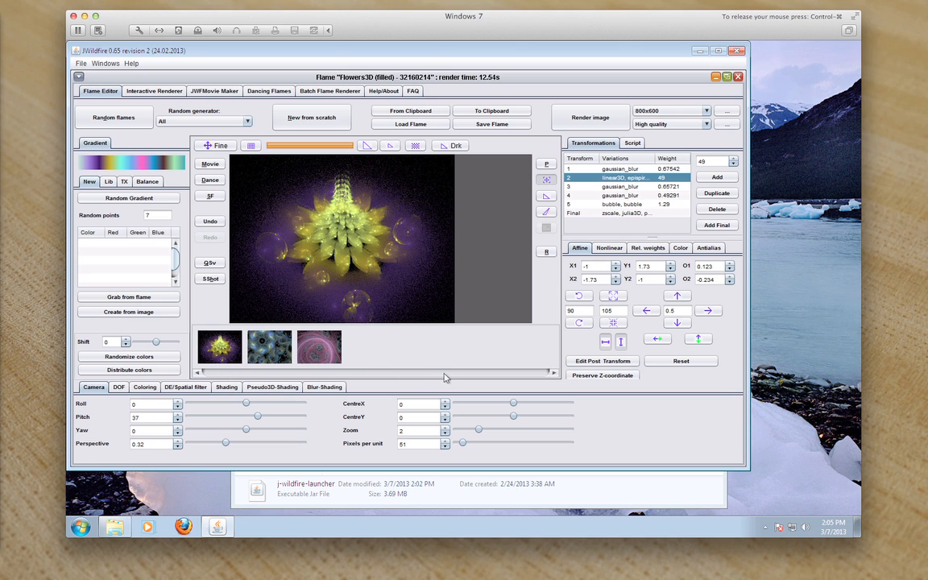
mouse_move(358, 384)
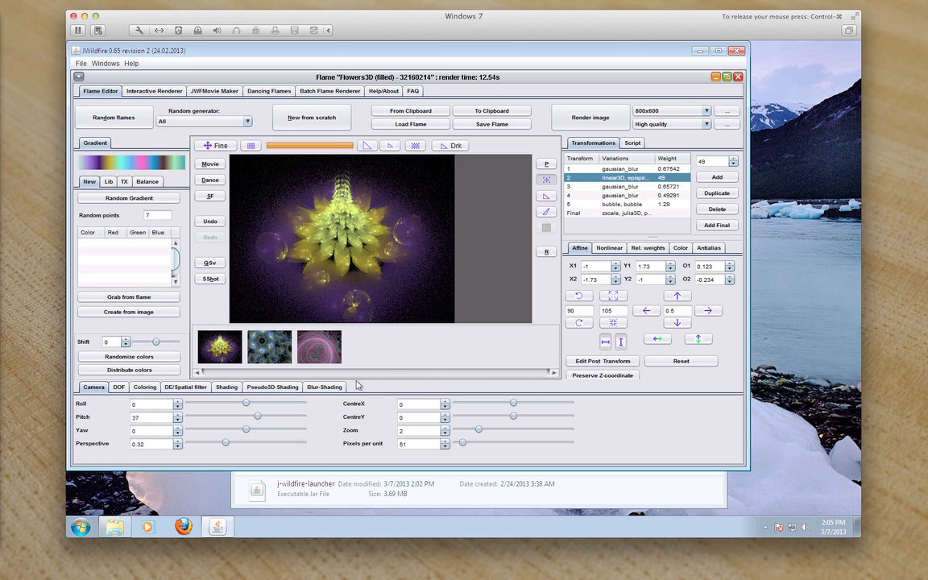
mouse_move(459, 379)
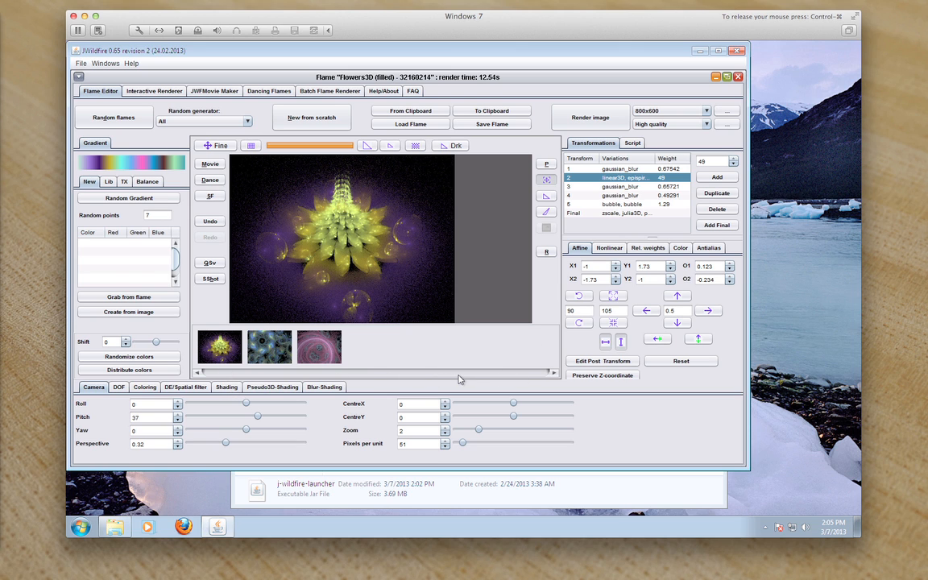
mouse_move(447, 345)
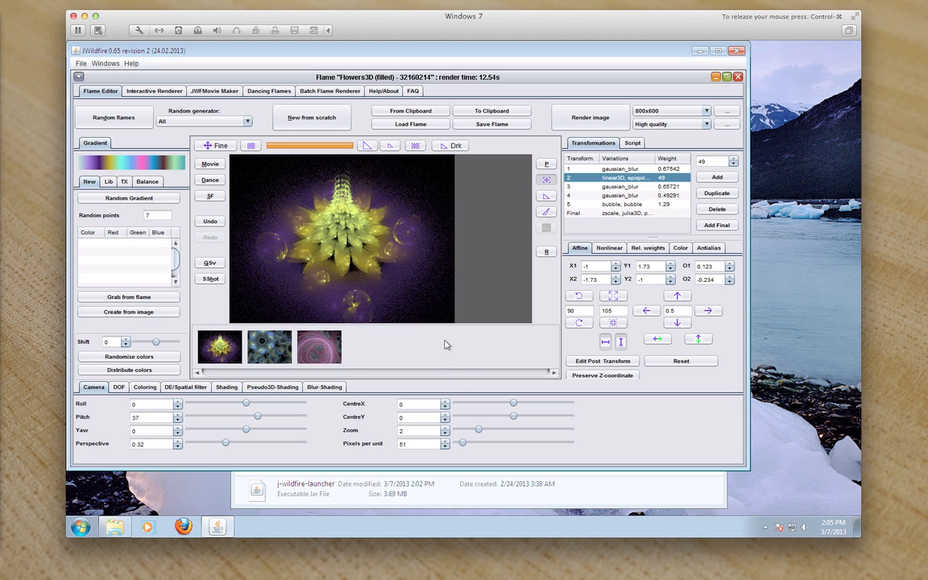
mouse_move(658, 339)
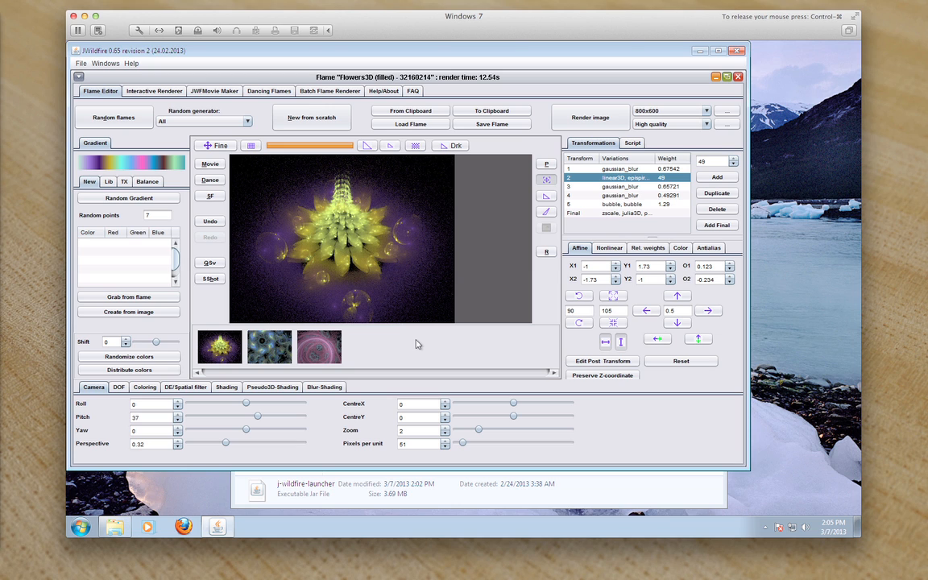
mouse_move(417, 344)
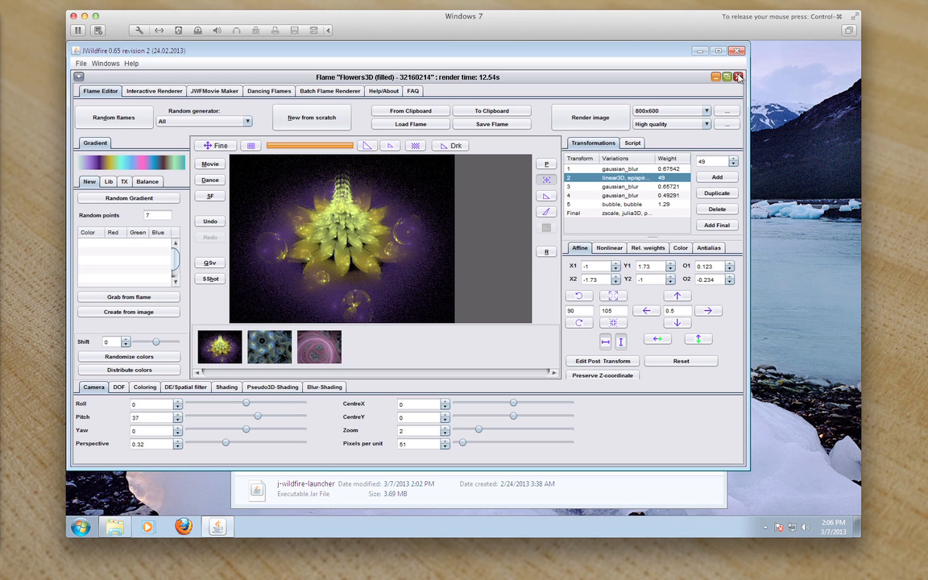
Close the Flame Editor and then quit JWildfire, returning to the desktop.
left_click(736, 77)
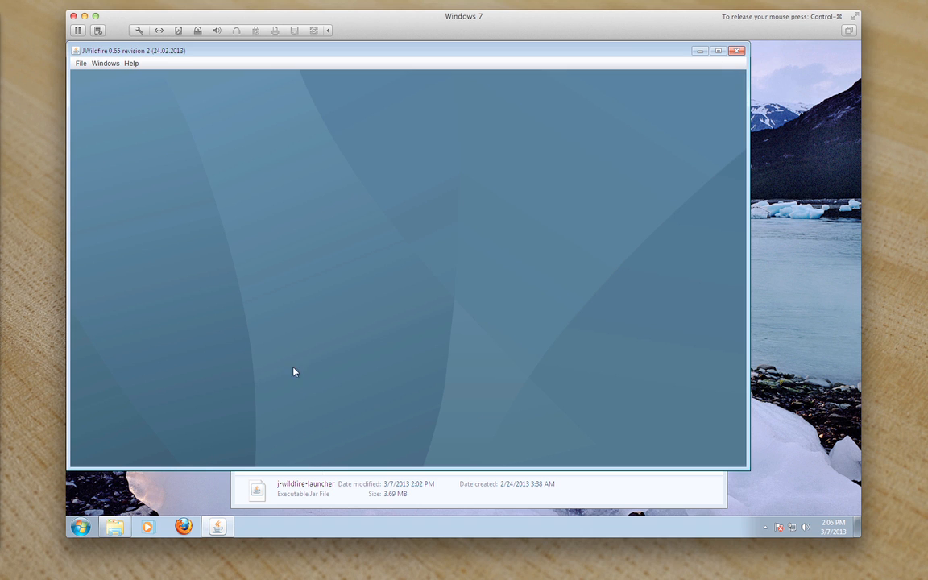
mouse_move(735, 50)
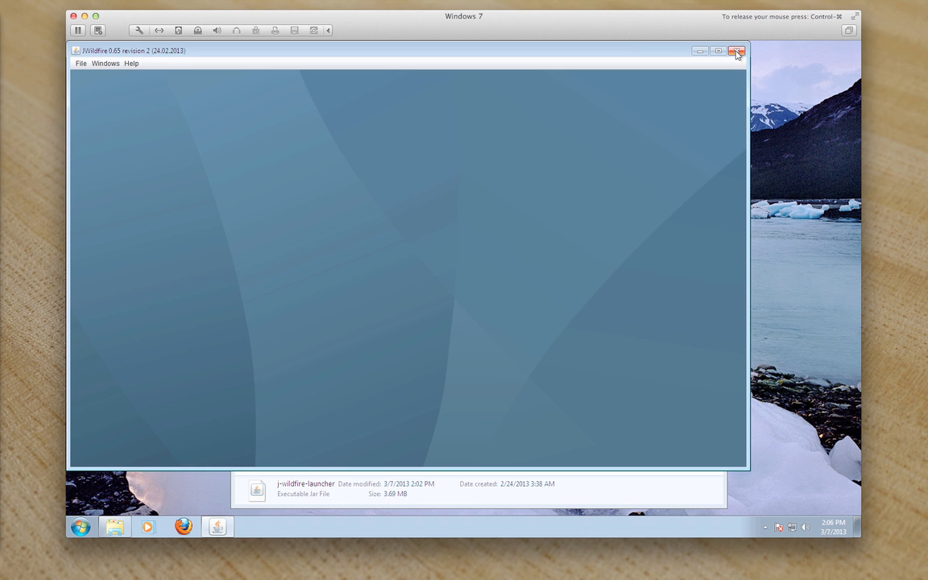
left_click(734, 51)
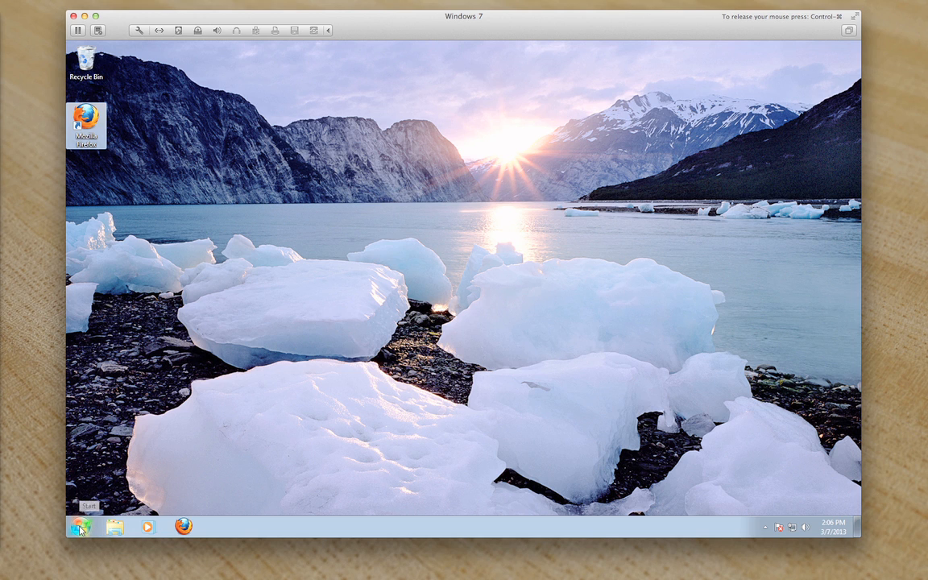
mouse_move(560, 318)
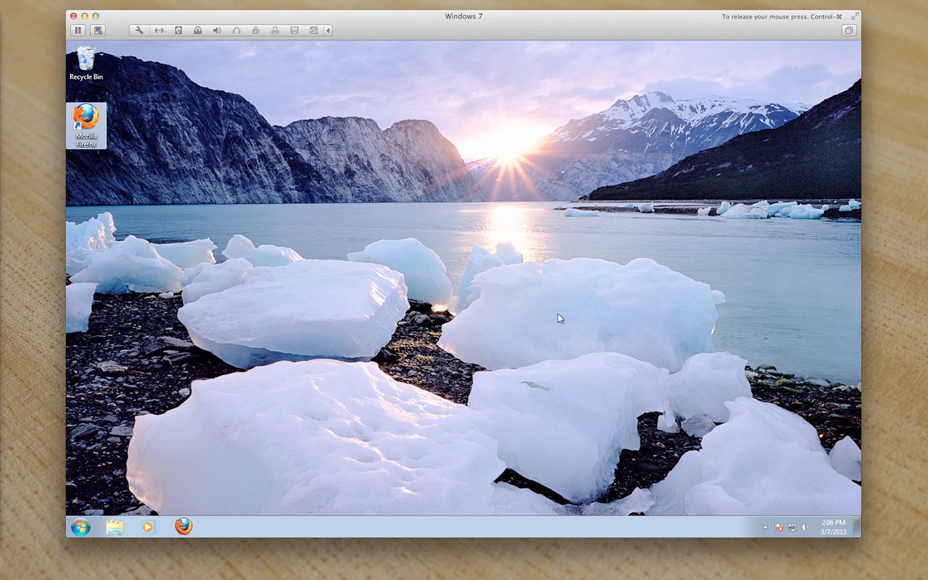
mouse_move(155, 440)
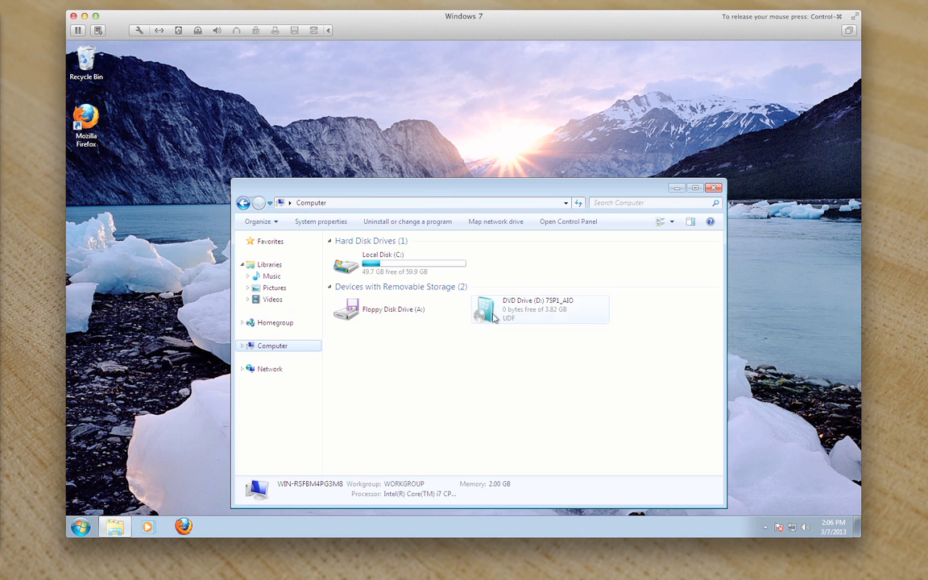
Browse into C:\Program Files\Java\jre7\bin and bring up its full path for copying.
double_click(382, 264)
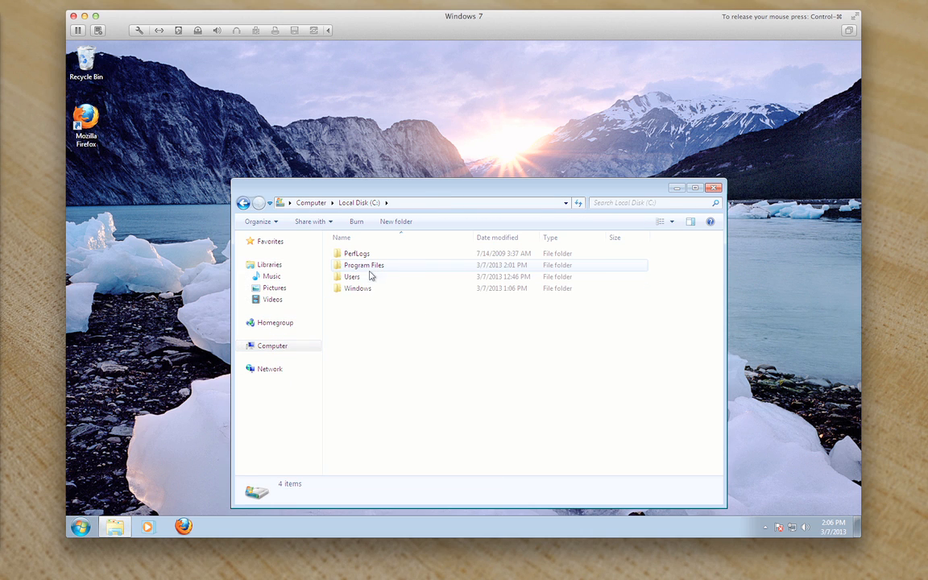
double_click(364, 265)
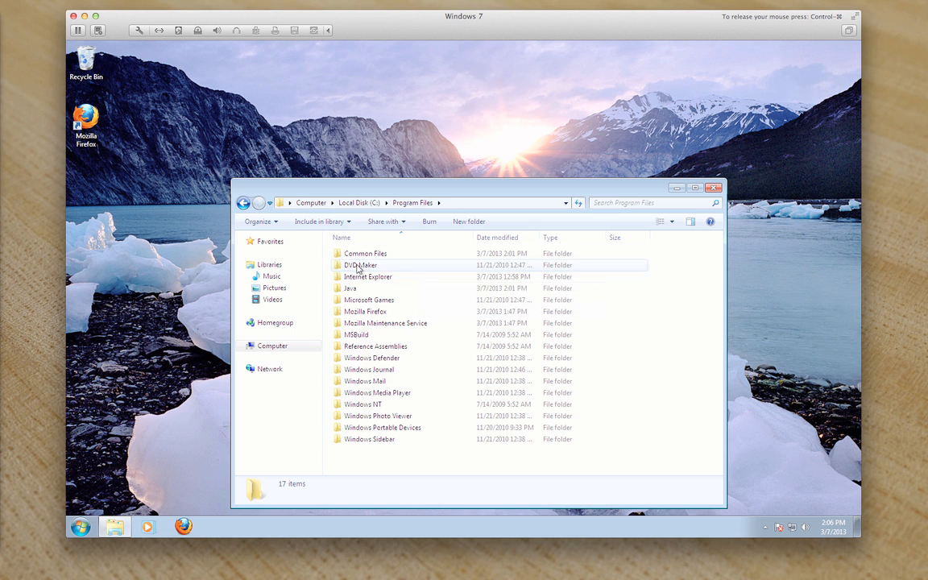
double_click(350, 287)
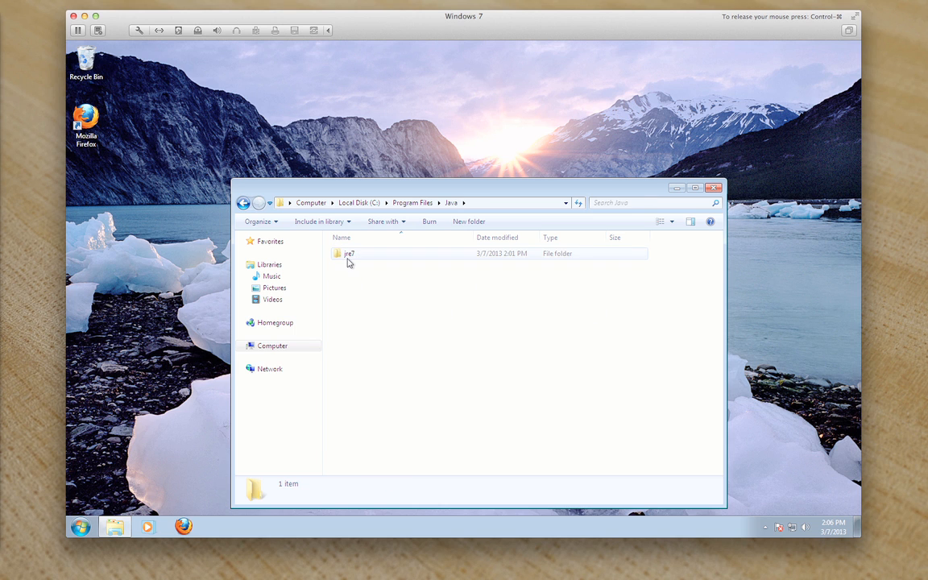
double_click(349, 253)
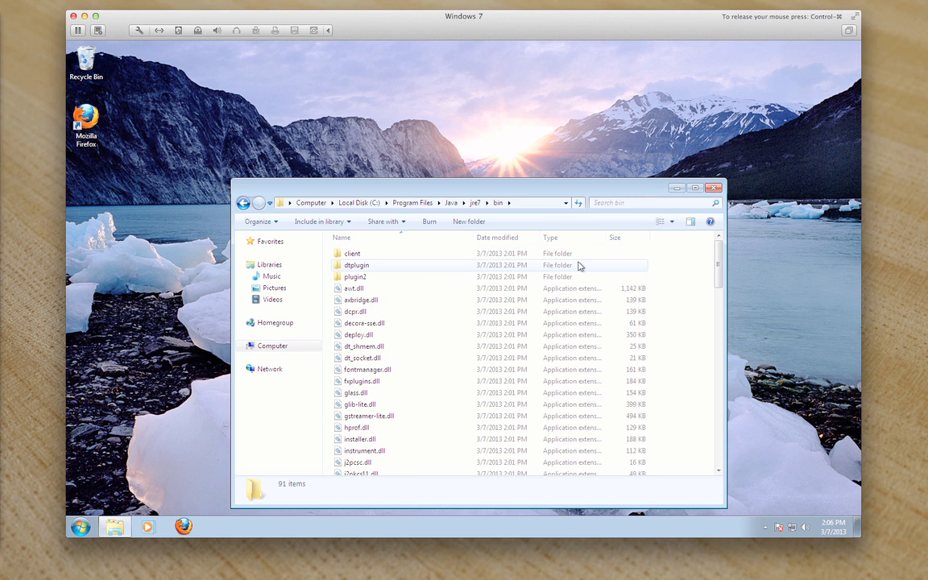
scroll("down", 3)
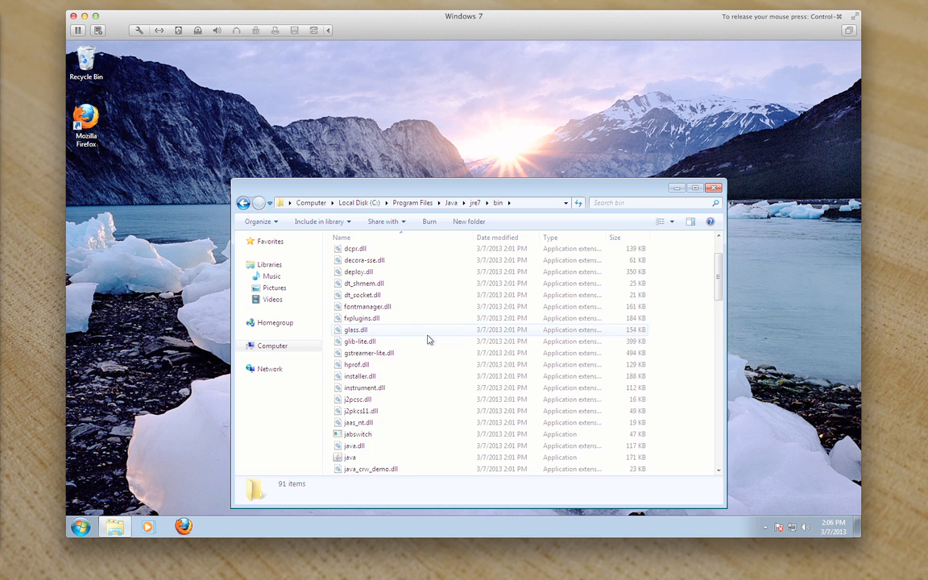
scroll("down", 3)
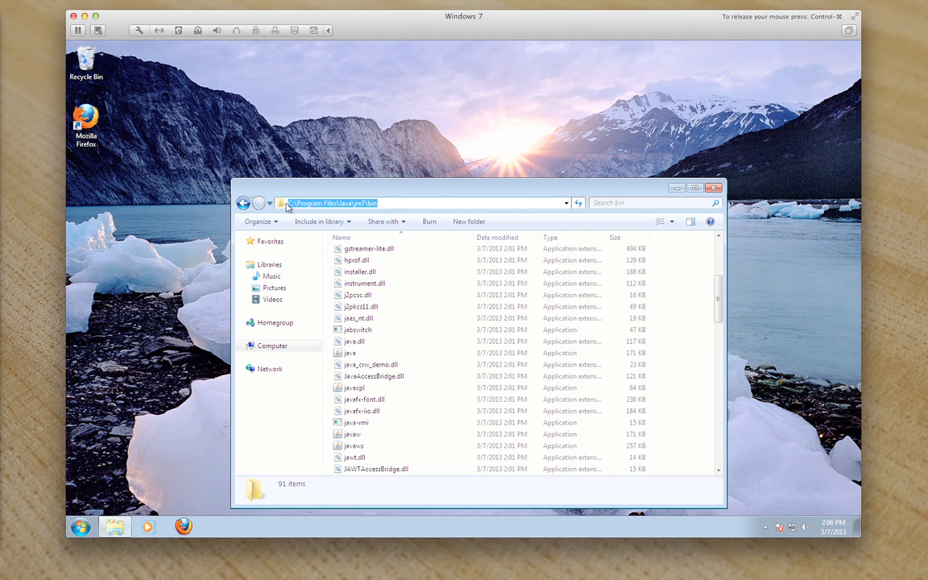
right_click(330, 203)
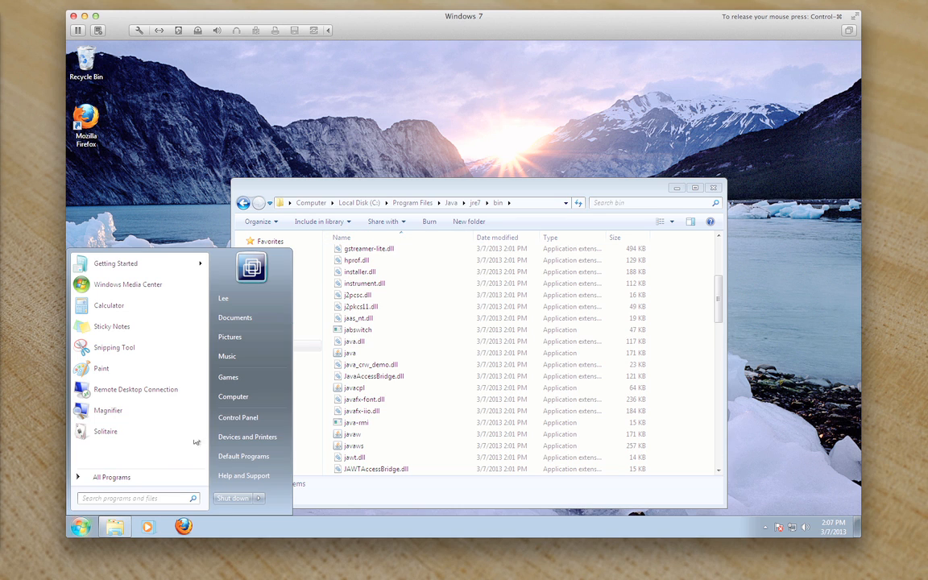
Reach Environment Variables via Computer Properties and Advanced system settings.
right_click(233, 396)
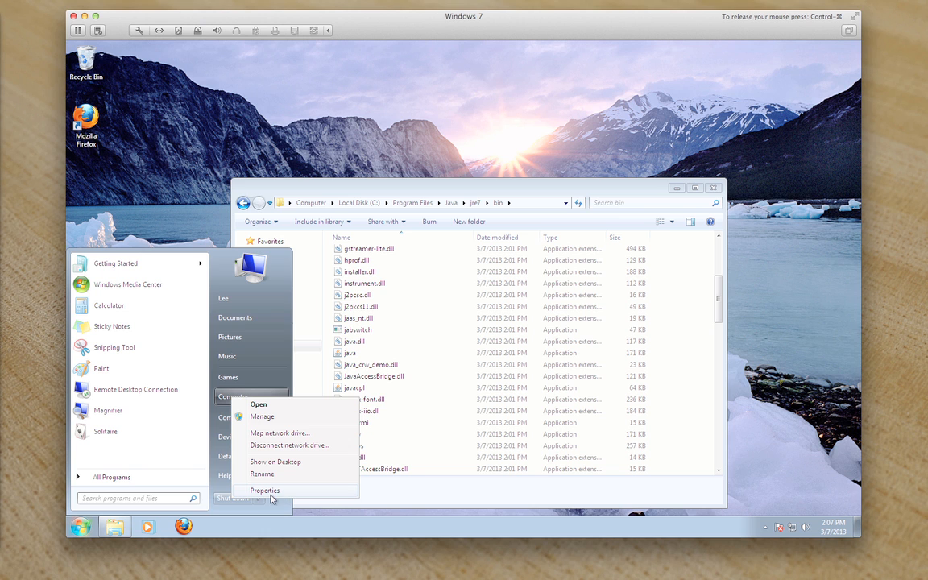
left_click(264, 490)
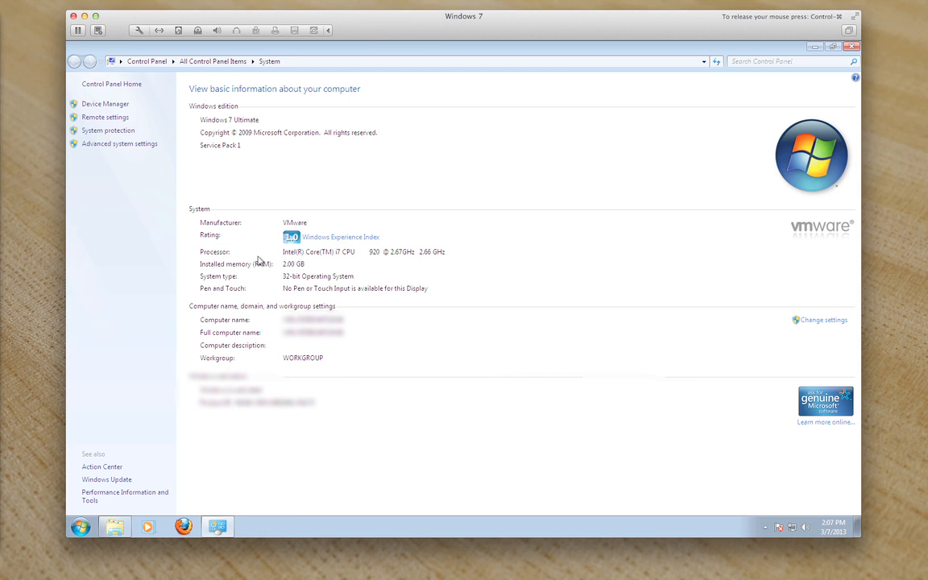
left_click(119, 143)
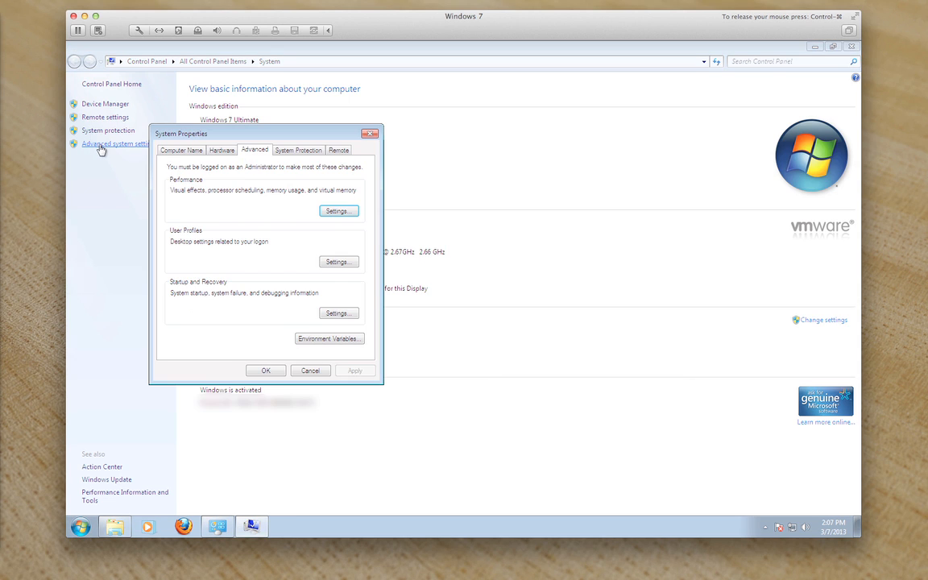
left_click(329, 337)
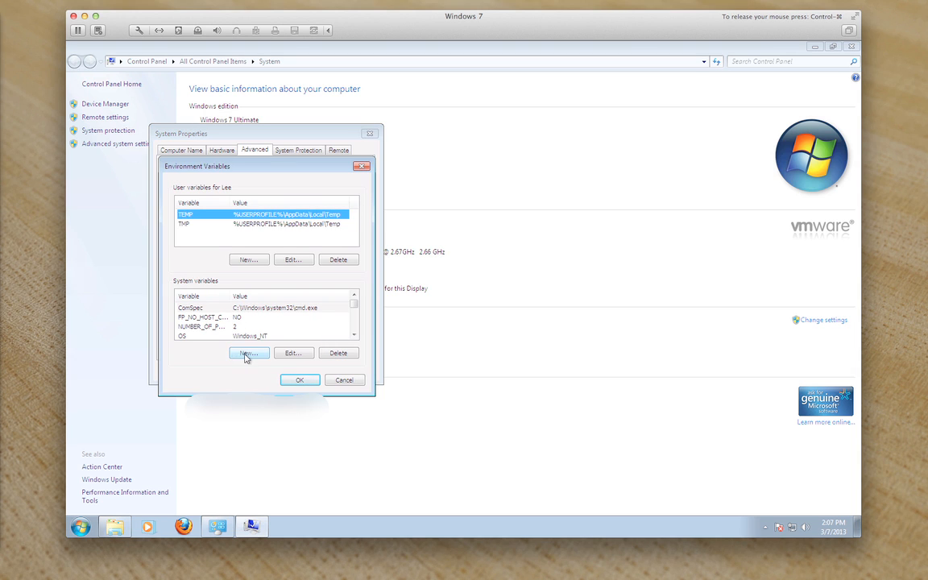
Add a system variable PATH set to C:\Program Files\Java\jre7\bin and confirm the dialogs.
left_click(248, 353)
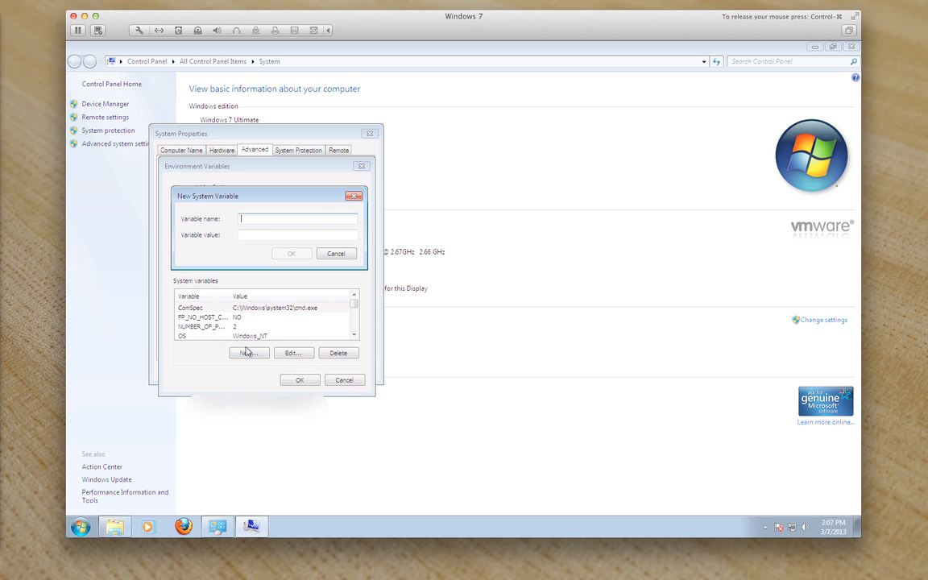
type("PA")
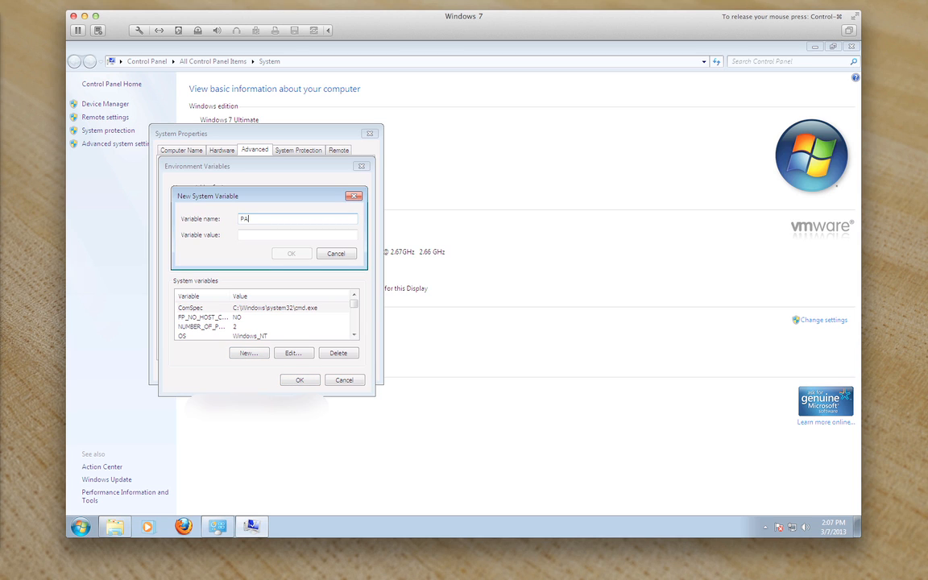
type("TH")
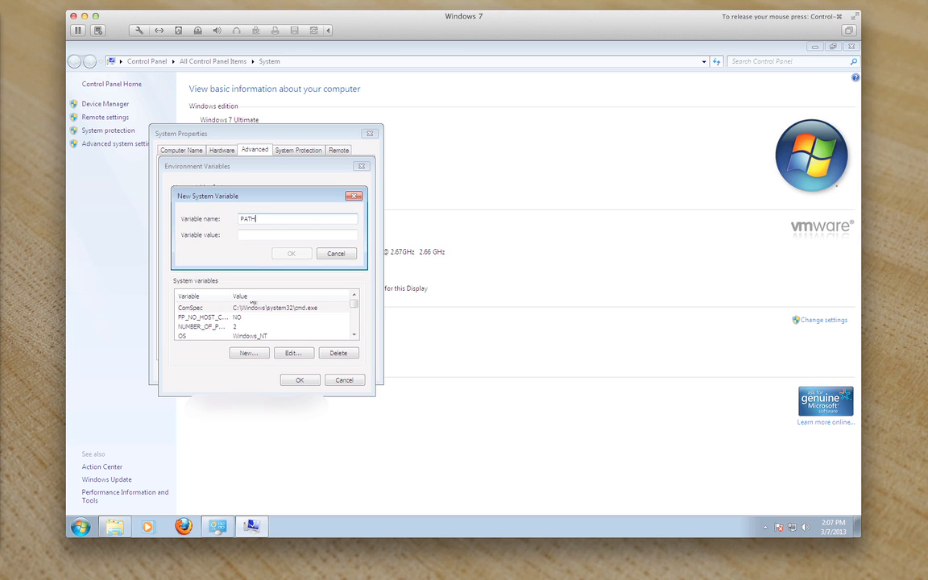
left_click(297, 235)
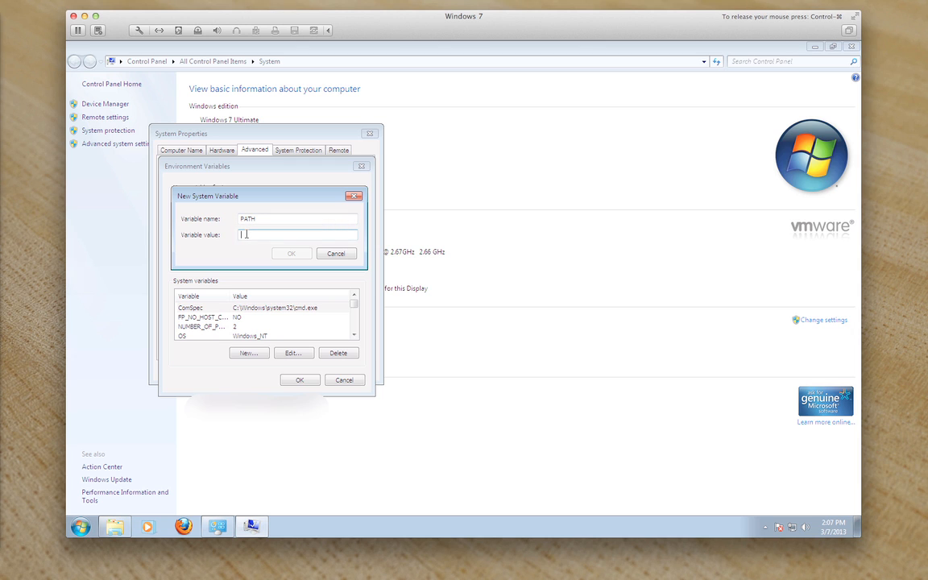
type("C:\\Program Files\\Java\\jre7\\bin")
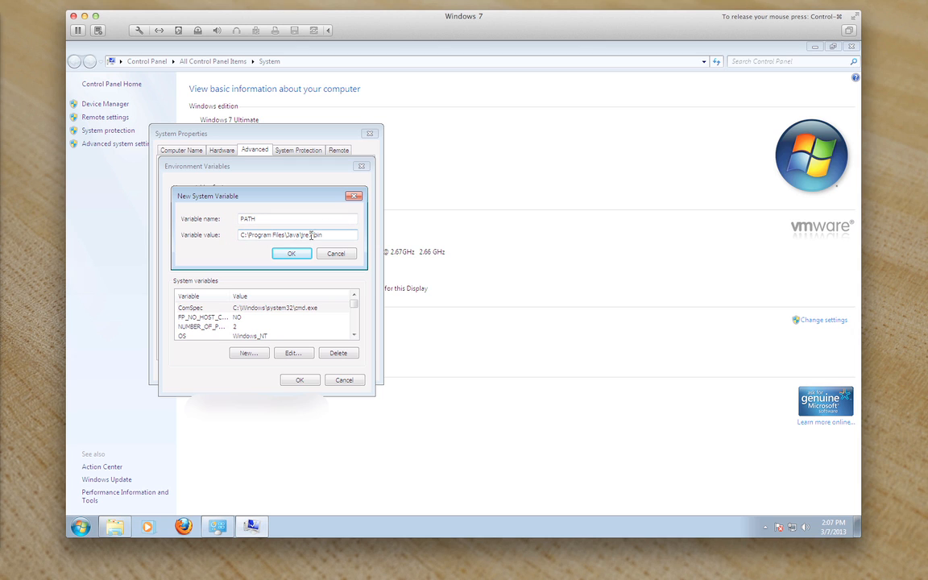
left_click(291, 253)
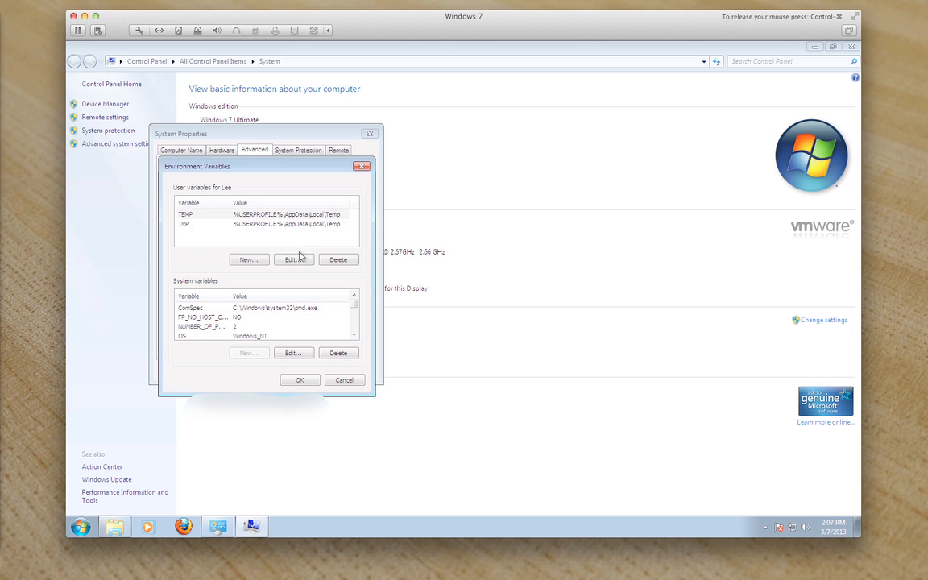
left_click(343, 379)
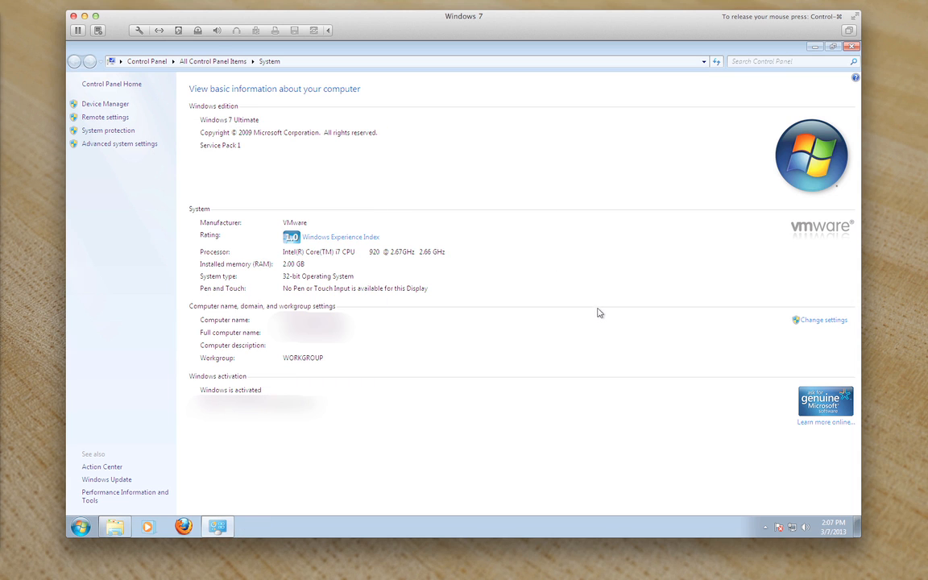
mouse_move(611, 243)
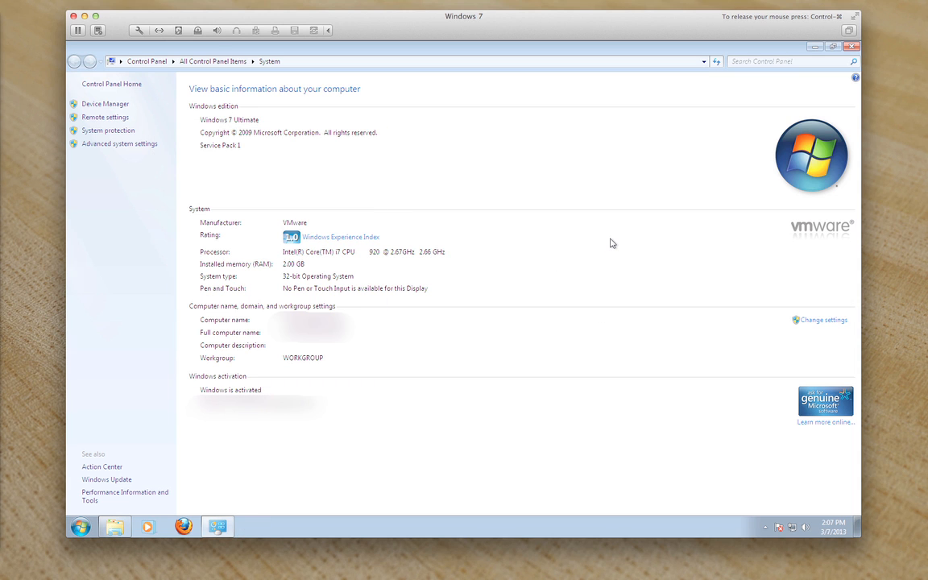